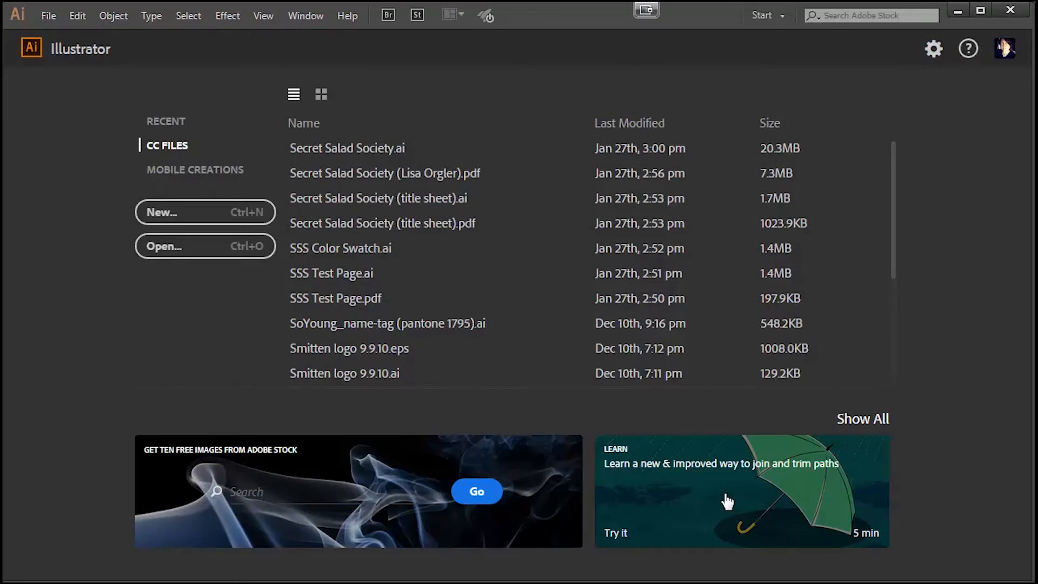
- Start a new document from the File menu to reach the New Document settings
click(47, 15)
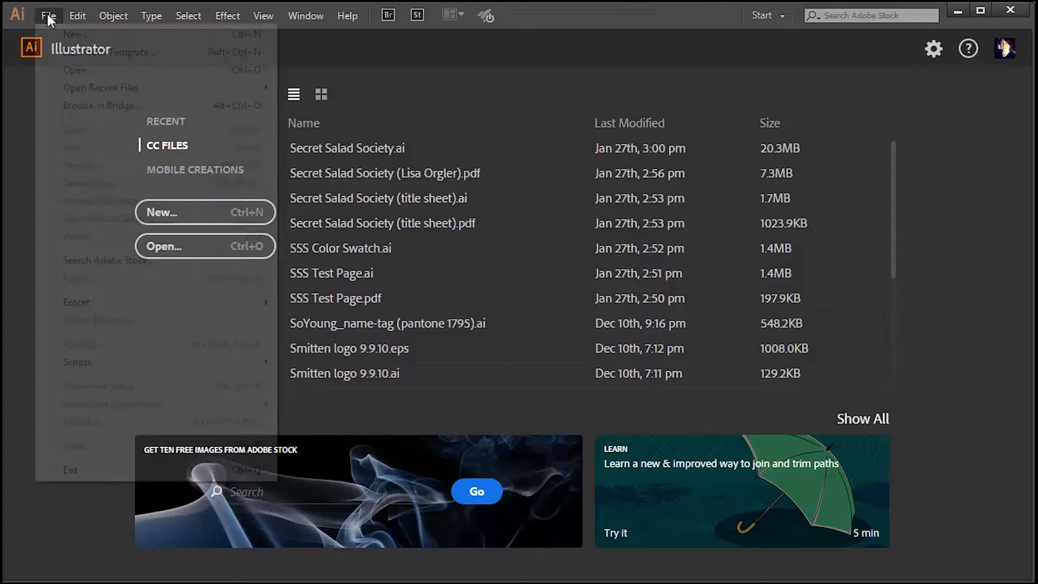
click(47, 16)
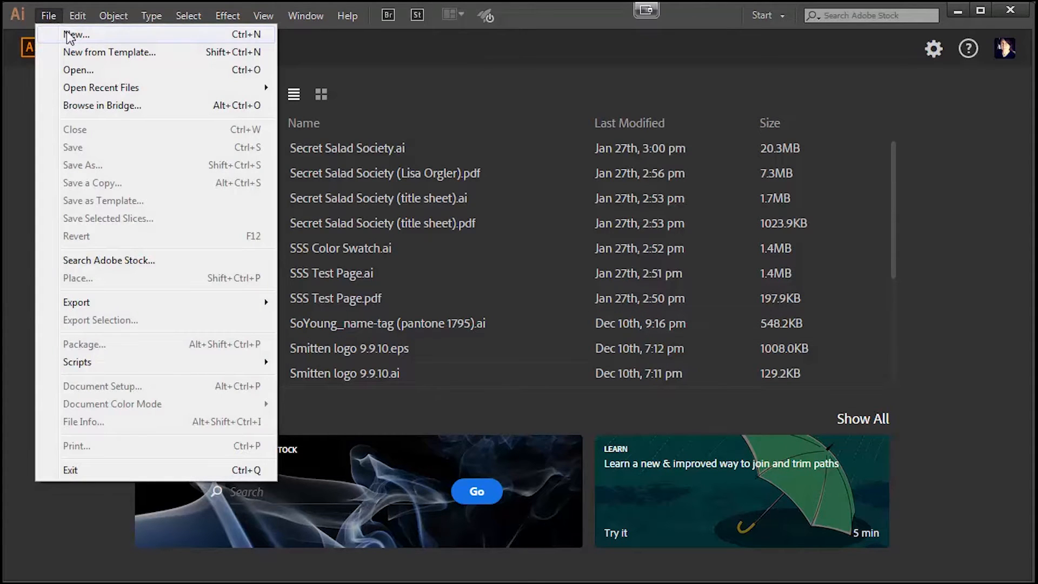
click(77, 35)
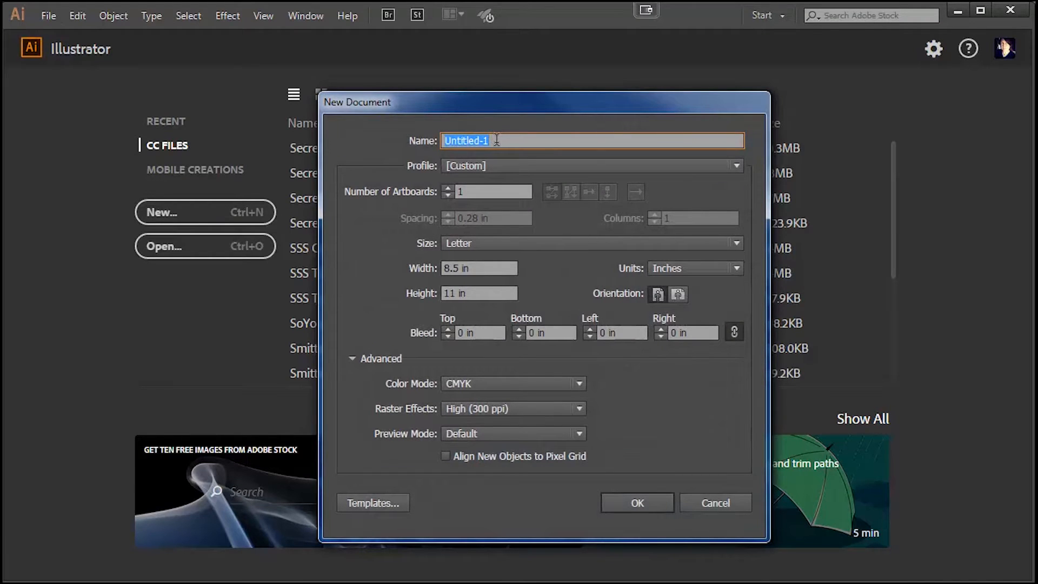
- Create the document 'Illustrator Titleblock' at Letter size, inches, CMYK colour mode
text(Illus)
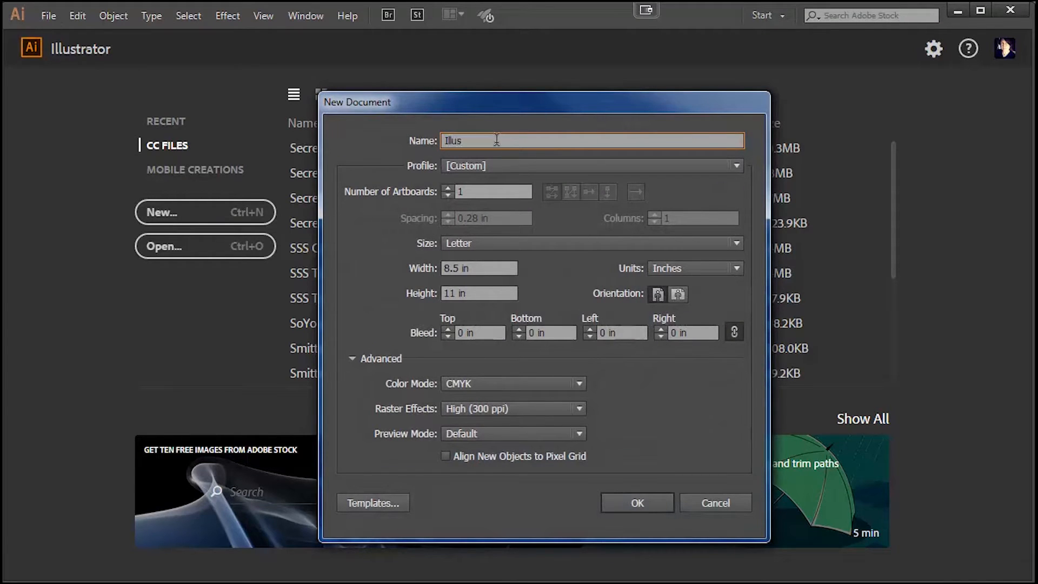
text(Illustrator Title)
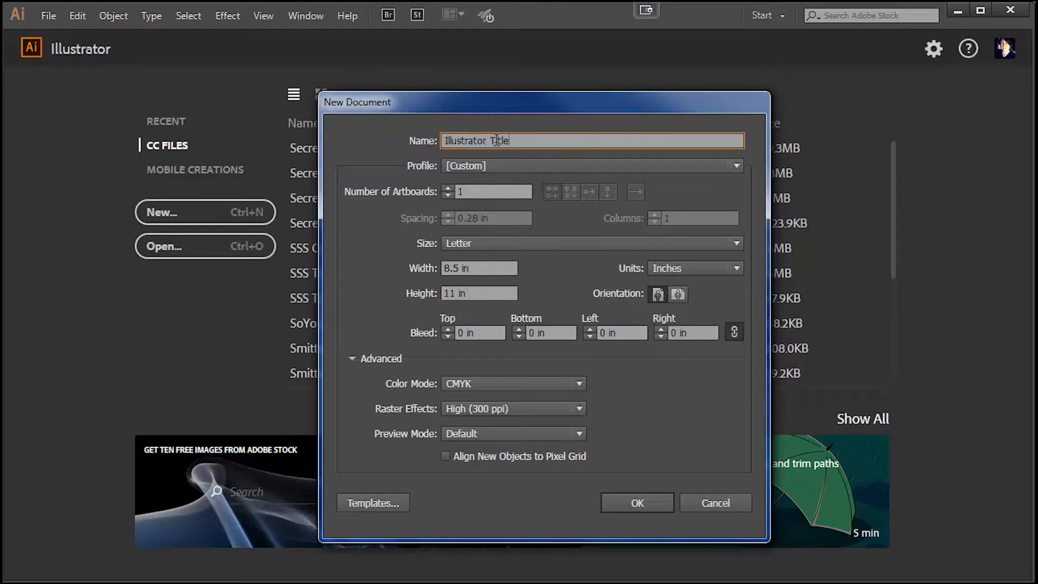
text(block)
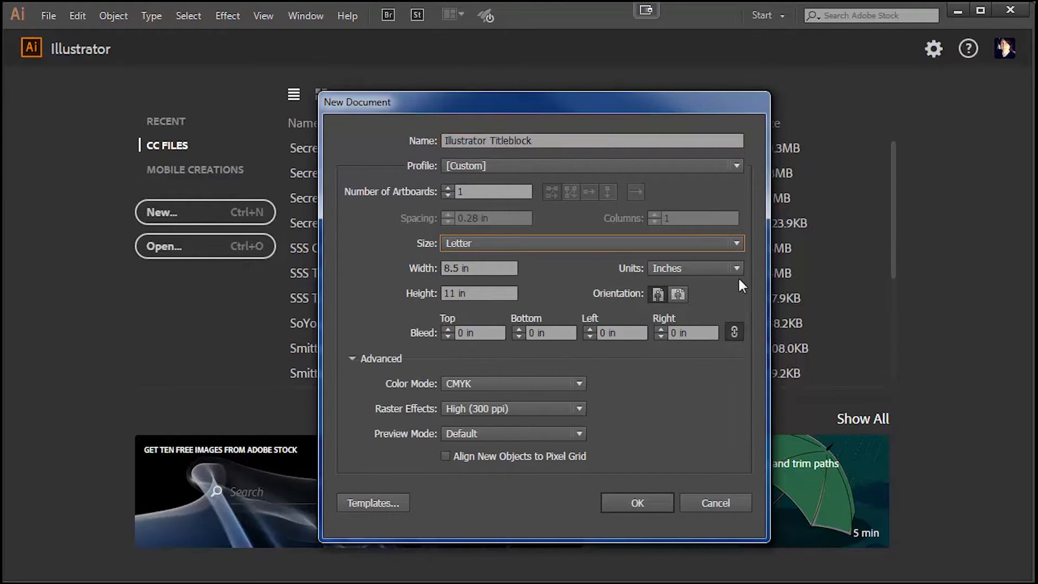
mouse_move(572, 281)
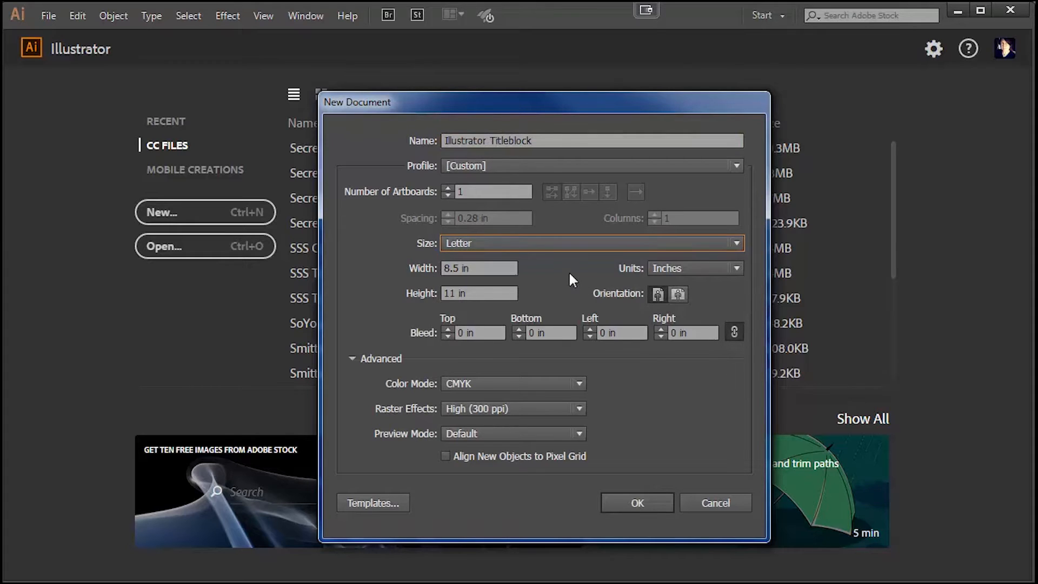
mouse_move(760, 303)
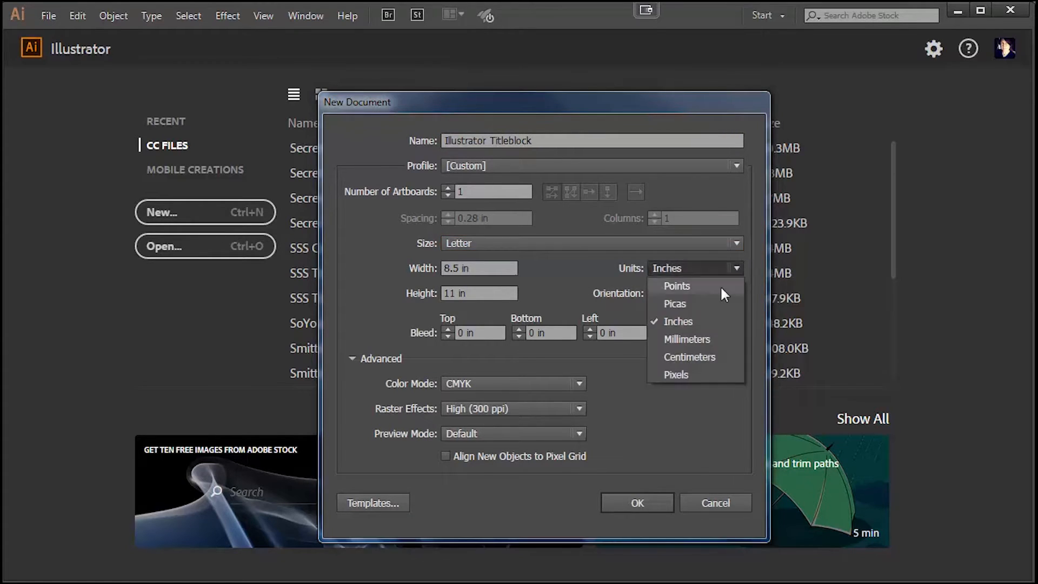
click(678, 321)
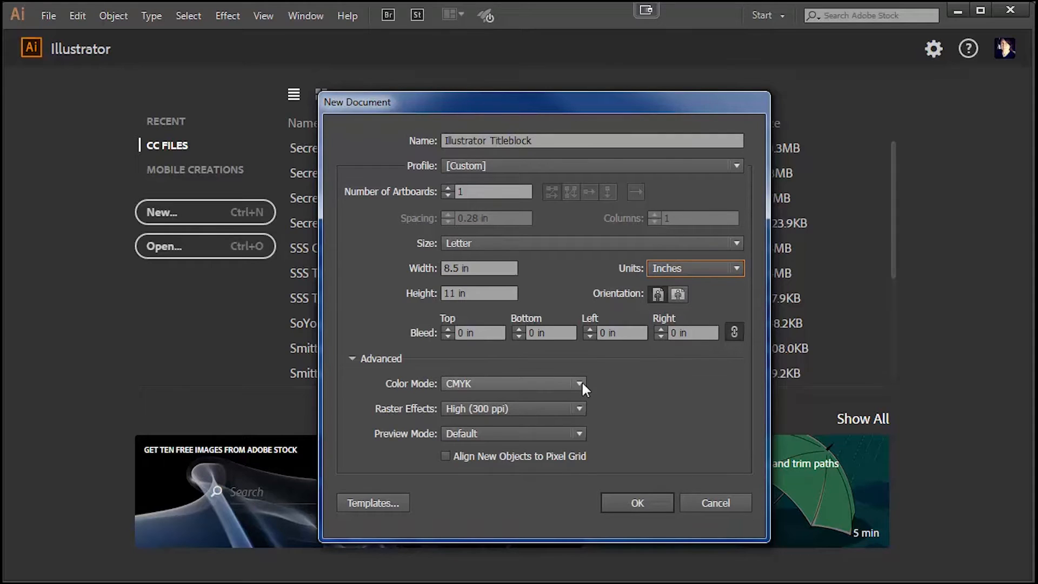
mouse_move(599, 388)
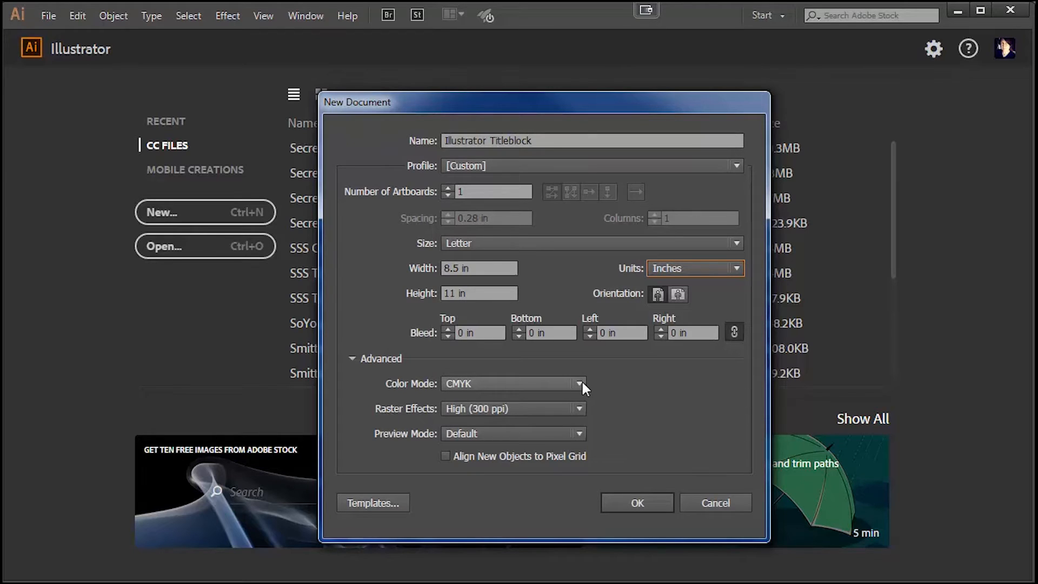
click(580, 383)
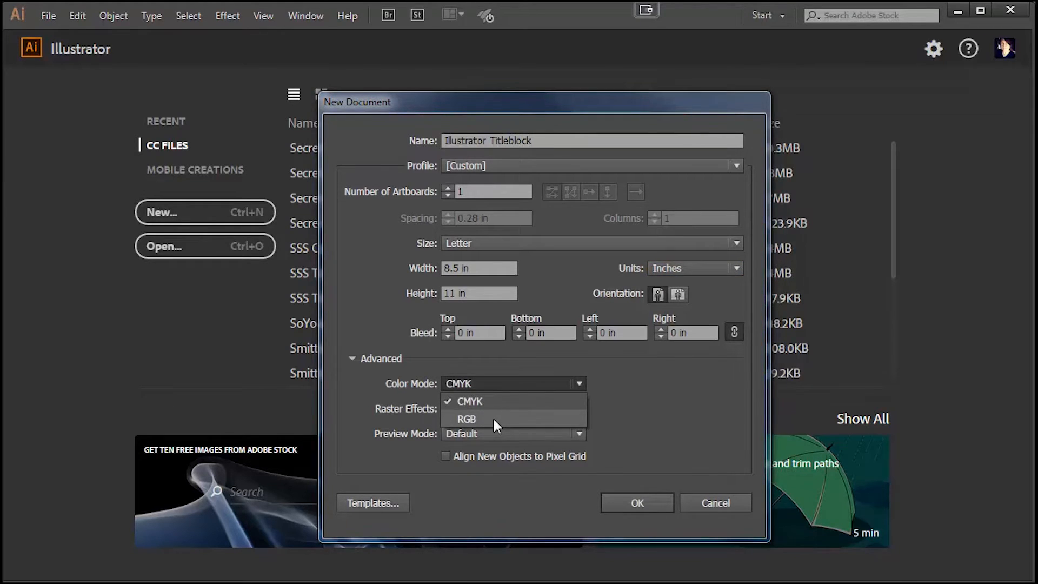
click(469, 401)
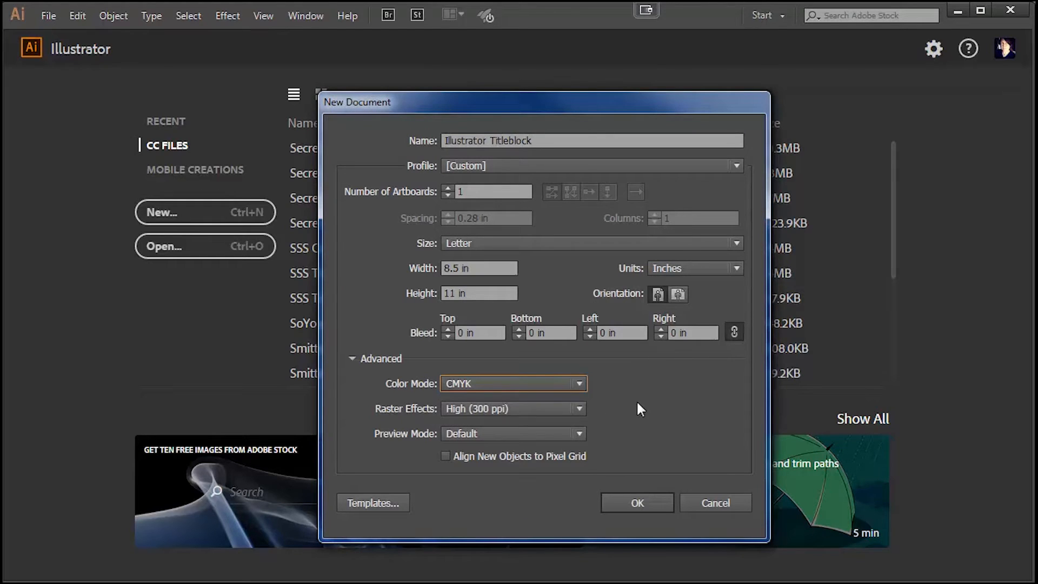
mouse_move(606, 440)
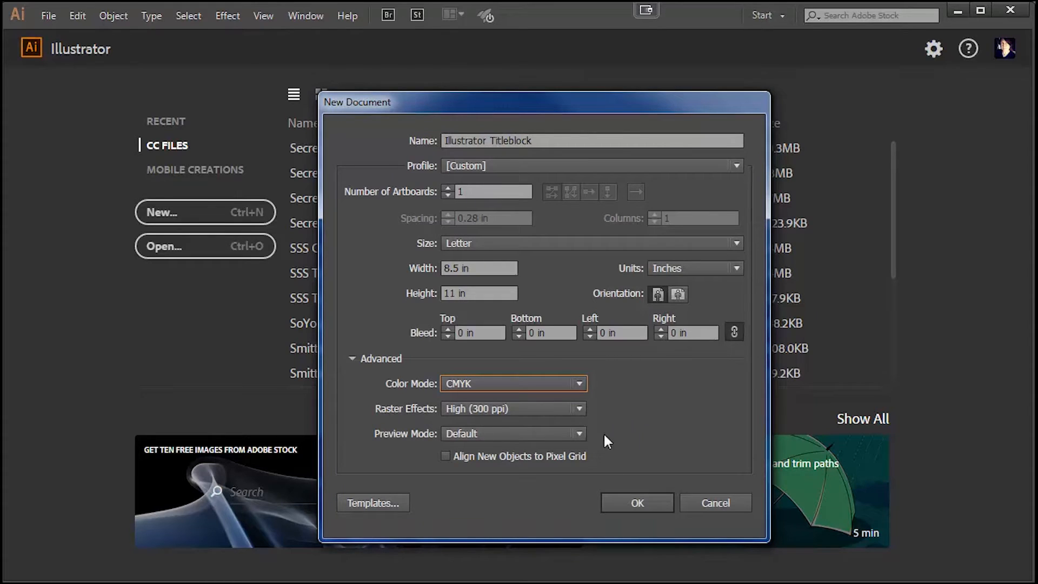
click(635, 503)
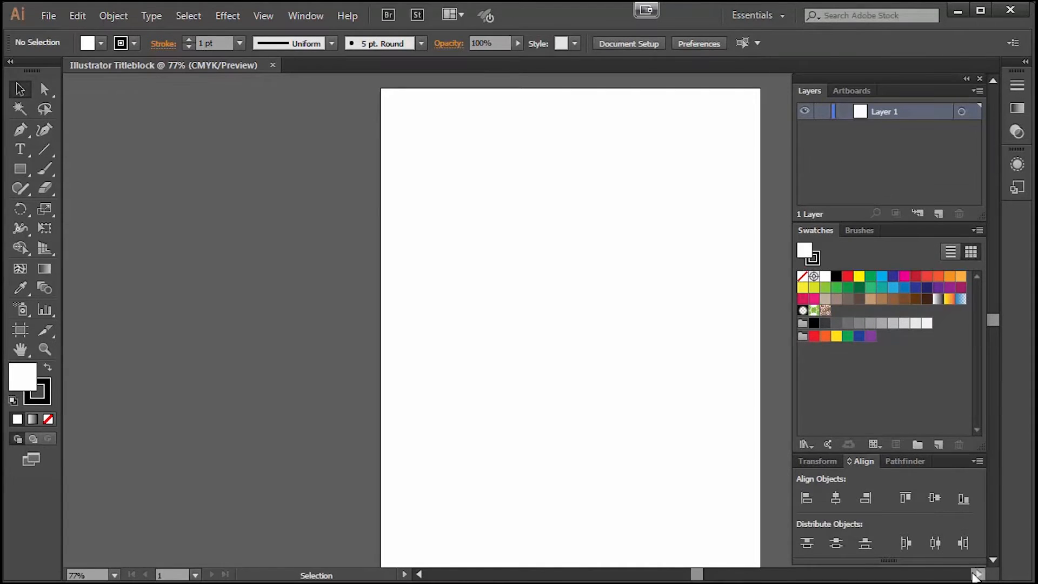
mouse_move(775, 527)
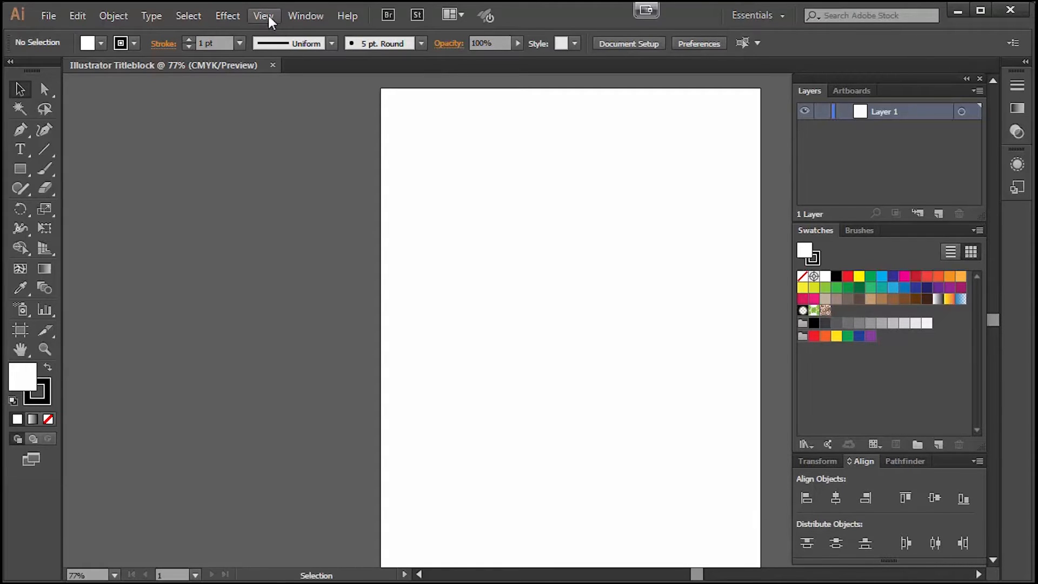
- Fit the whole Letter artboard within the window
click(263, 15)
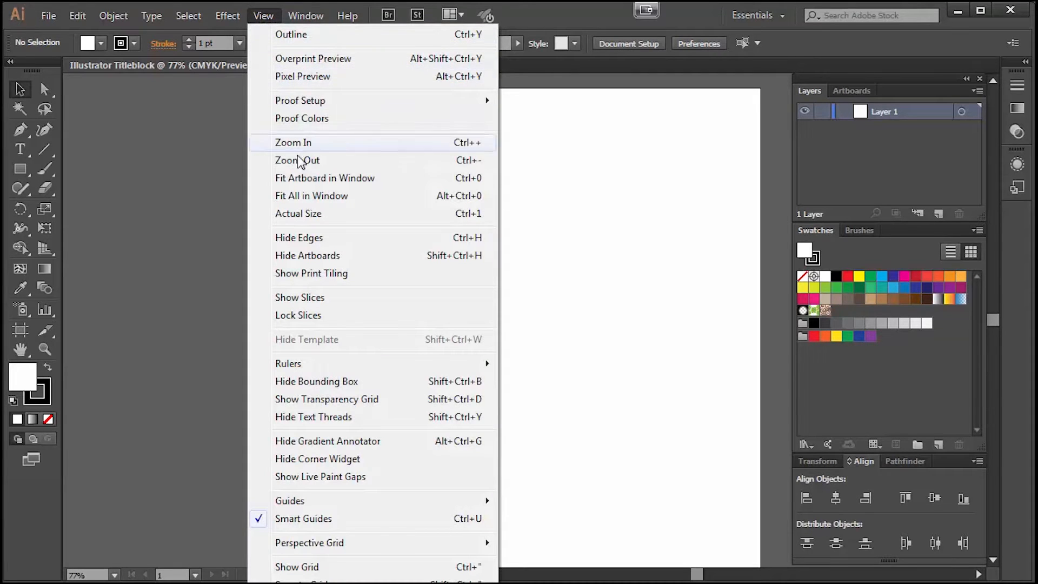
click(298, 160)
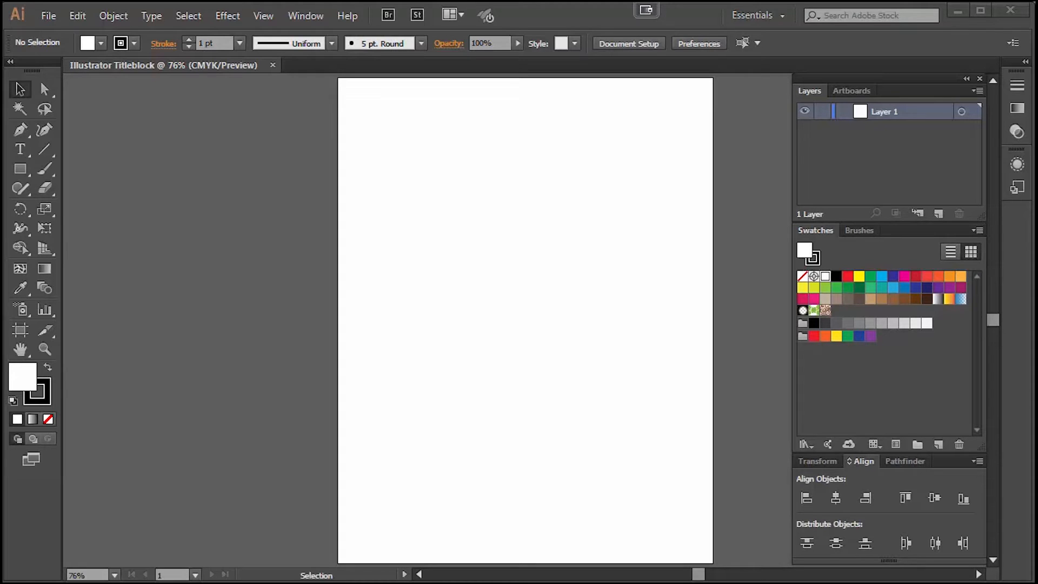
mouse_move(801, 187)
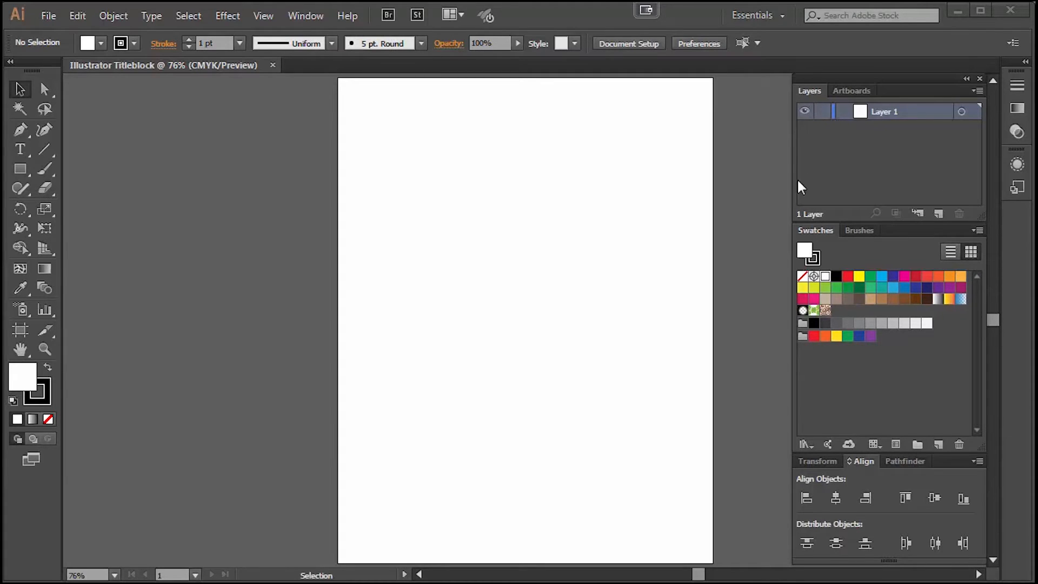
mouse_move(925, 83)
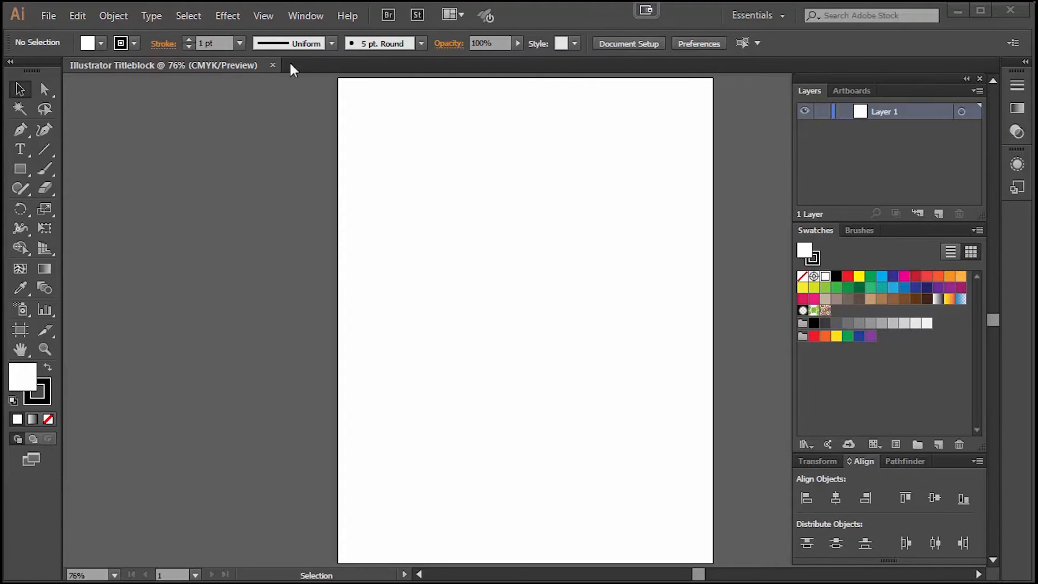
- Rename the document's Layer 1 to 'Titleblock' via the Layers panel
click(305, 15)
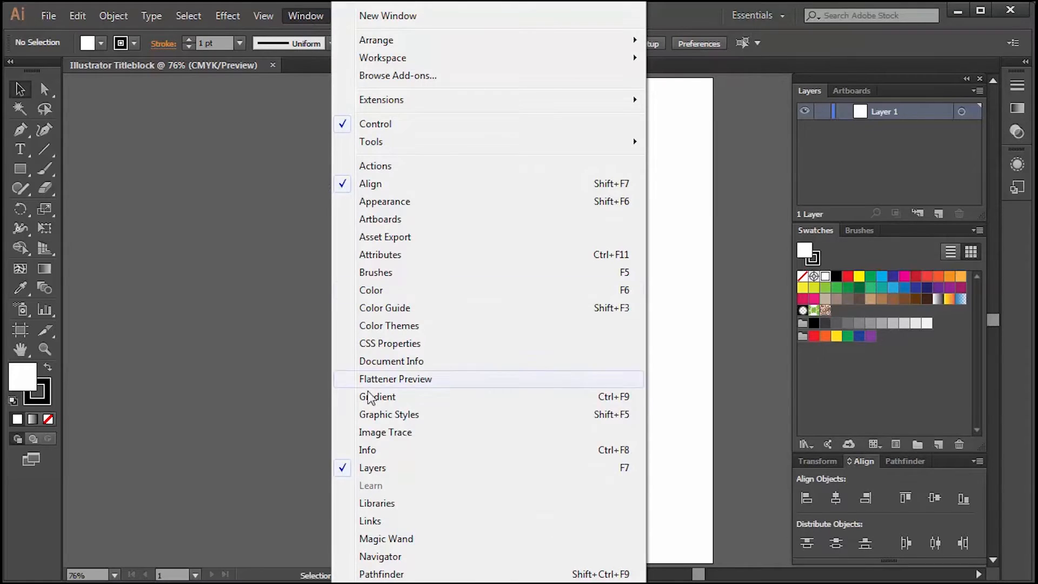
mouse_move(381, 476)
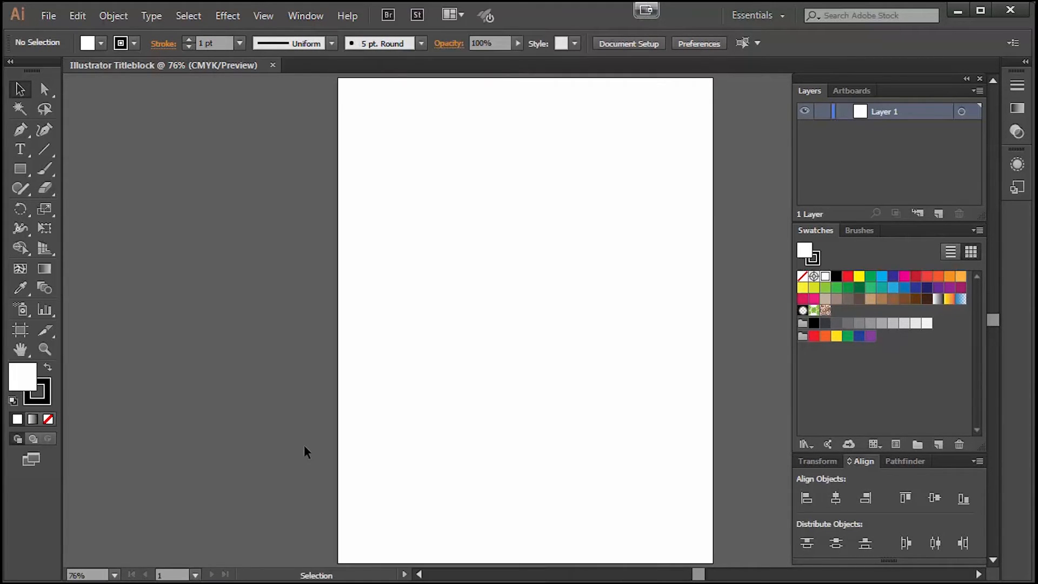
mouse_move(752, 77)
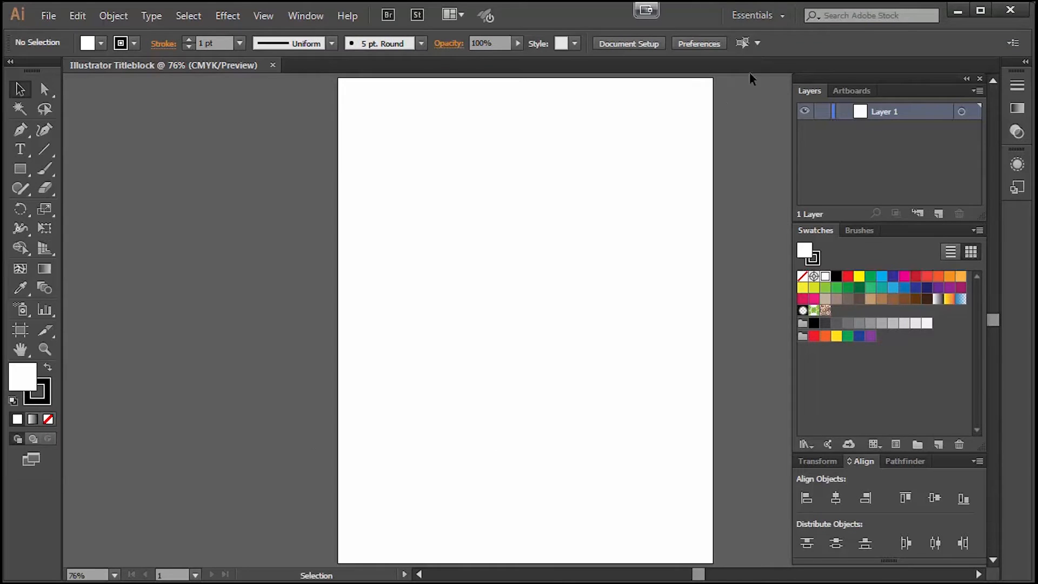
mouse_move(890, 158)
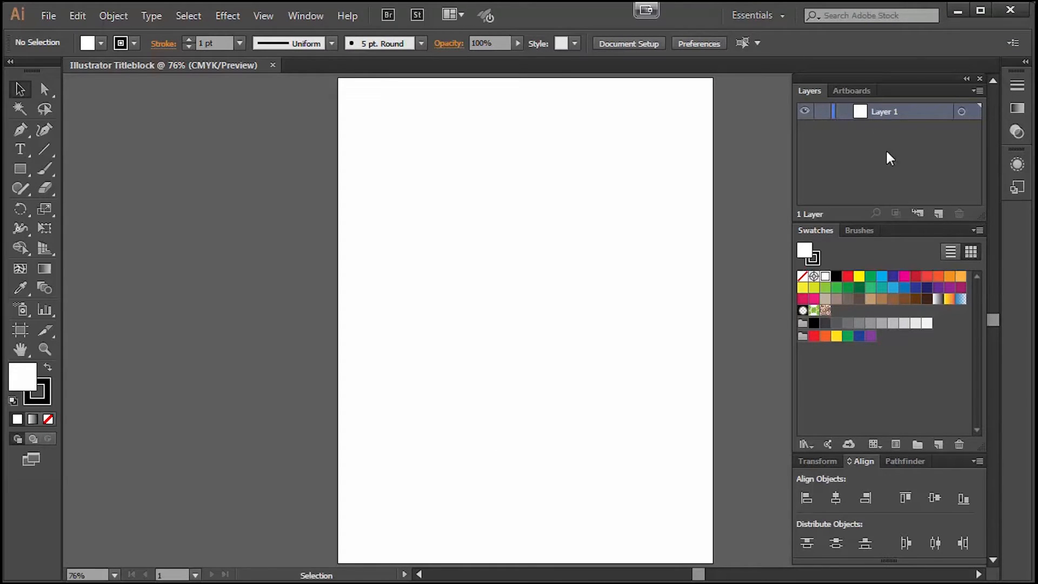
double_click(885, 111)
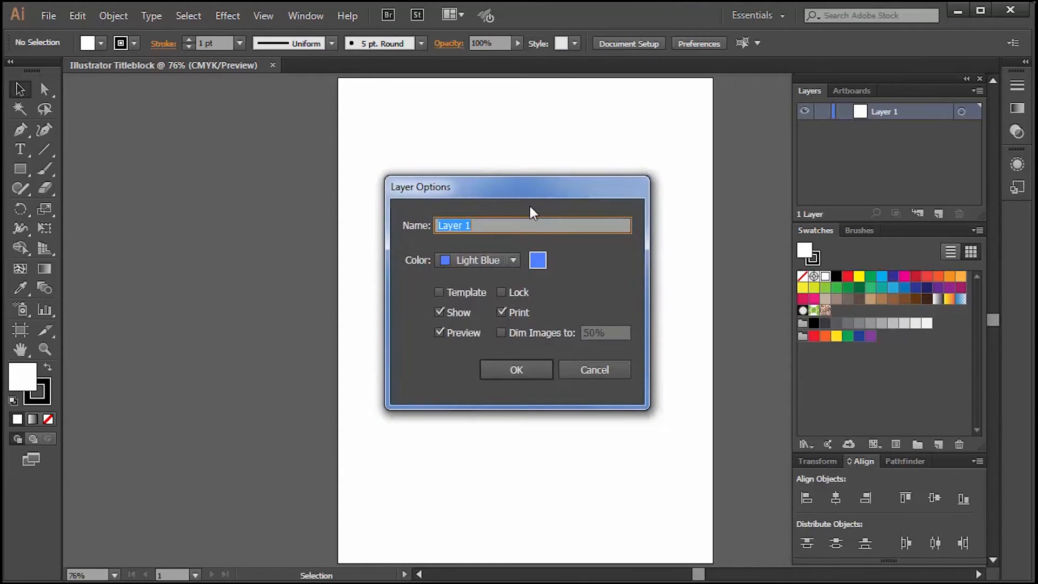
text(Titleblo)
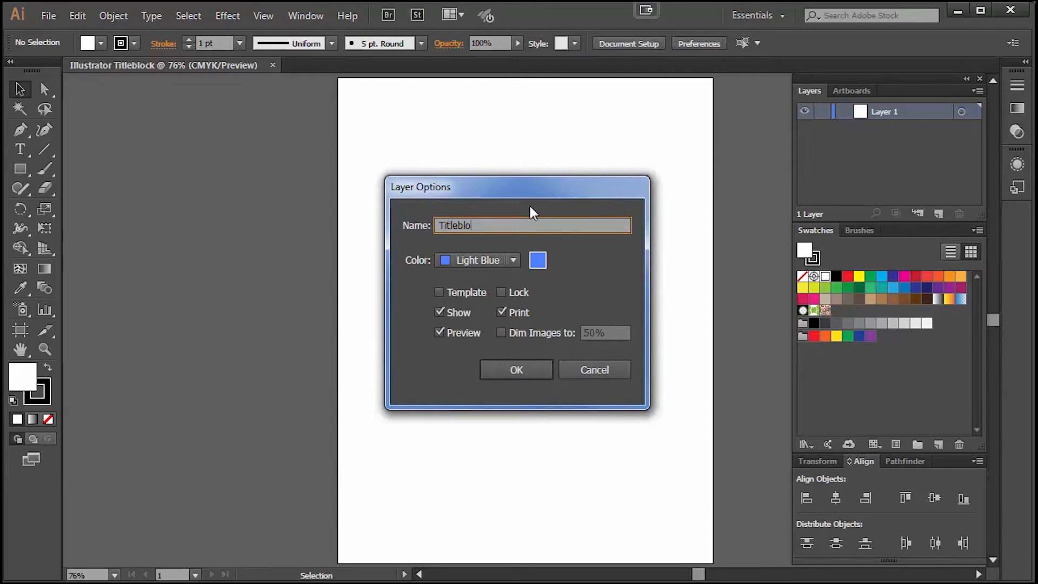
click(516, 370)
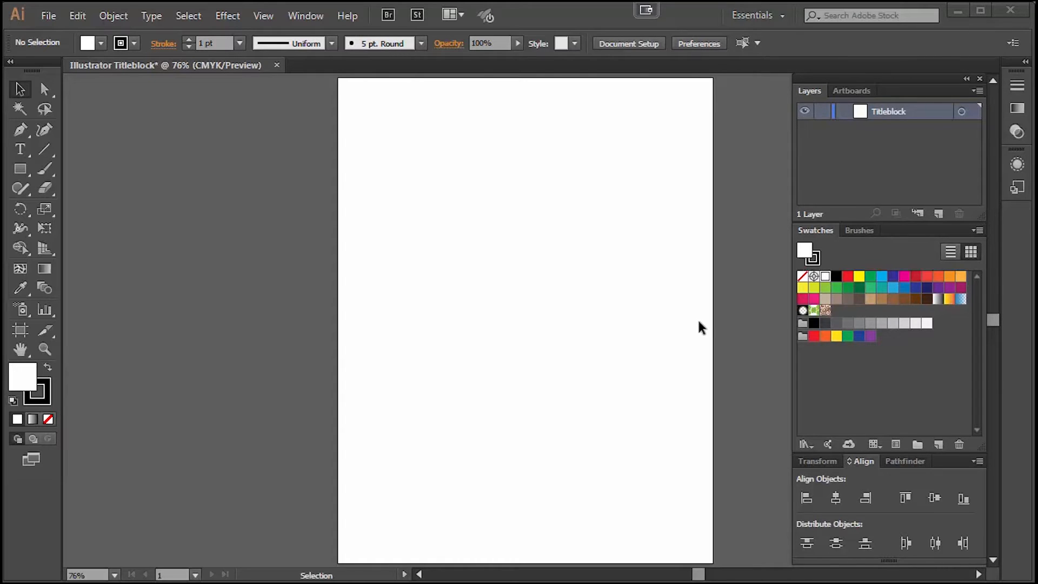
mouse_move(762, 319)
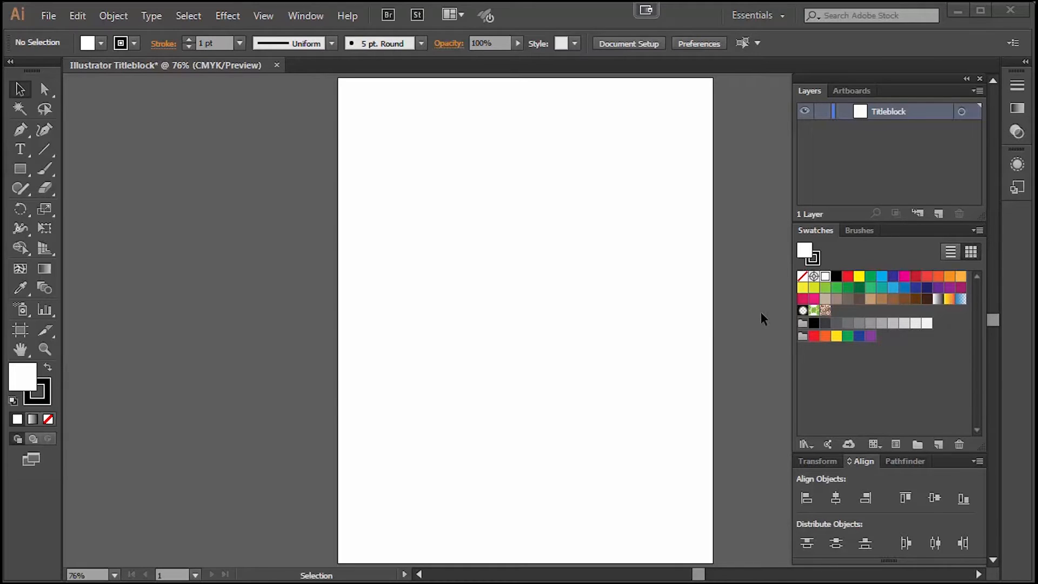
mouse_move(204, 127)
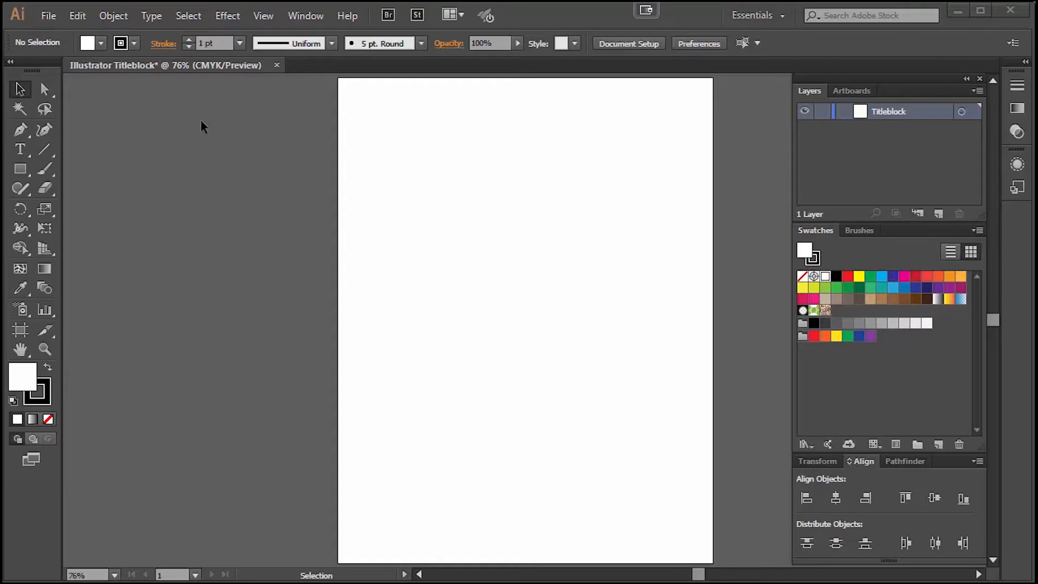
mouse_move(199, 116)
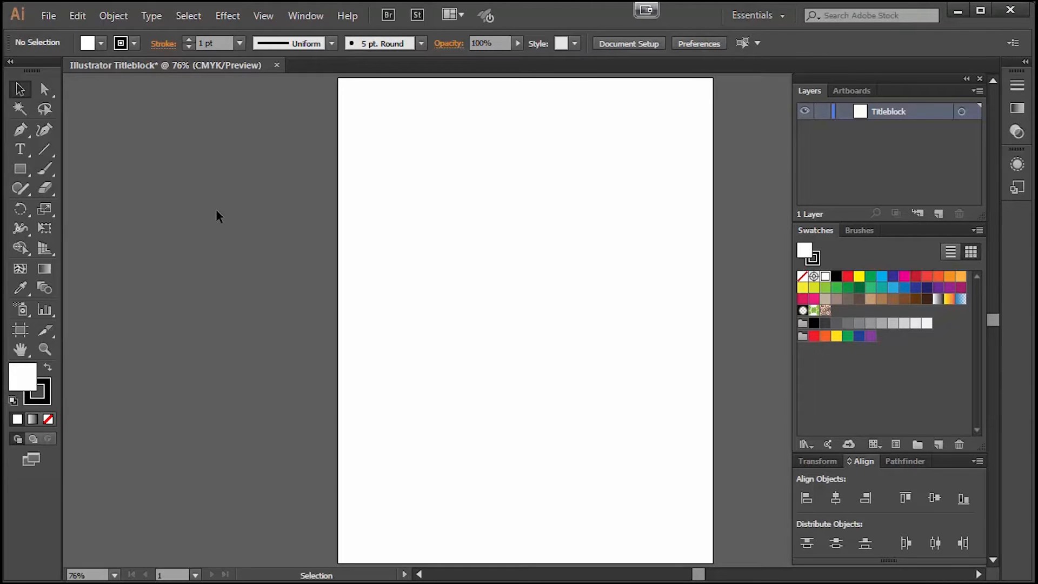
click(262, 15)
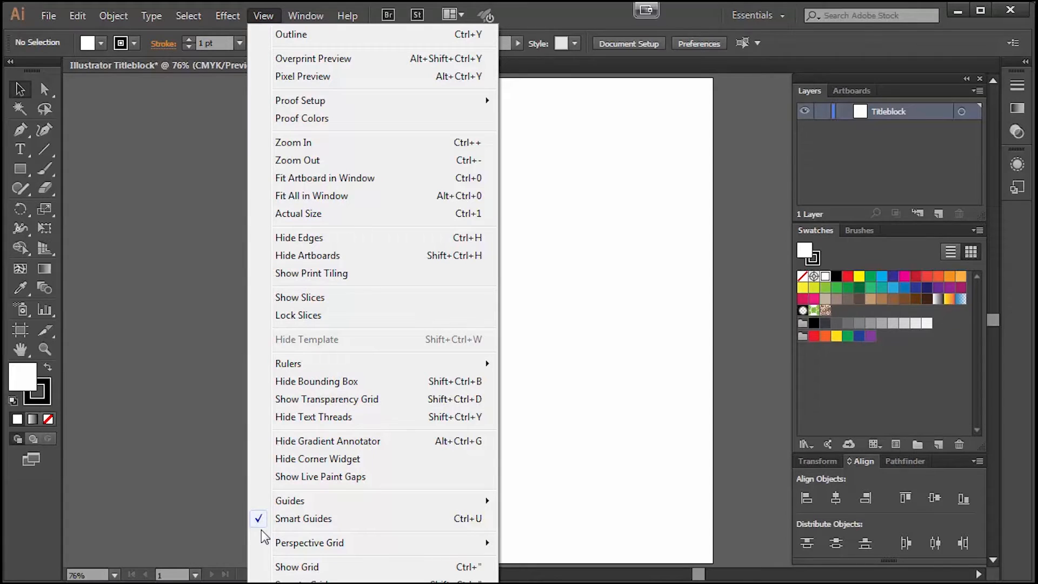
mouse_move(202, 474)
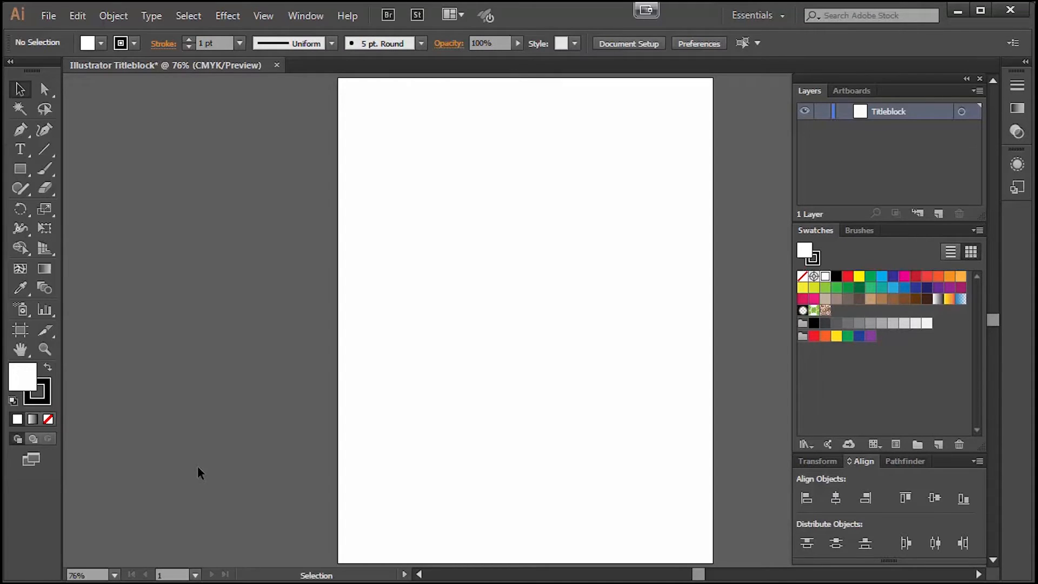
mouse_move(220, 337)
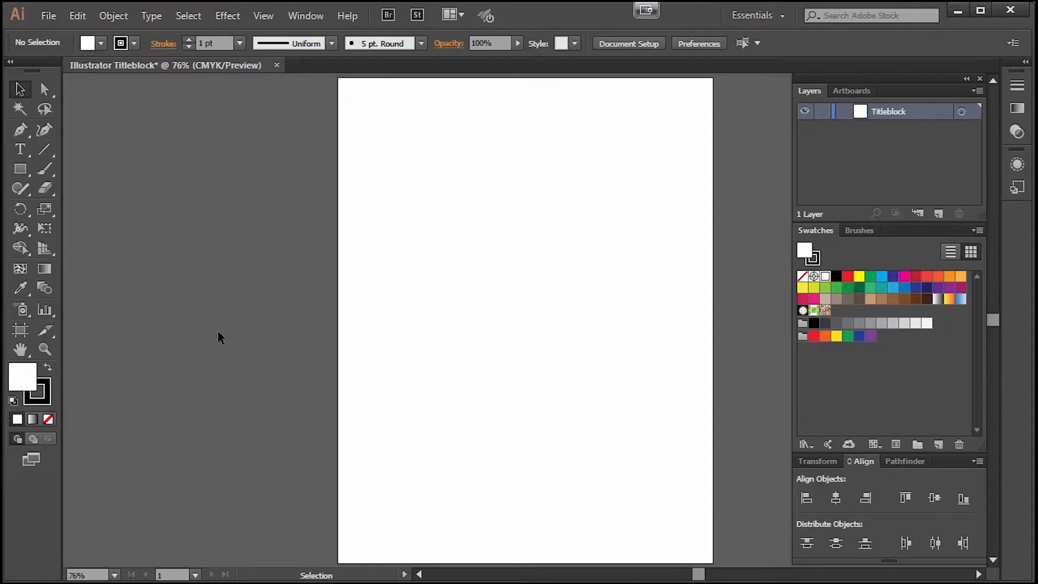
mouse_move(20, 169)
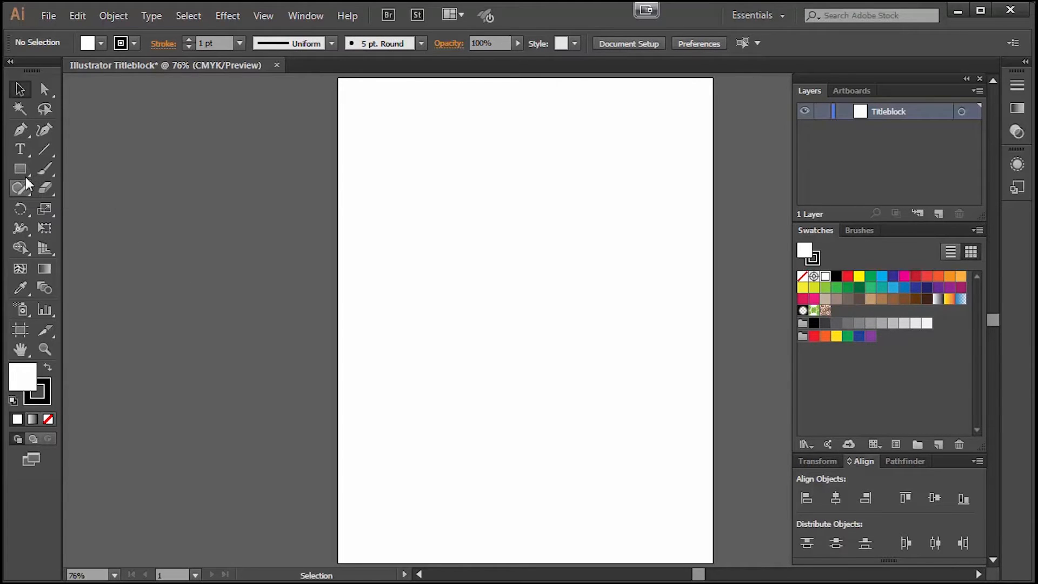
- Draw a rectangle snapped to the full Letter artboard edges with the Rectangle tool
click(19, 169)
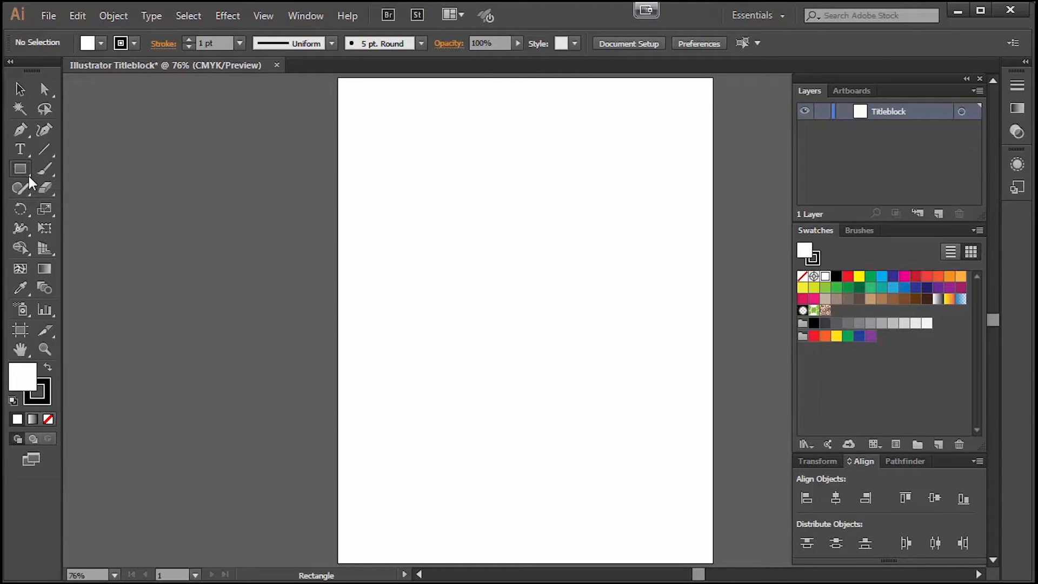
click(19, 169)
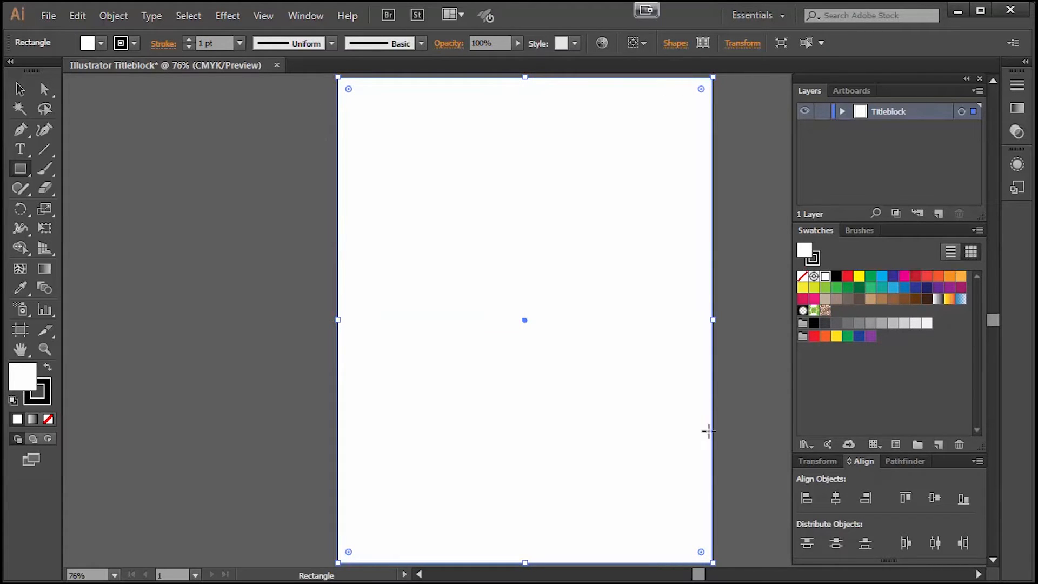
mouse_move(338, 559)
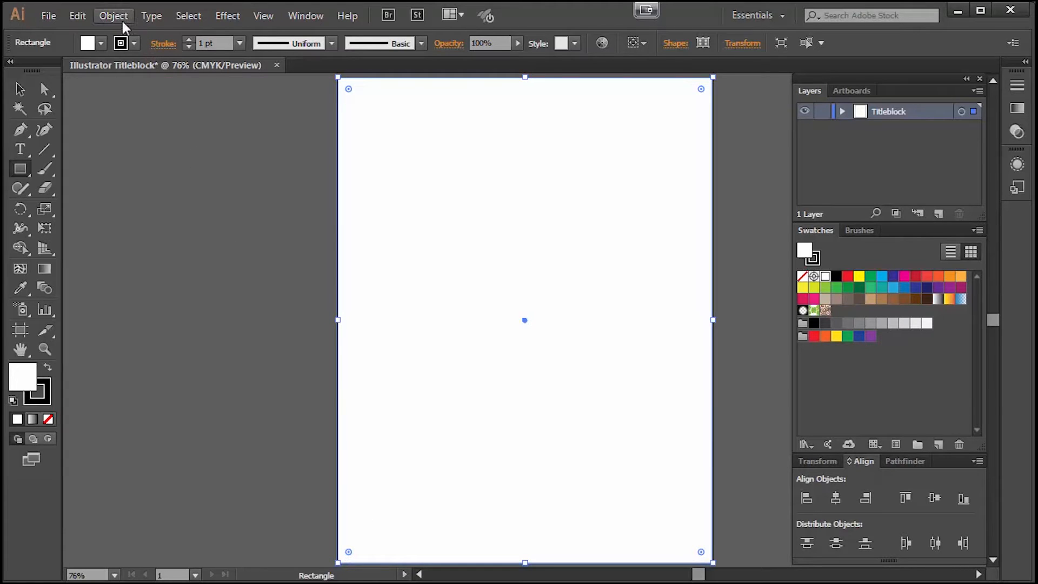
mouse_move(75, 70)
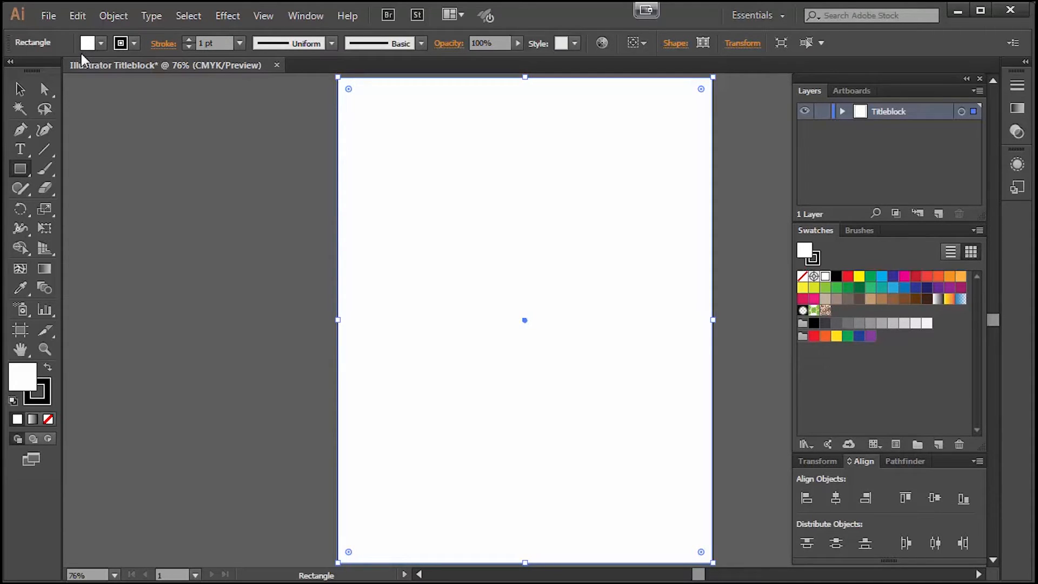
- Give the page rectangle a [None] fill, keeping only its 1 pt outline
click(99, 42)
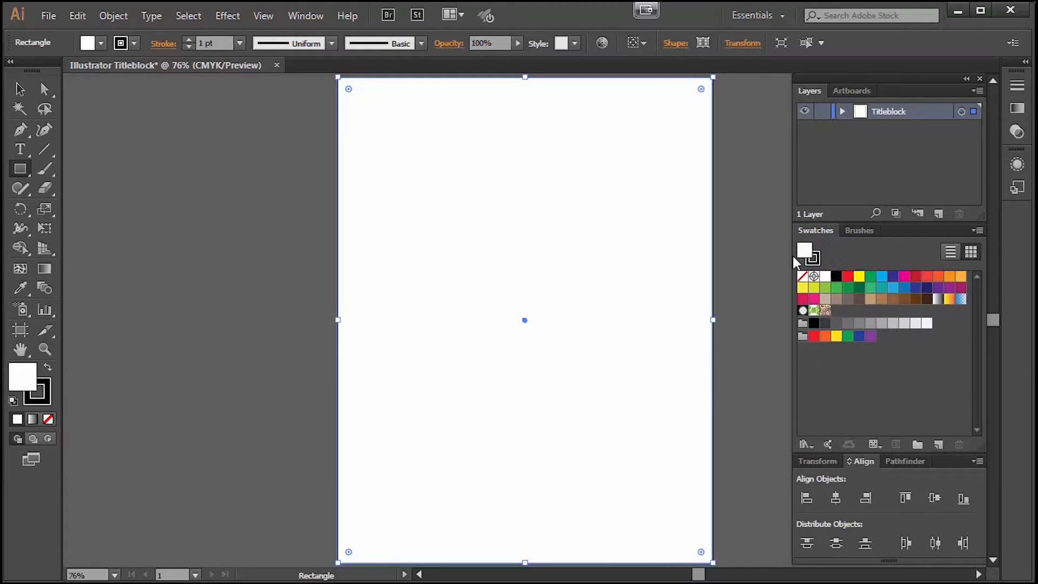
mouse_move(807, 256)
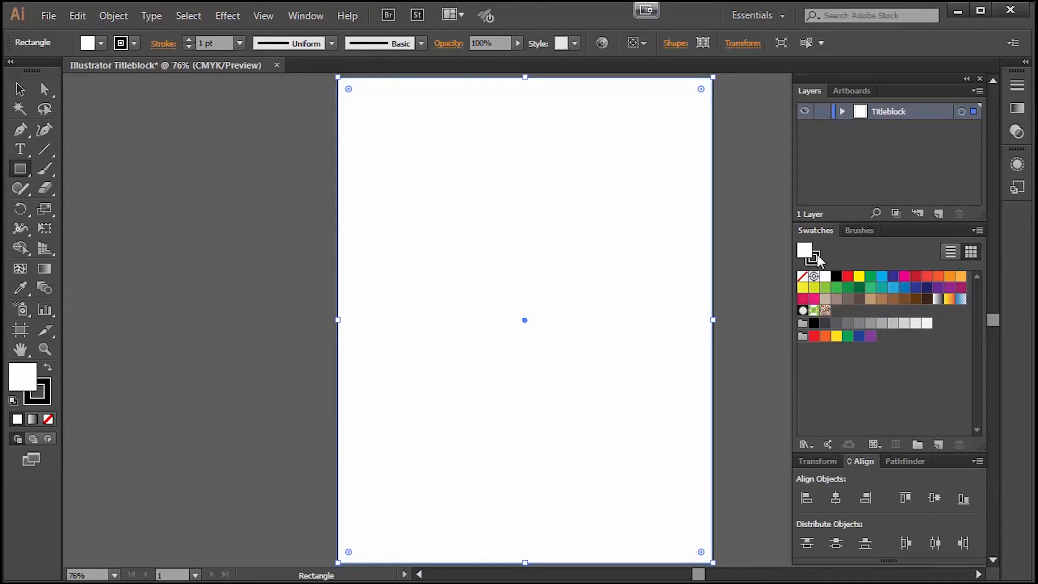
mouse_move(807, 257)
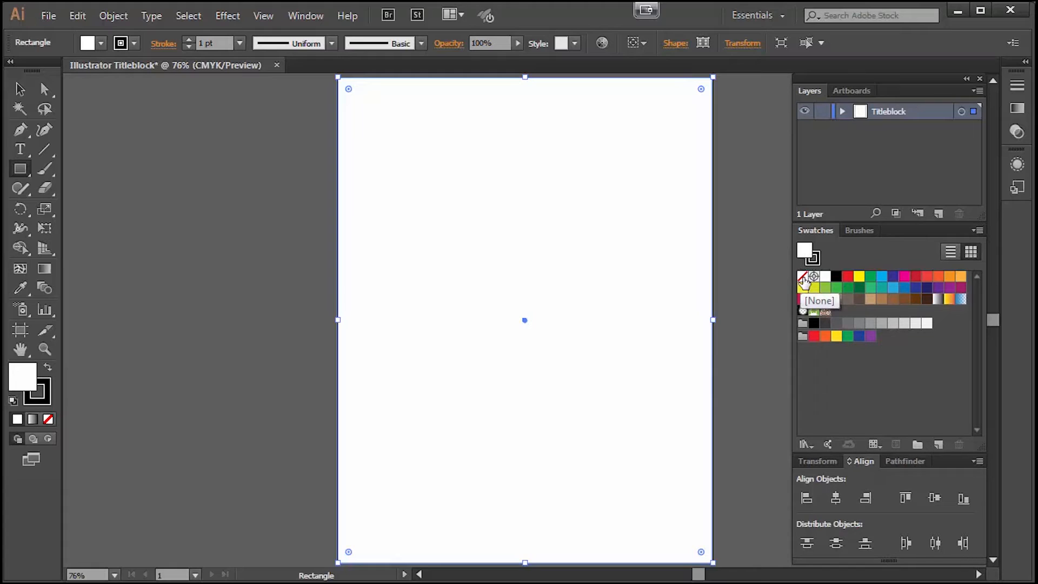
click(804, 276)
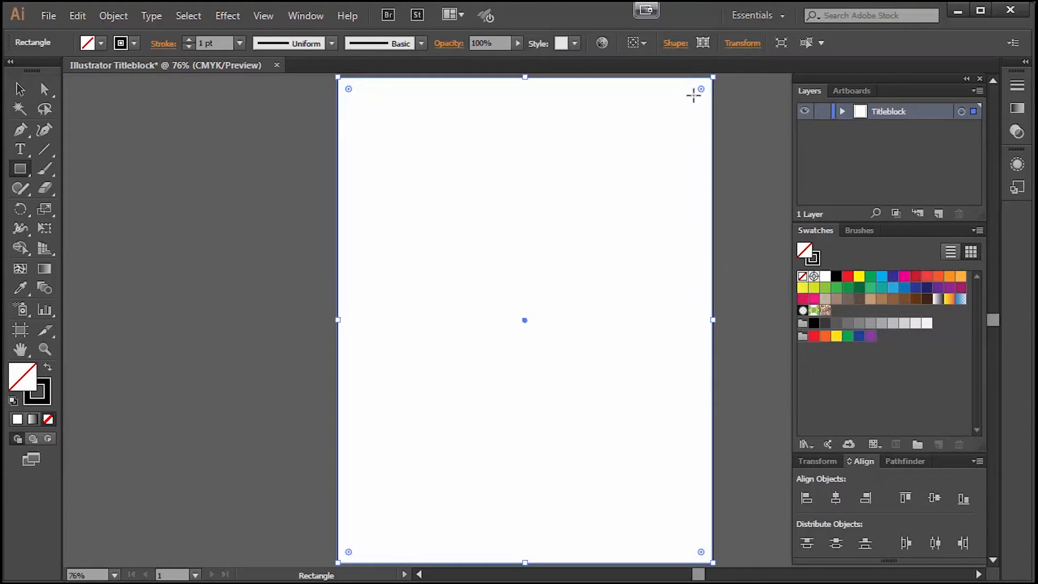
mouse_move(366, 528)
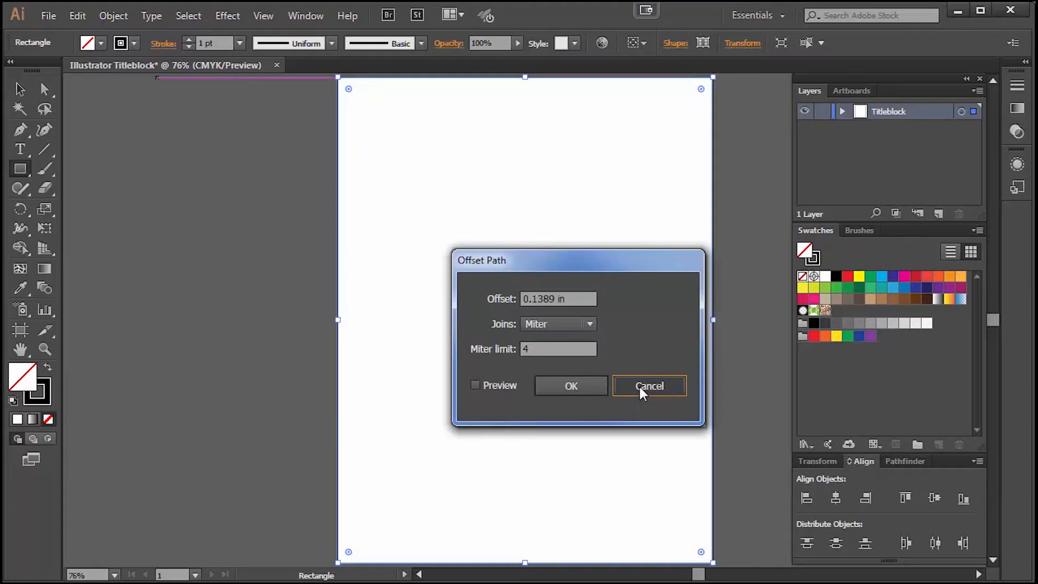
- Cancel the Offset Path settings unchanged and return to the Object path commands
click(649, 385)
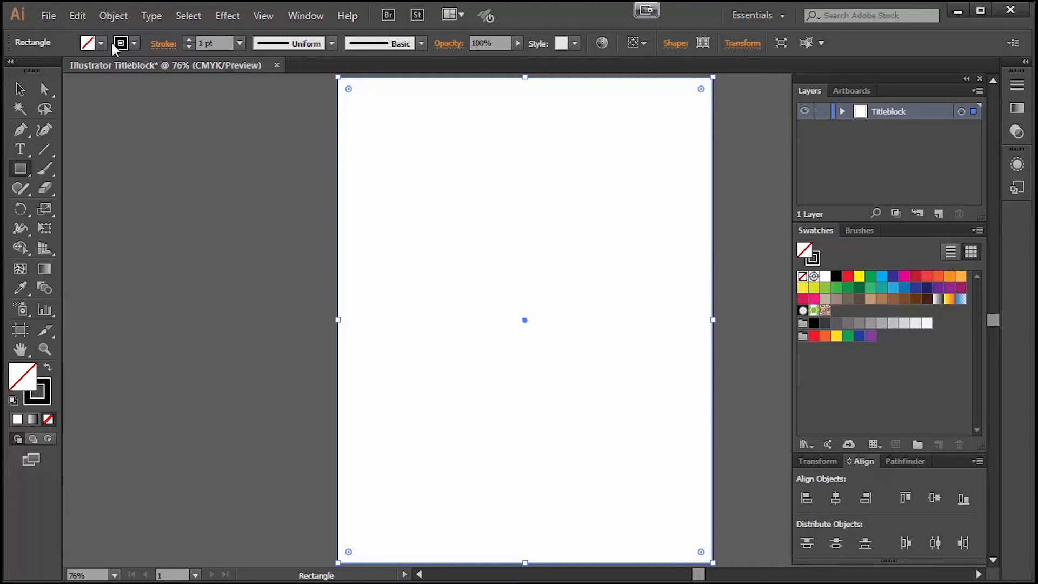
click(113, 15)
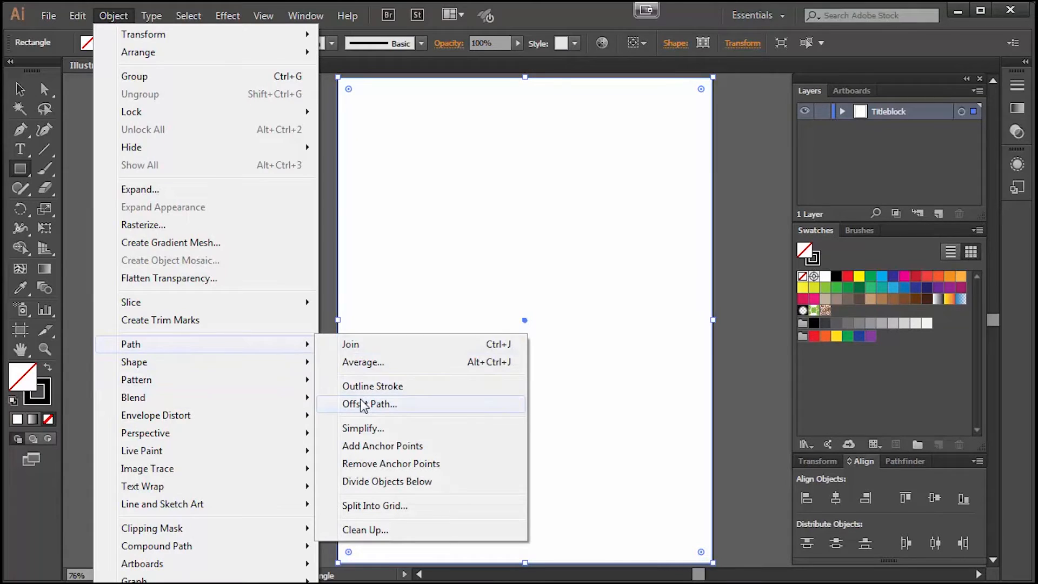
- Offset the page rectangle by -0.5 in with Preview on to create an inset border
click(369, 403)
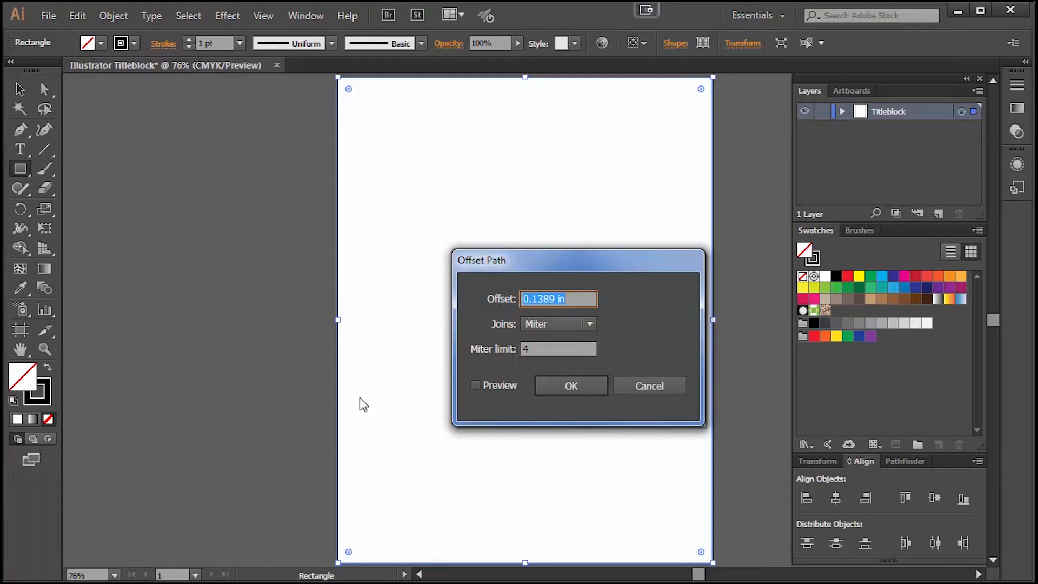
click(475, 385)
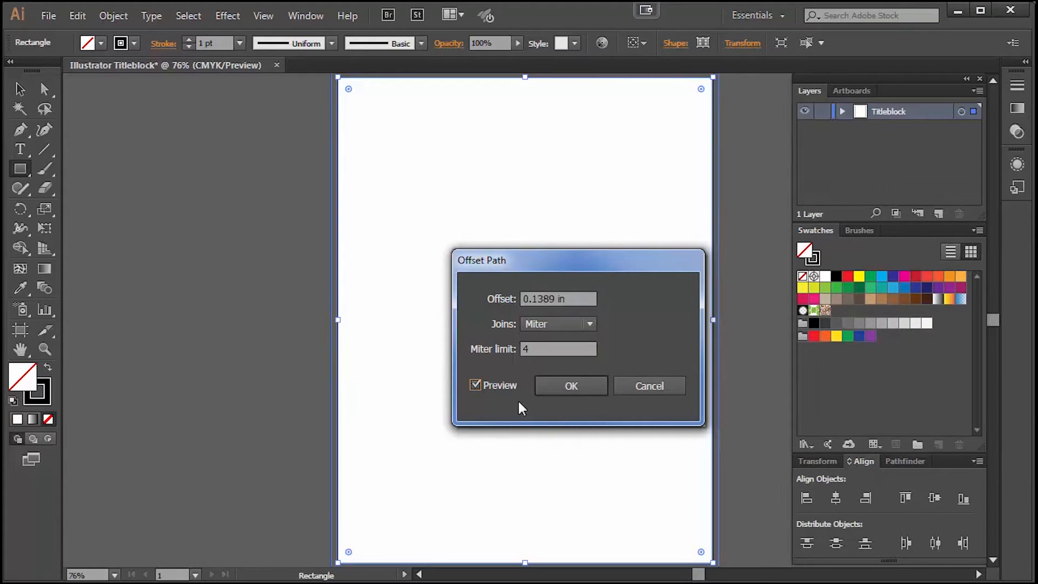
click(558, 298)
text(.)
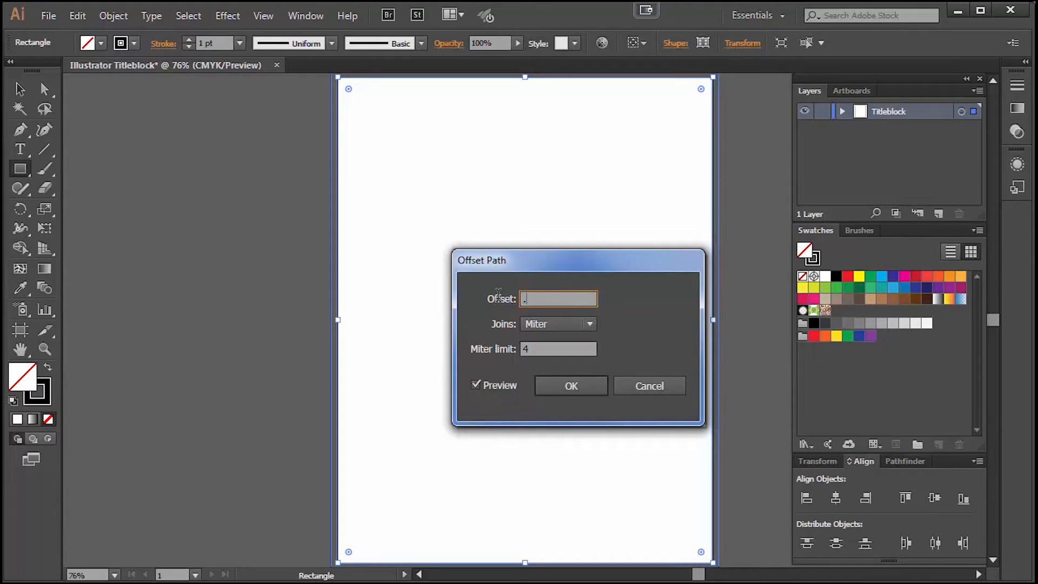
text(5")
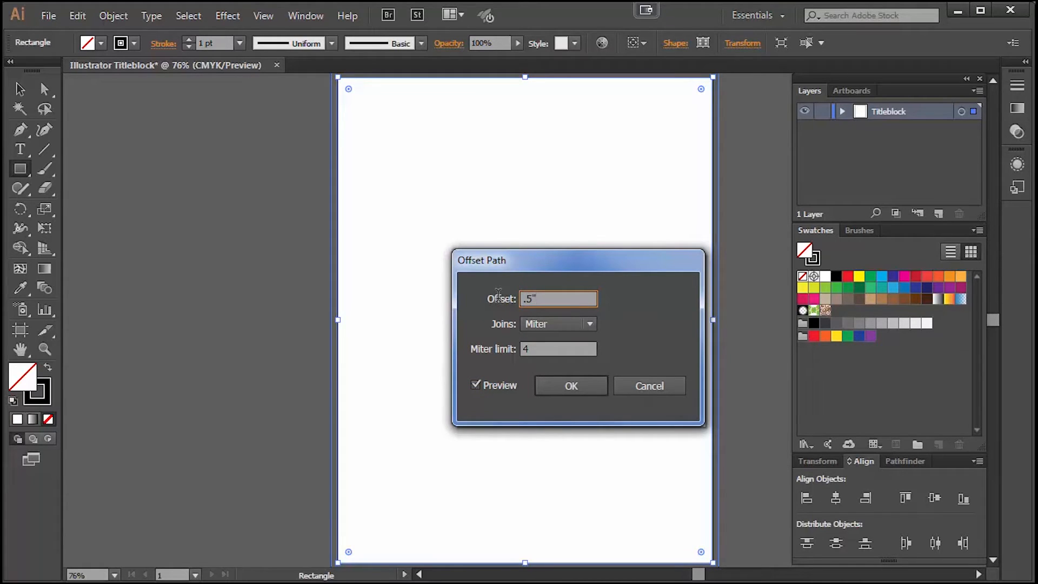
click(558, 349)
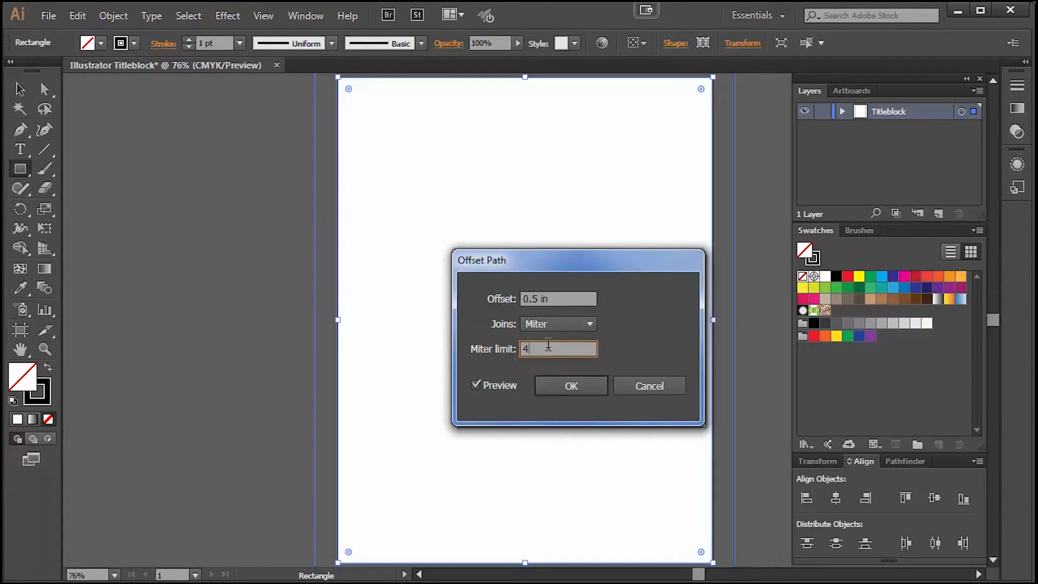
mouse_move(441, 340)
text(-0.5)
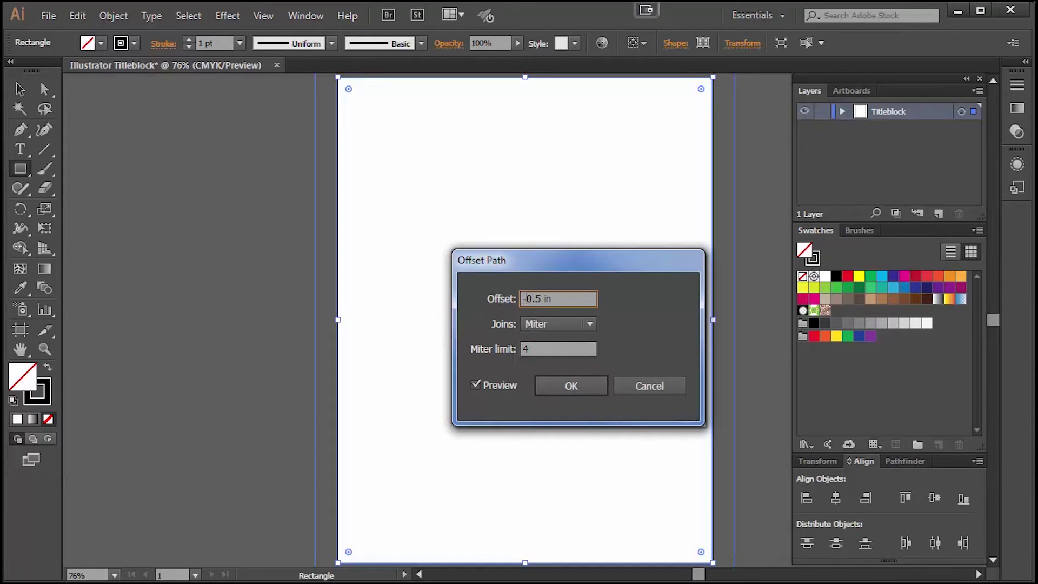
click(558, 349)
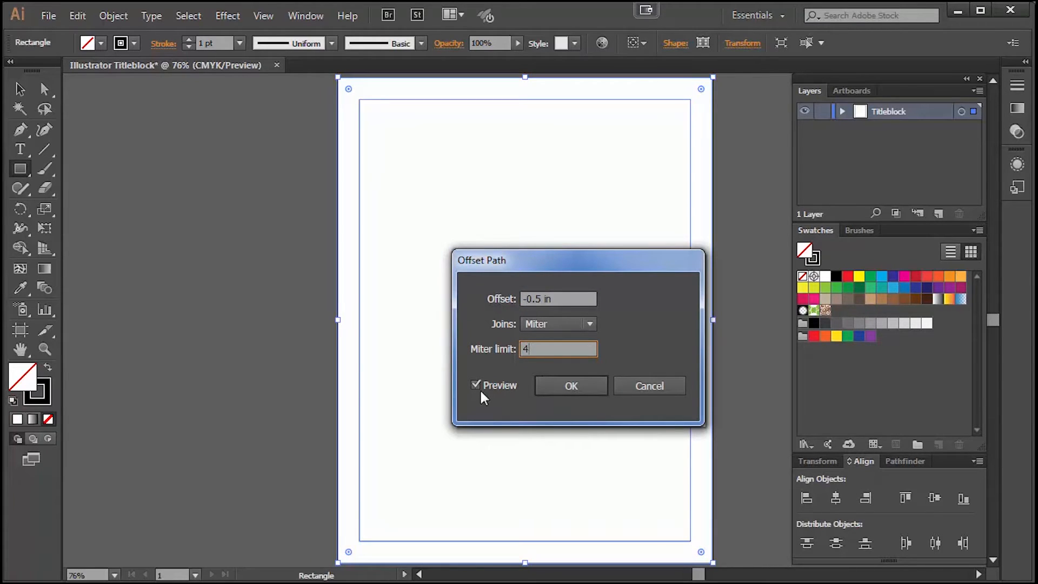
mouse_move(571, 387)
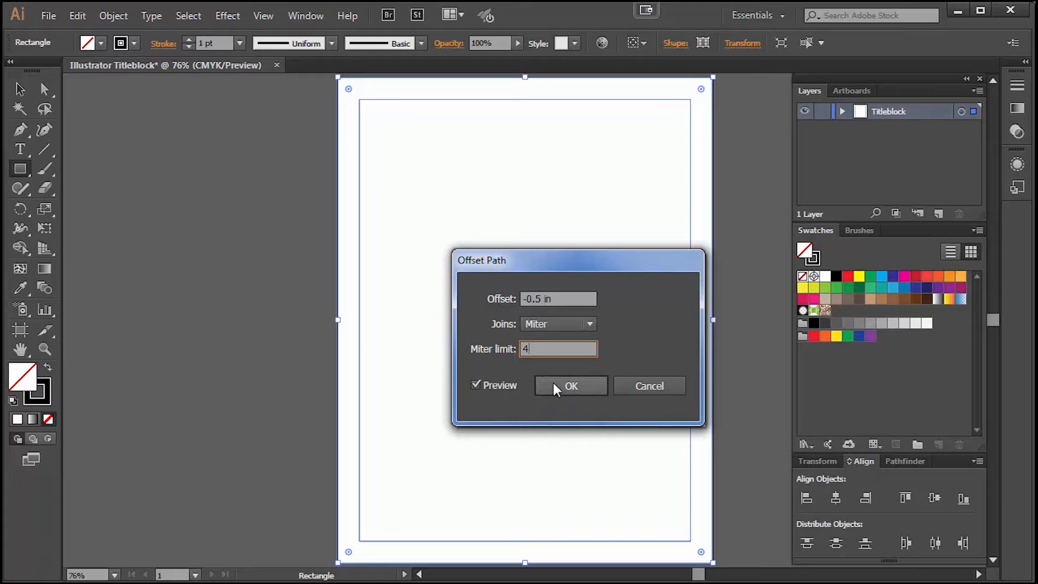
click(570, 386)
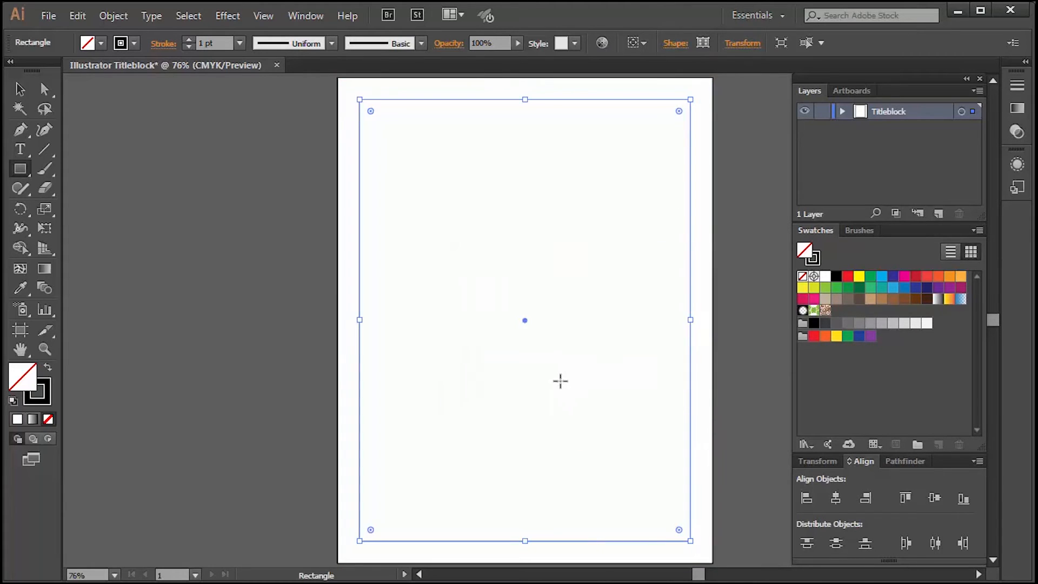
- Thicken the inset border rectangle's black stroke to 2 pt and deselect it
click(153, 146)
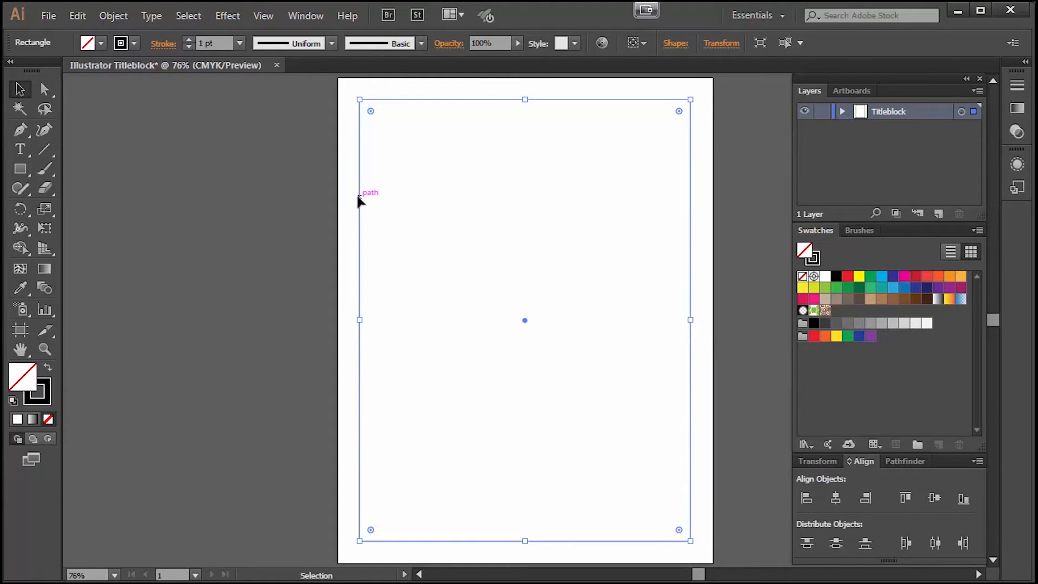
mouse_move(338, 189)
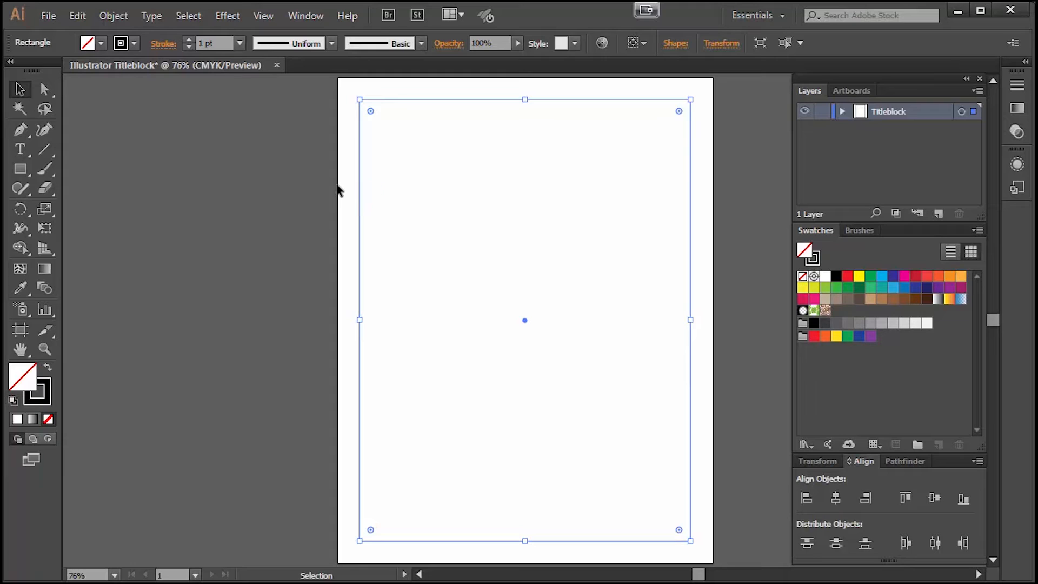
mouse_move(238, 37)
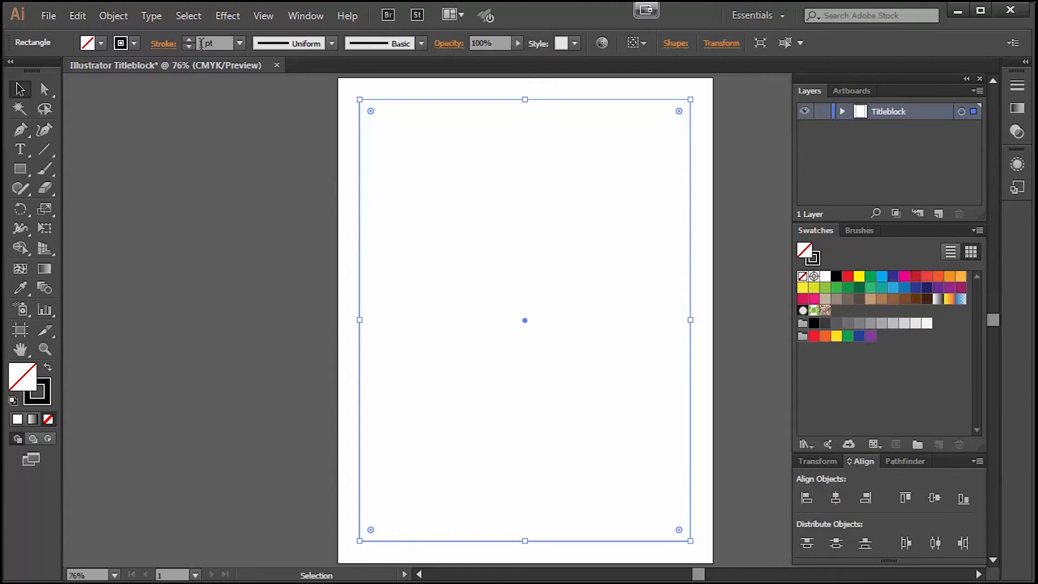
click(188, 40)
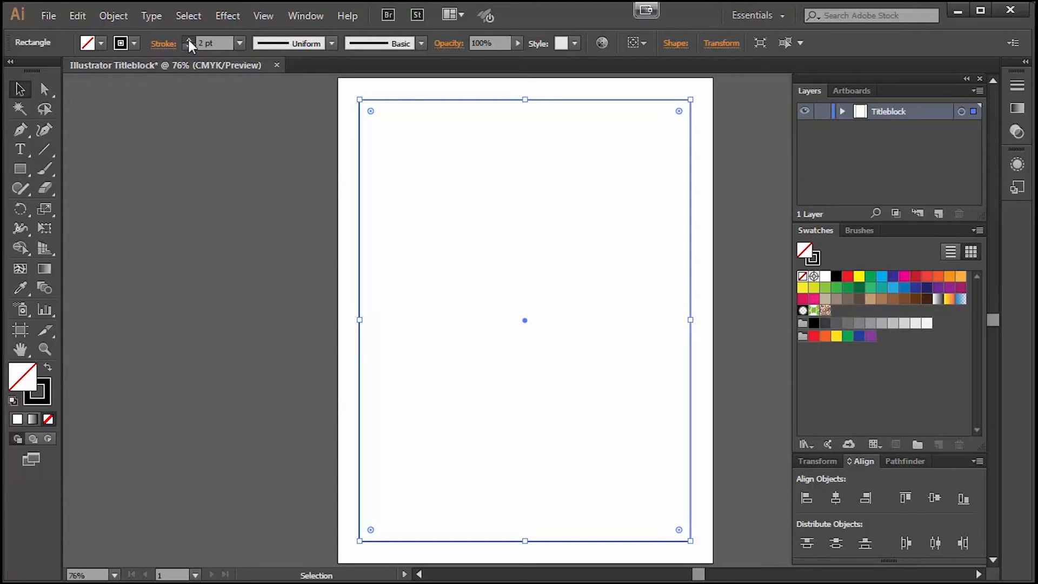
click(227, 123)
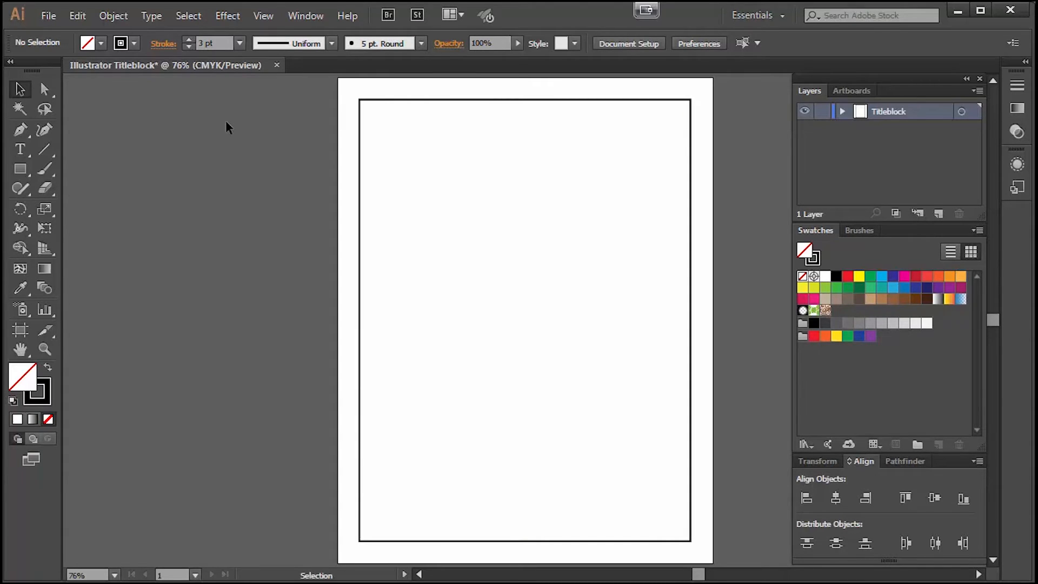
click(188, 46)
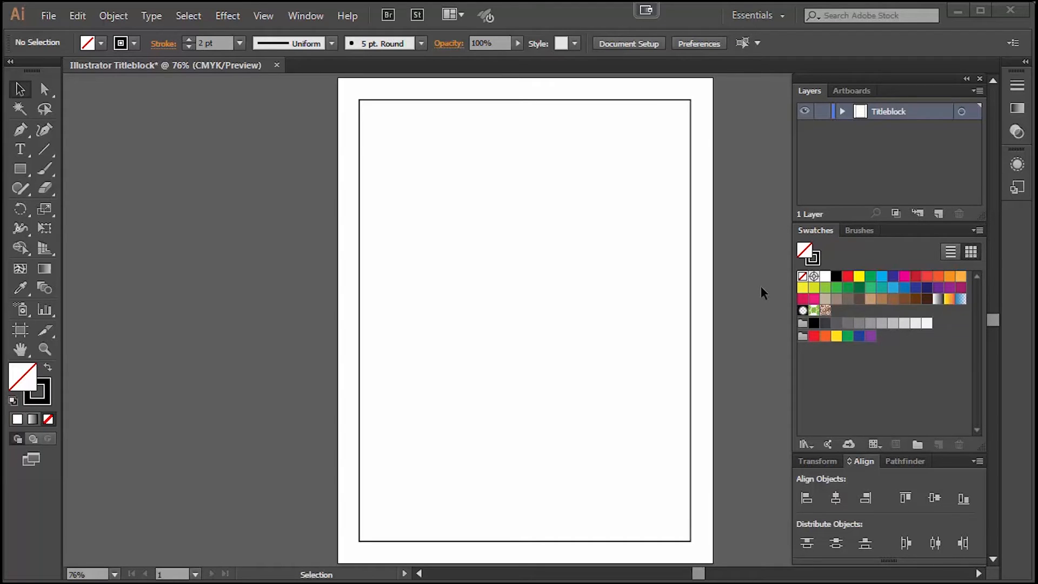
mouse_move(701, 305)
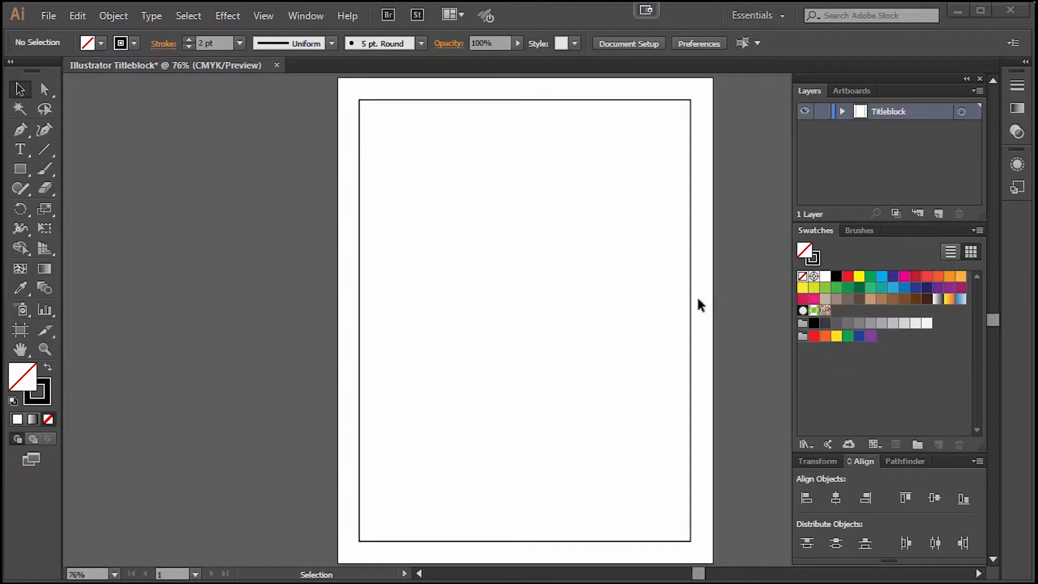
mouse_move(694, 306)
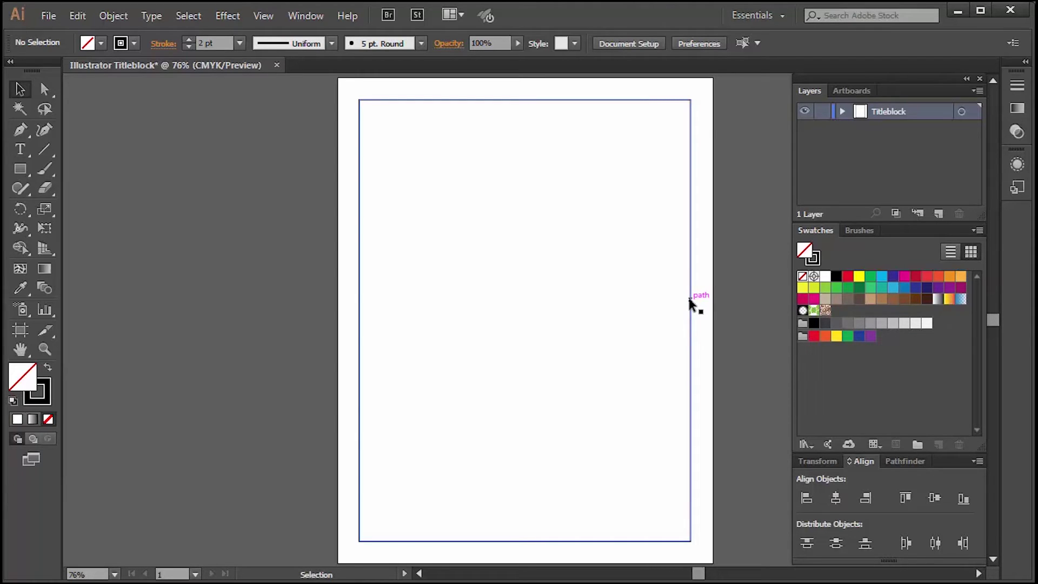
- Delete the border rectangle, leaving the page blank, and reach the View options
click(691, 294)
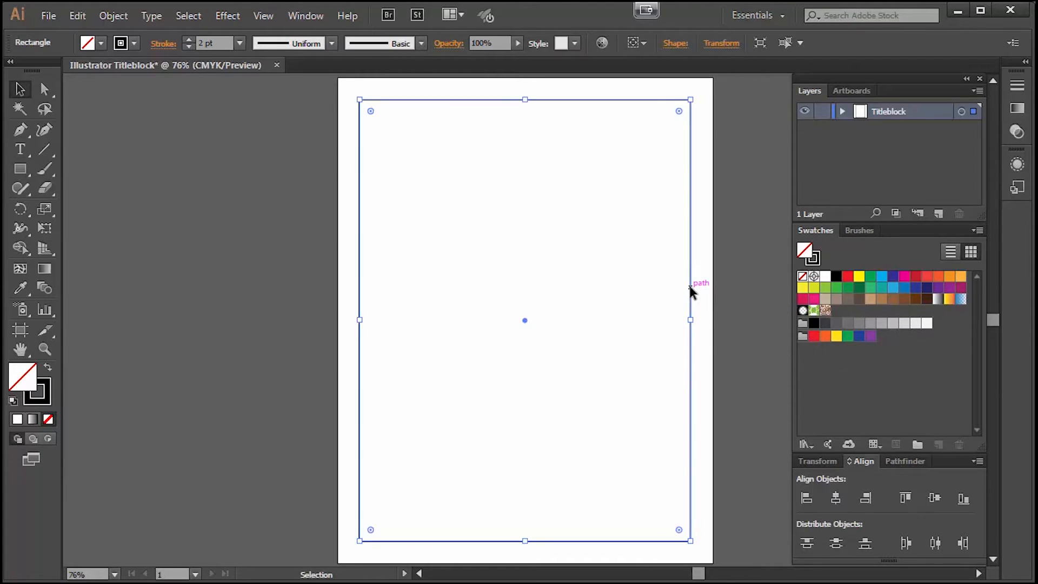
click(174, 180)
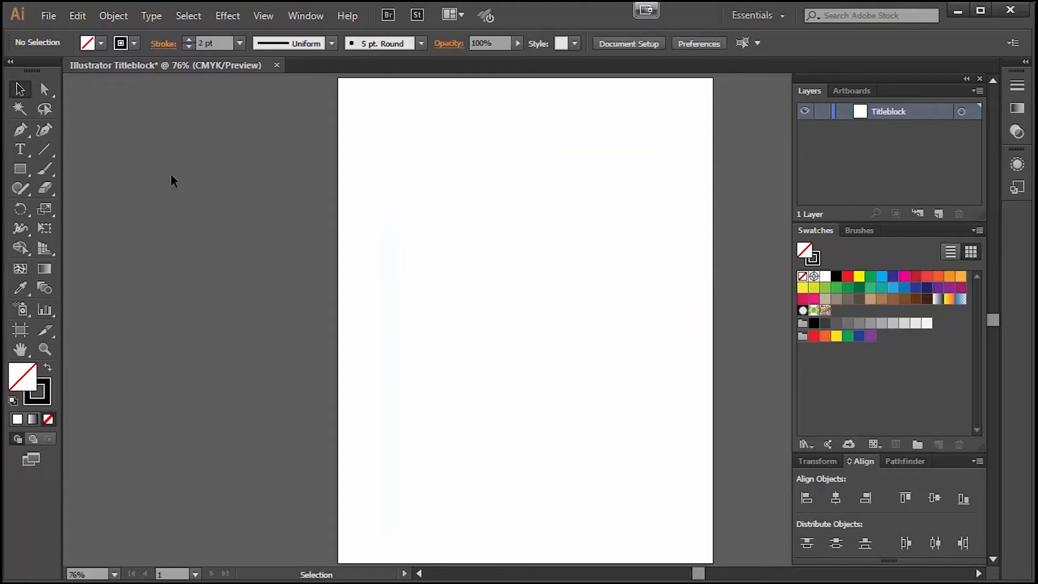
click(263, 15)
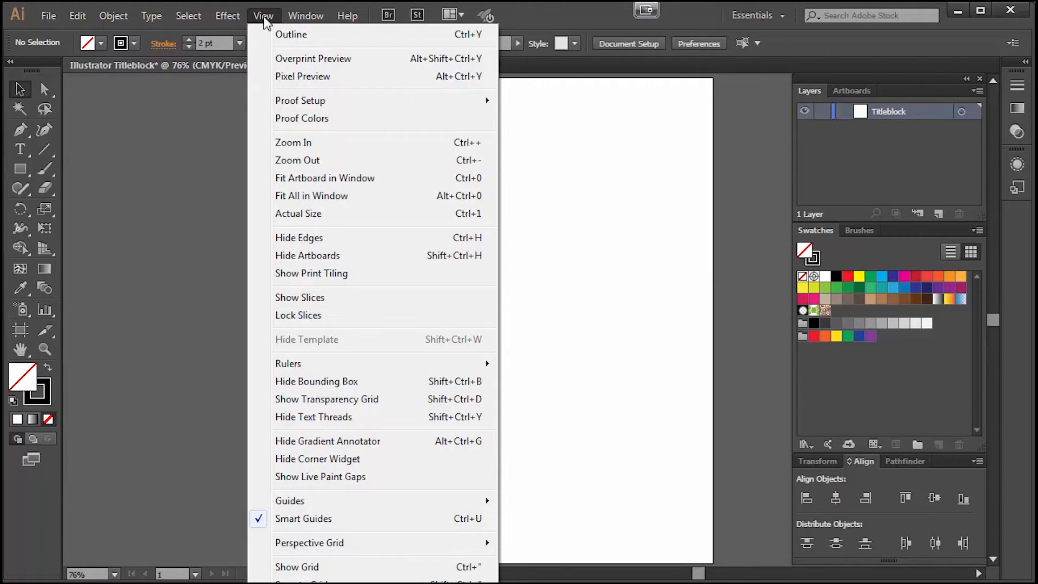
mouse_move(288, 364)
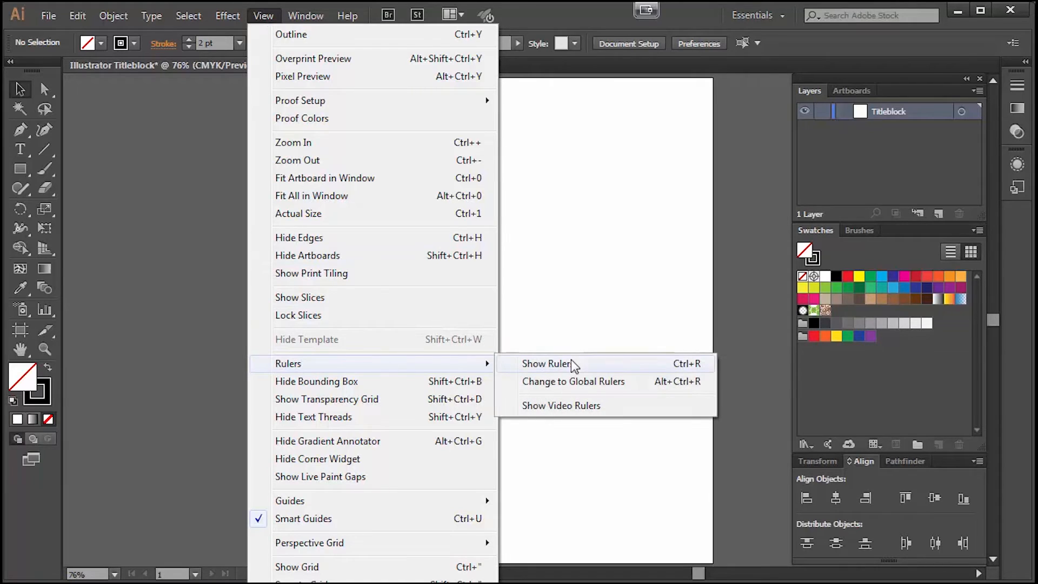
- Show the rulers around the document window (Ctrl+R)
click(546, 363)
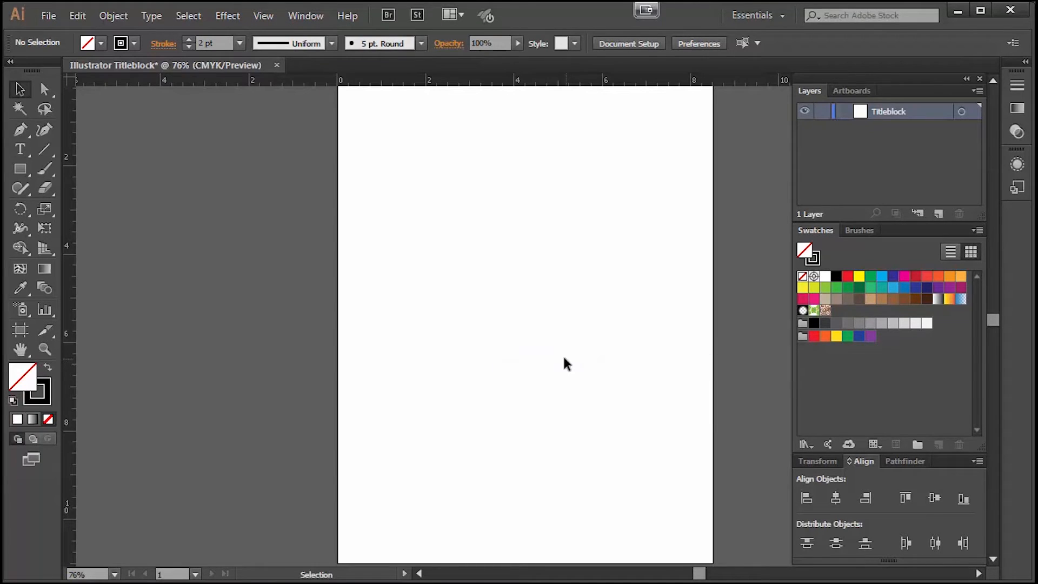
mouse_move(721, 85)
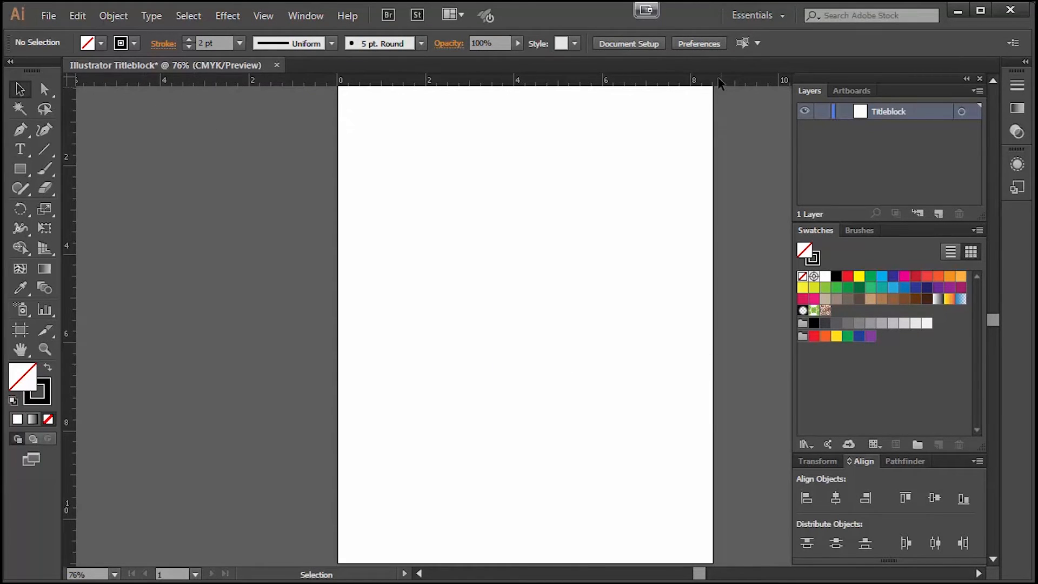
mouse_move(196, 477)
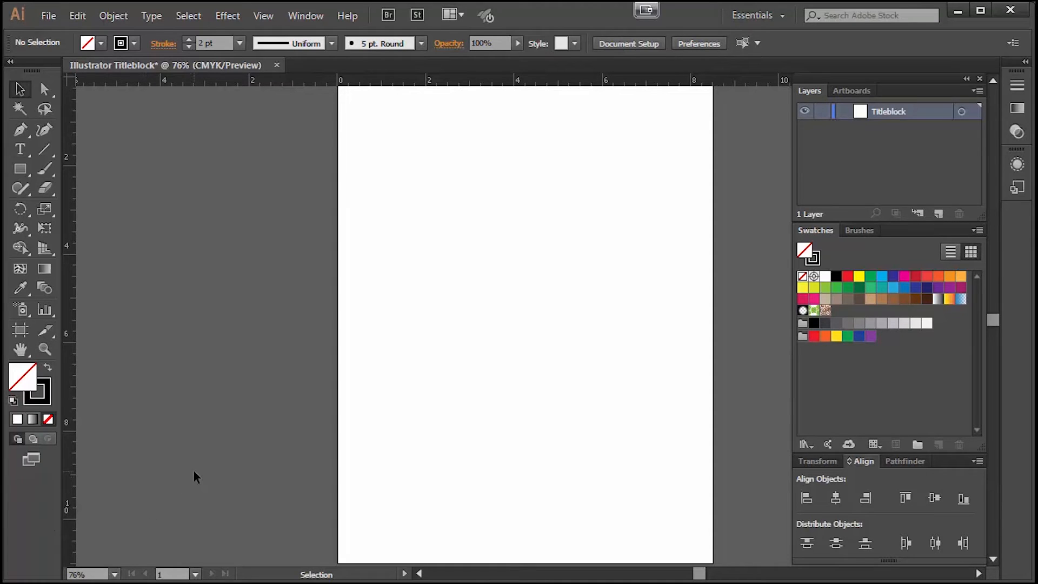
mouse_move(205, 353)
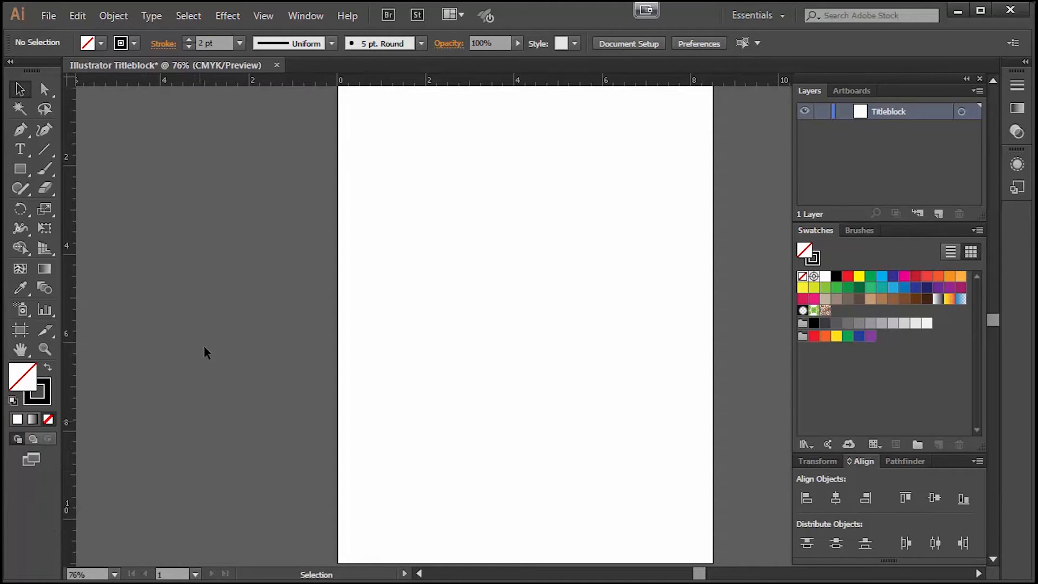
mouse_move(89, 300)
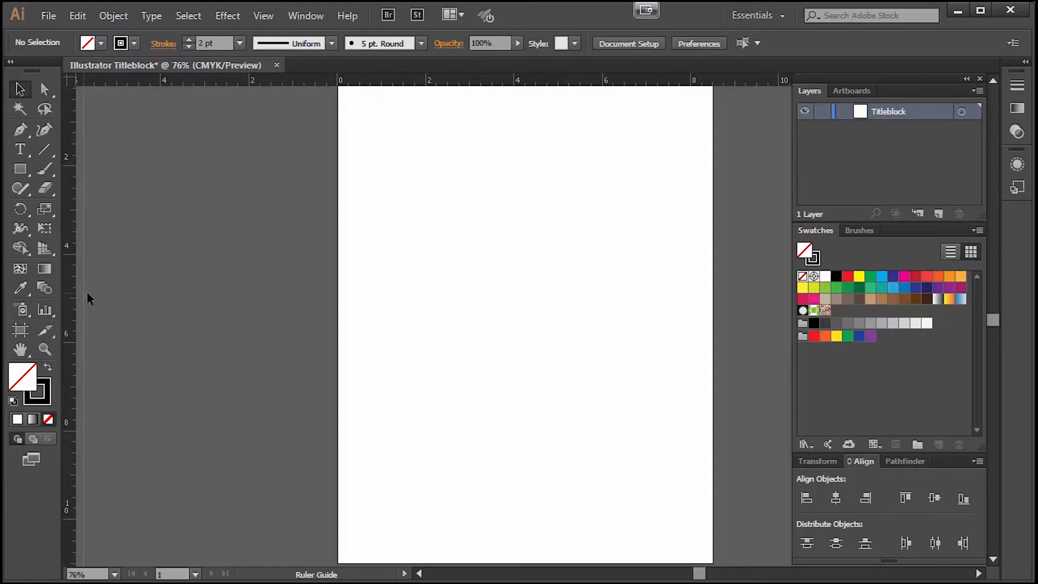
mouse_move(257, 296)
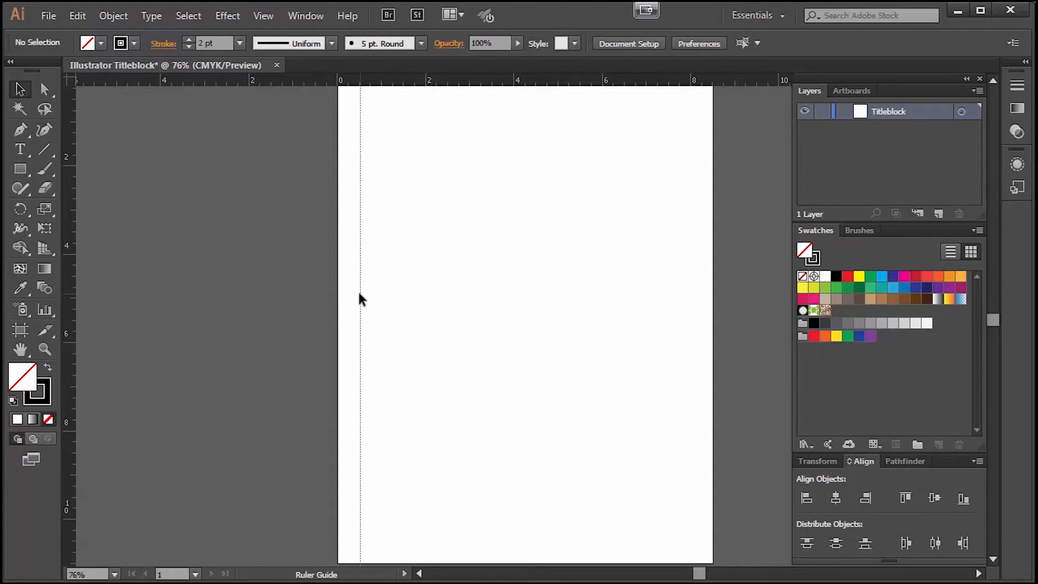
- Drag ruler guides to mark a margin just inside the left, top and bottom page edges
click(358, 299)
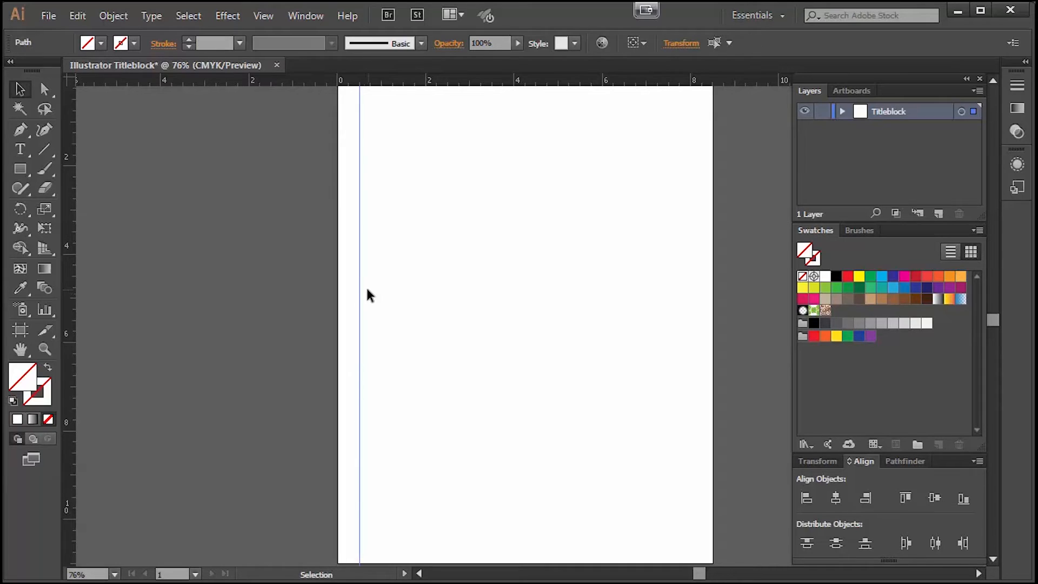
drag(405, 79, 405, 101)
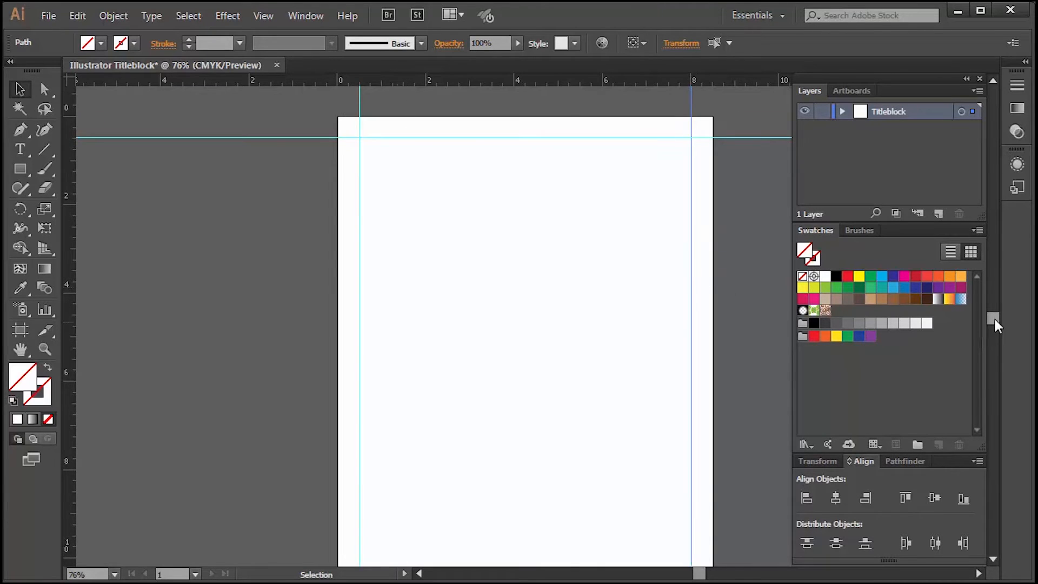
click(263, 15)
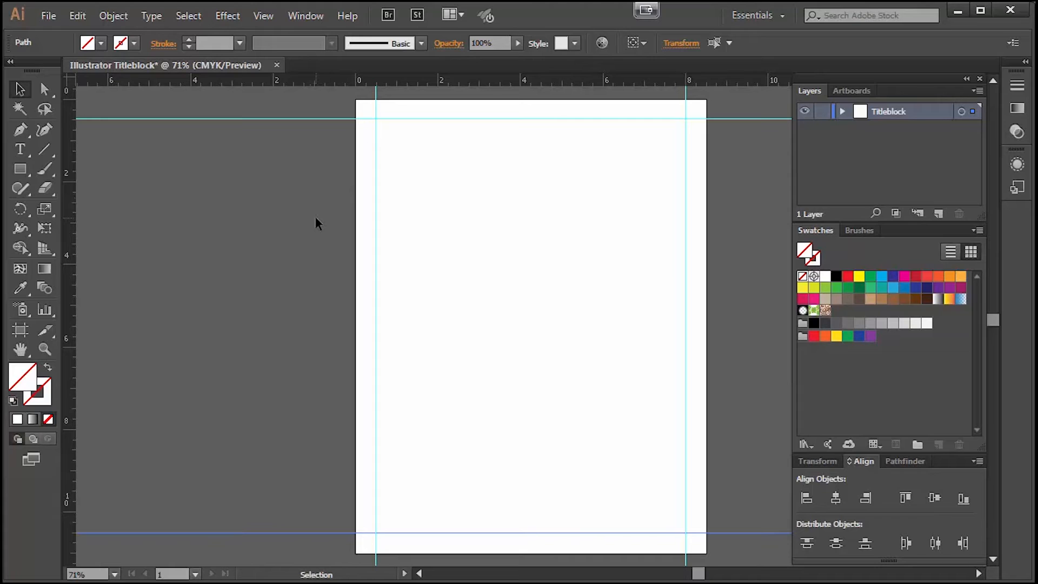
mouse_move(290, 206)
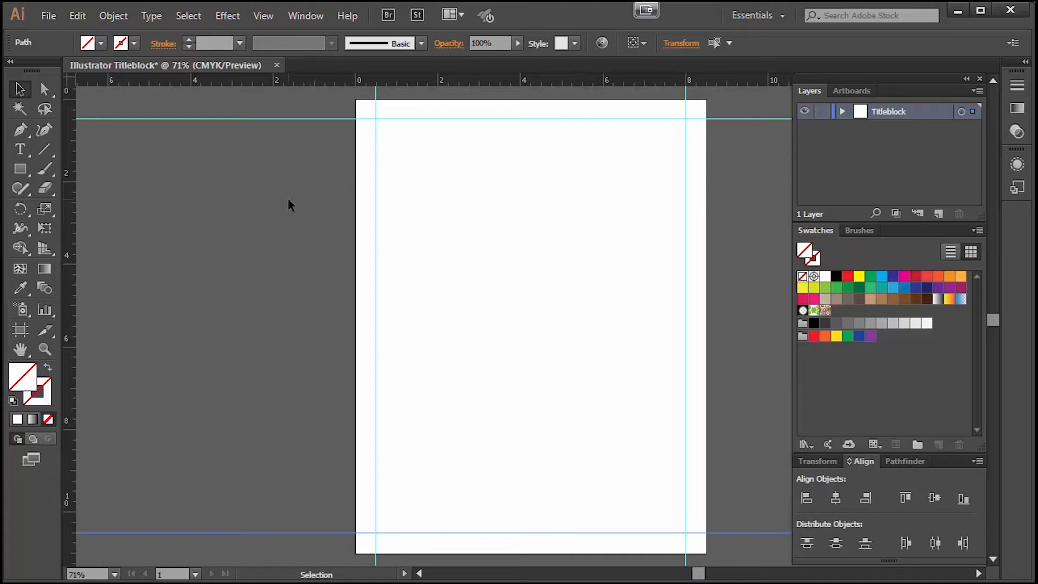
mouse_move(269, 204)
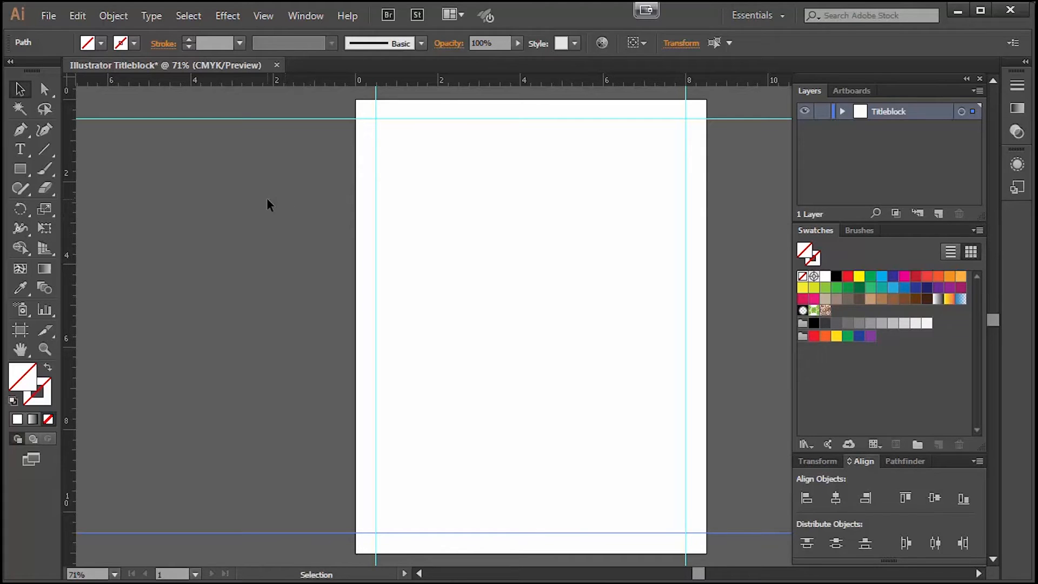
- Draw a 1 pt stroked rectangle spanning the four margin guides, then select a guide
click(19, 168)
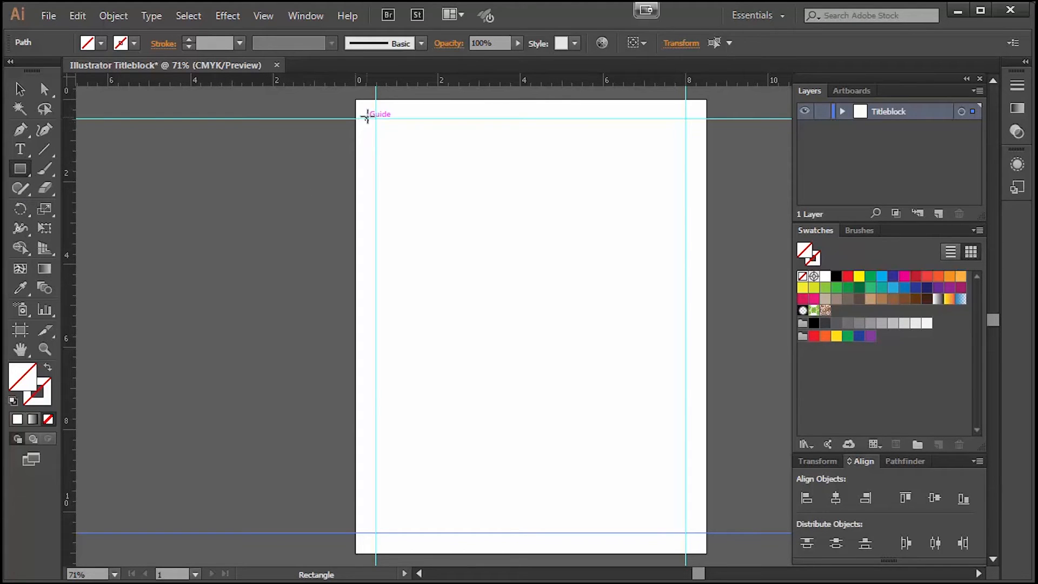
mouse_move(375, 119)
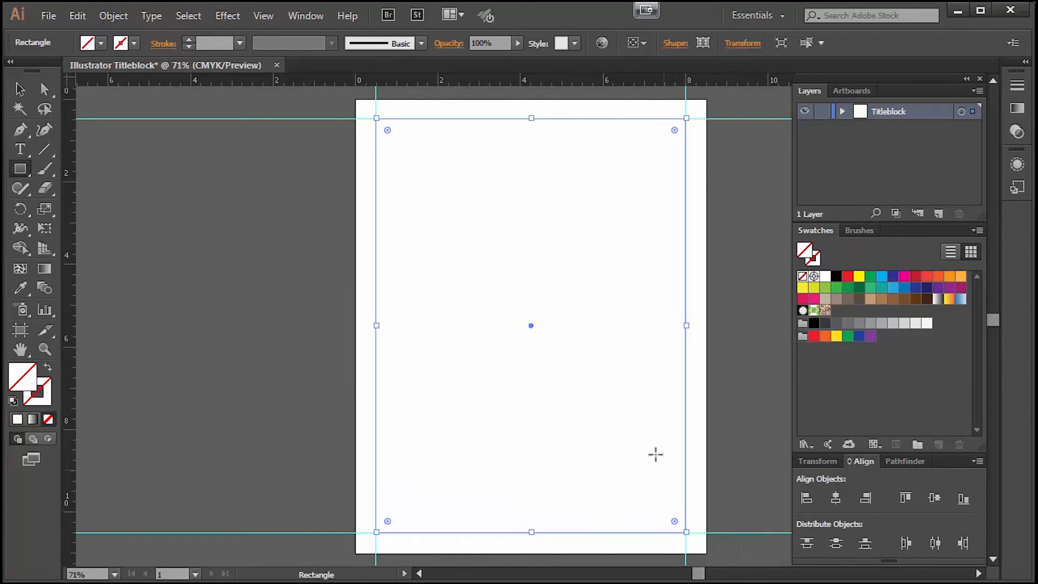
mouse_move(445, 232)
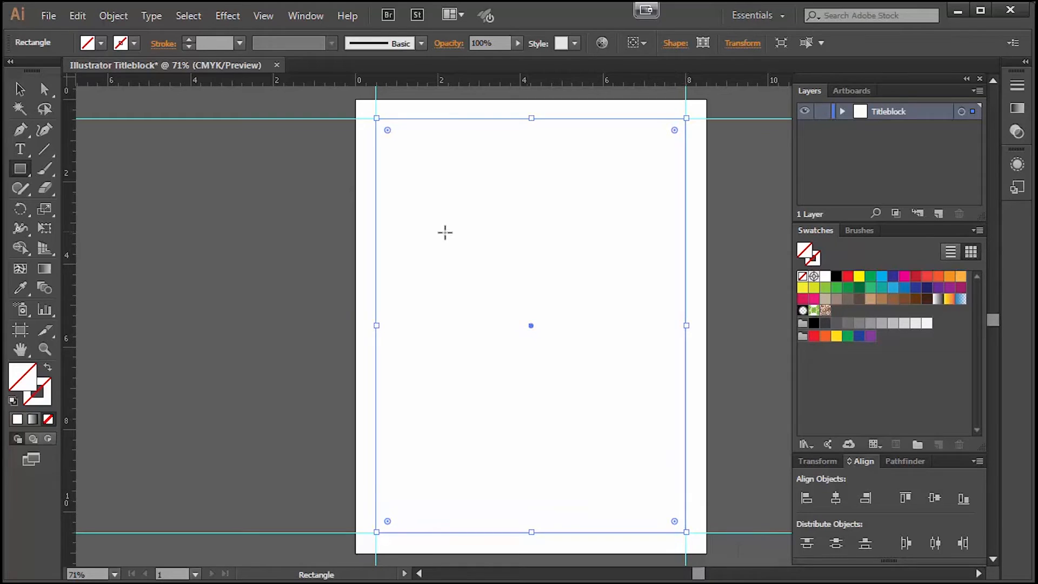
mouse_move(359, 184)
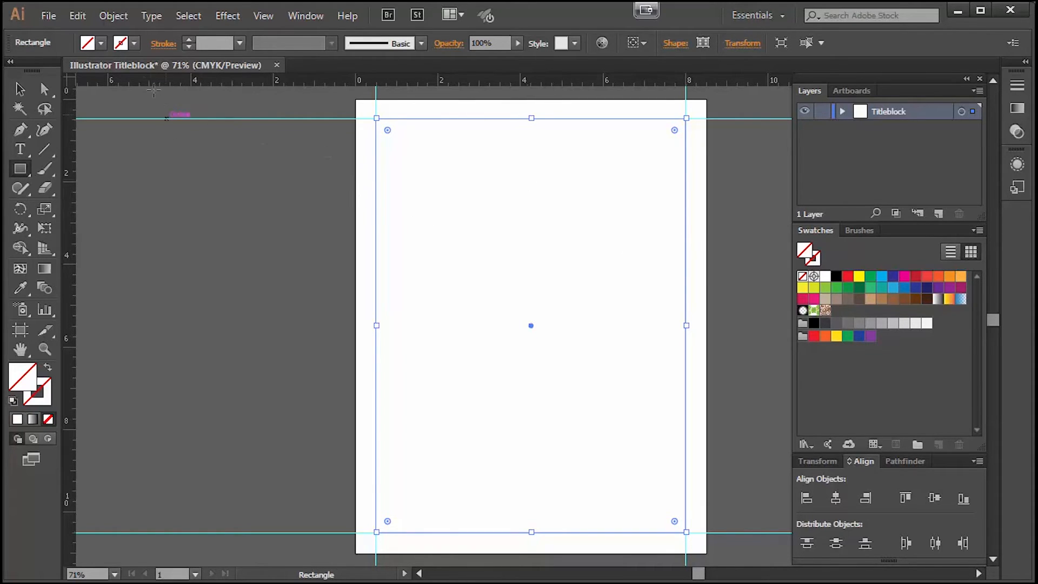
click(88, 43)
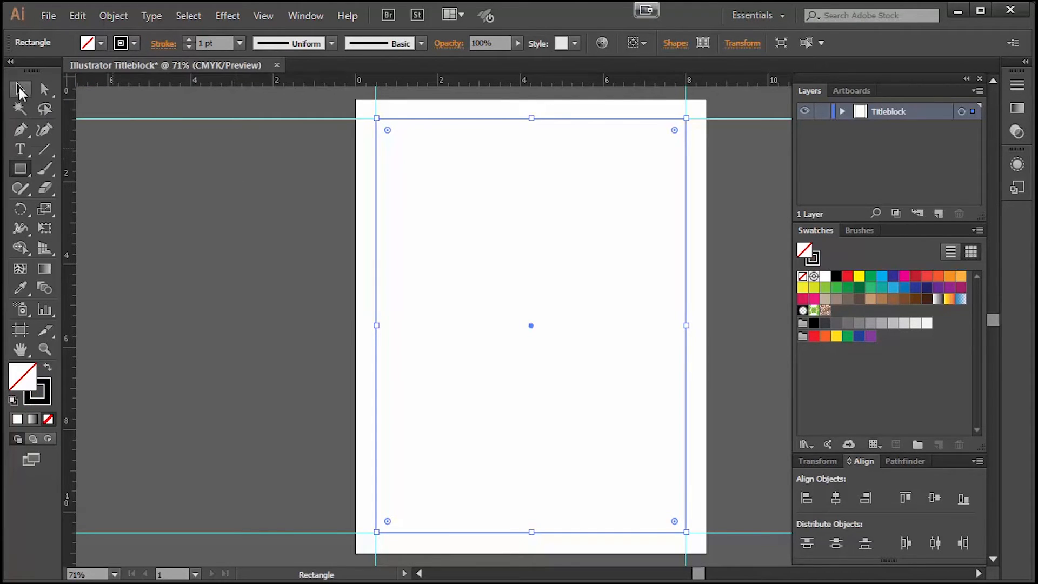
click(751, 232)
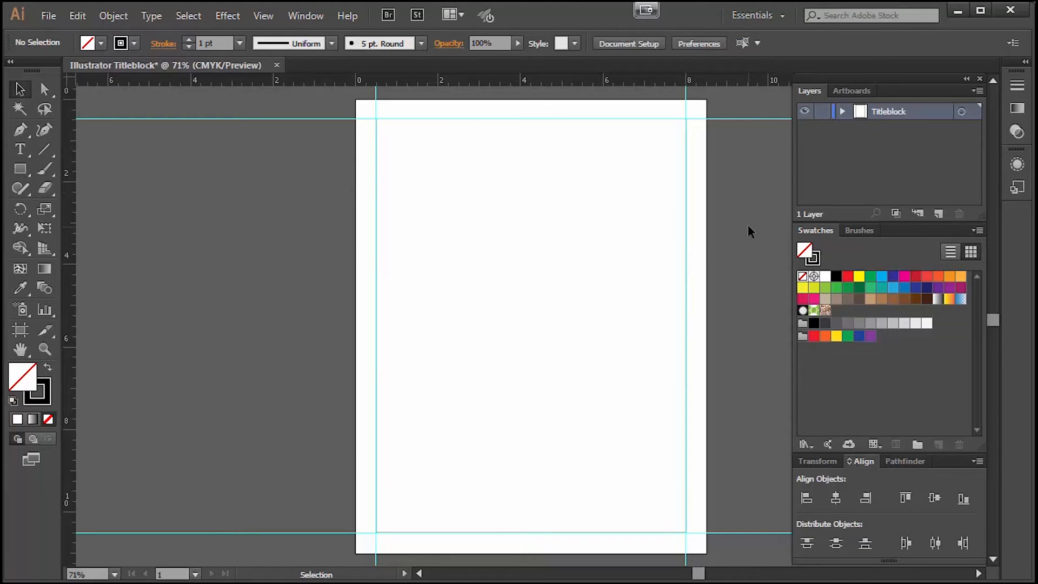
mouse_move(687, 222)
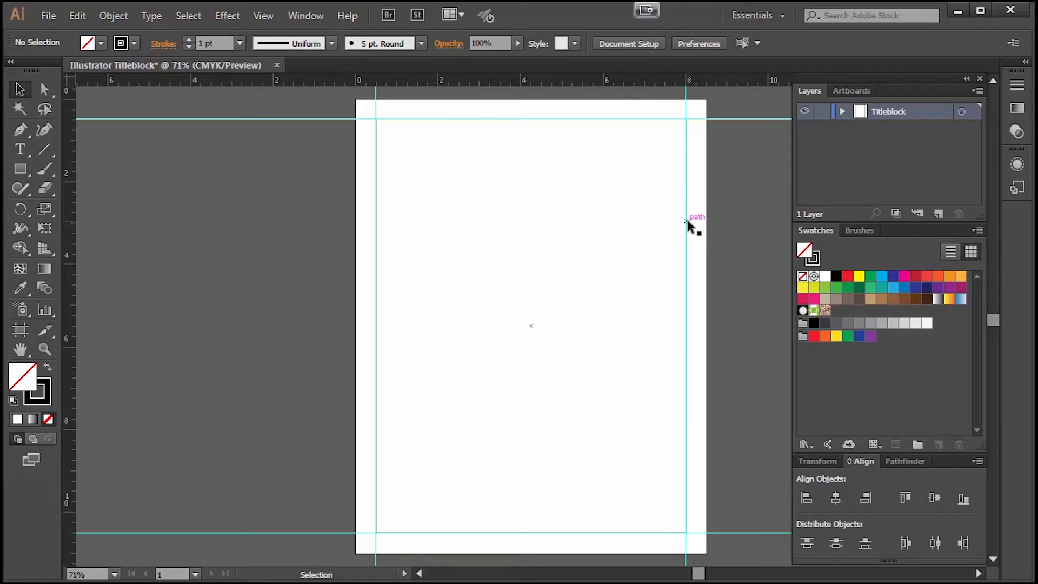
mouse_move(589, 193)
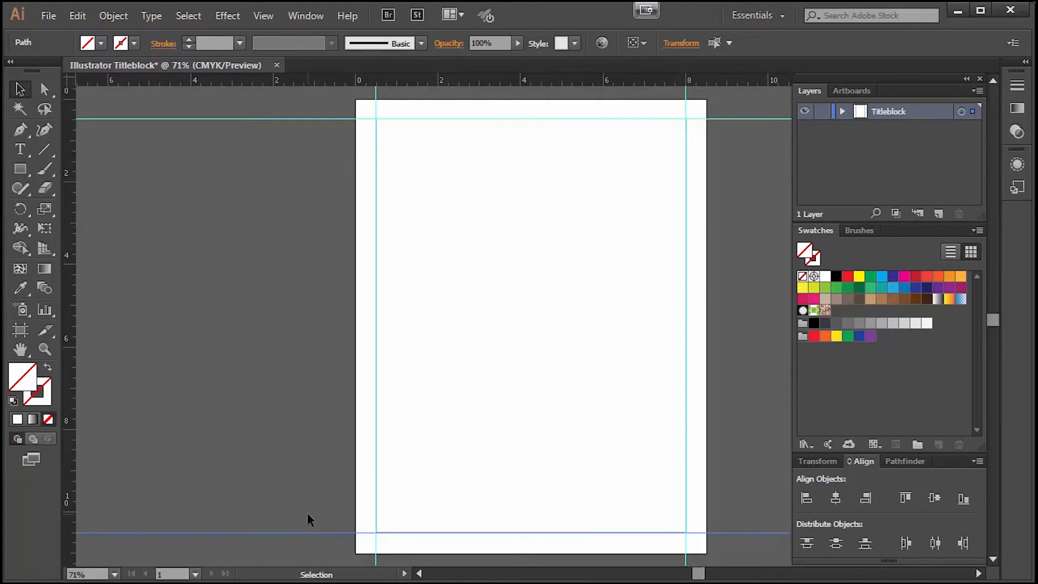
click(312, 146)
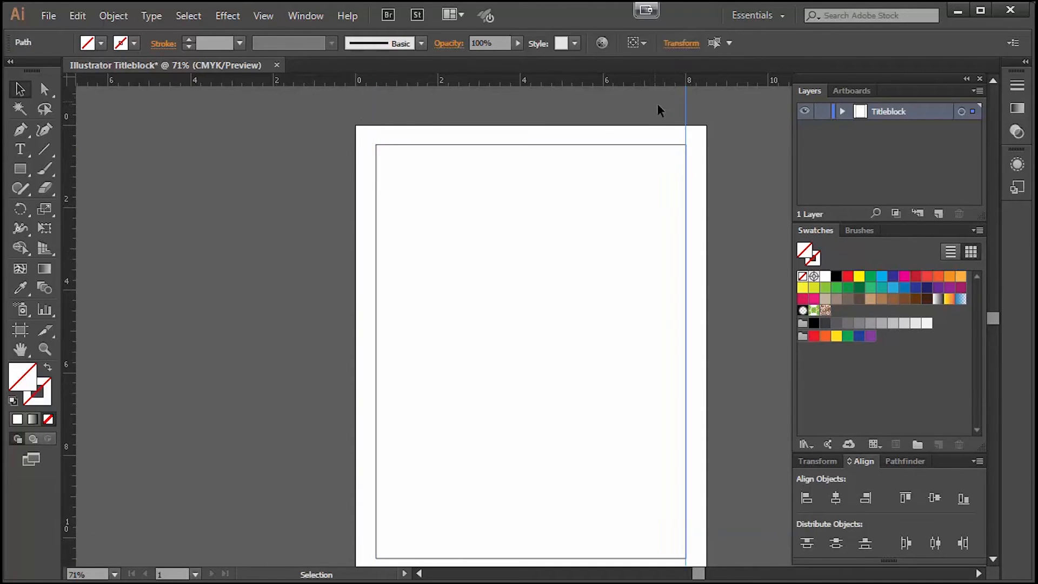
click(263, 15)
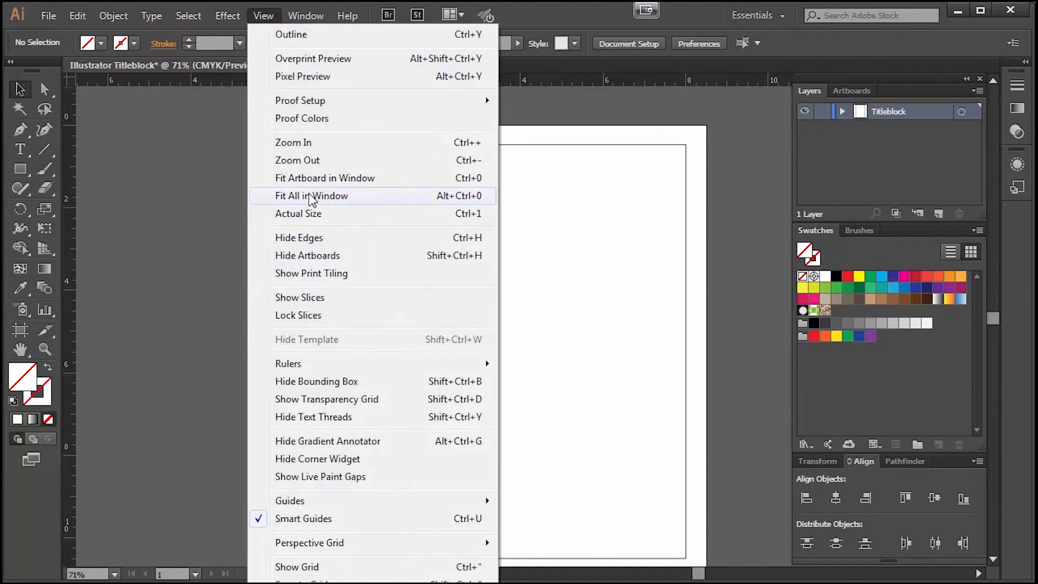
click(312, 196)
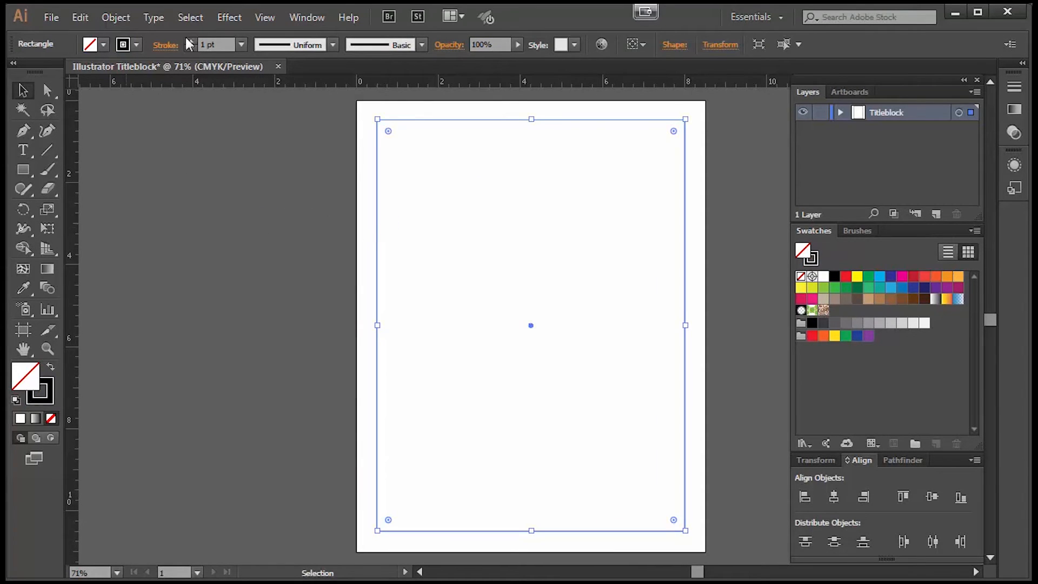
click(190, 41)
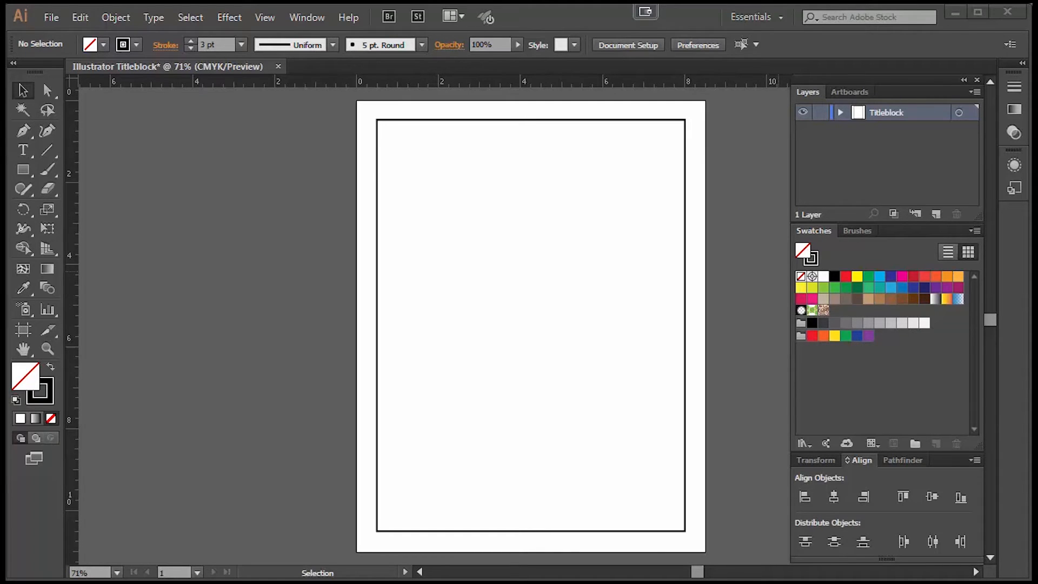
mouse_move(743, 518)
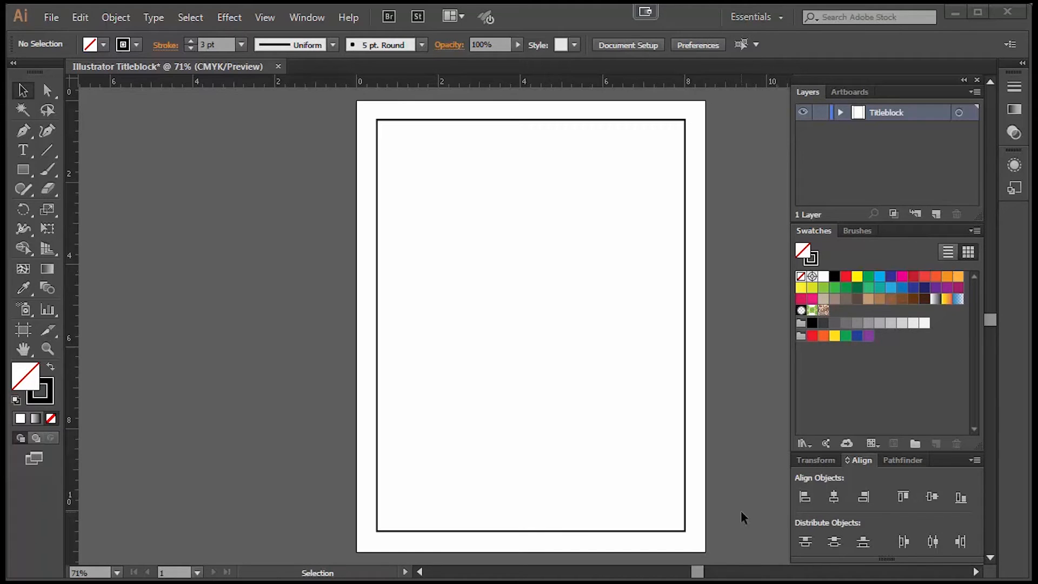
mouse_move(386, 506)
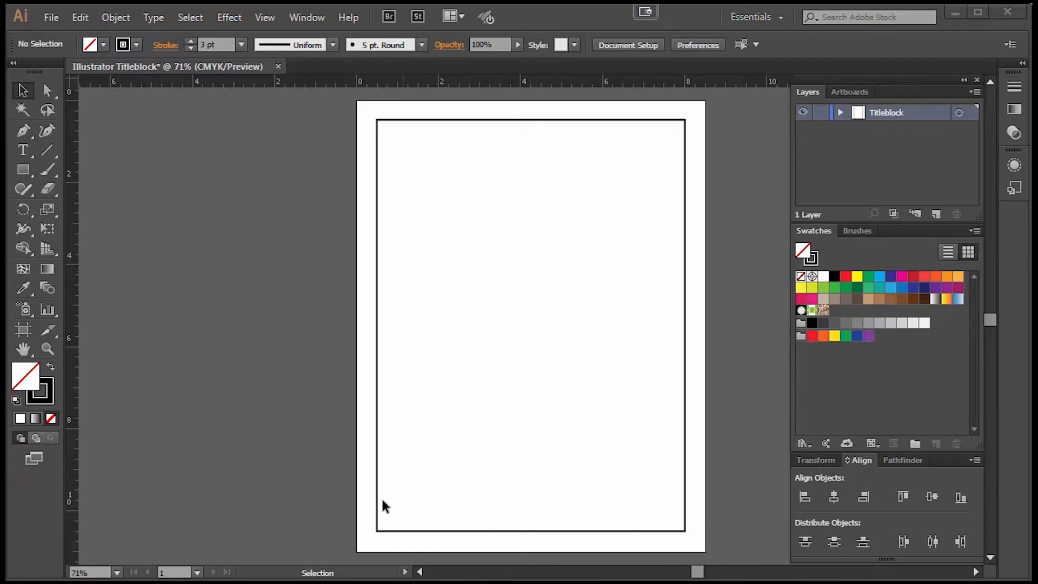
mouse_move(675, 526)
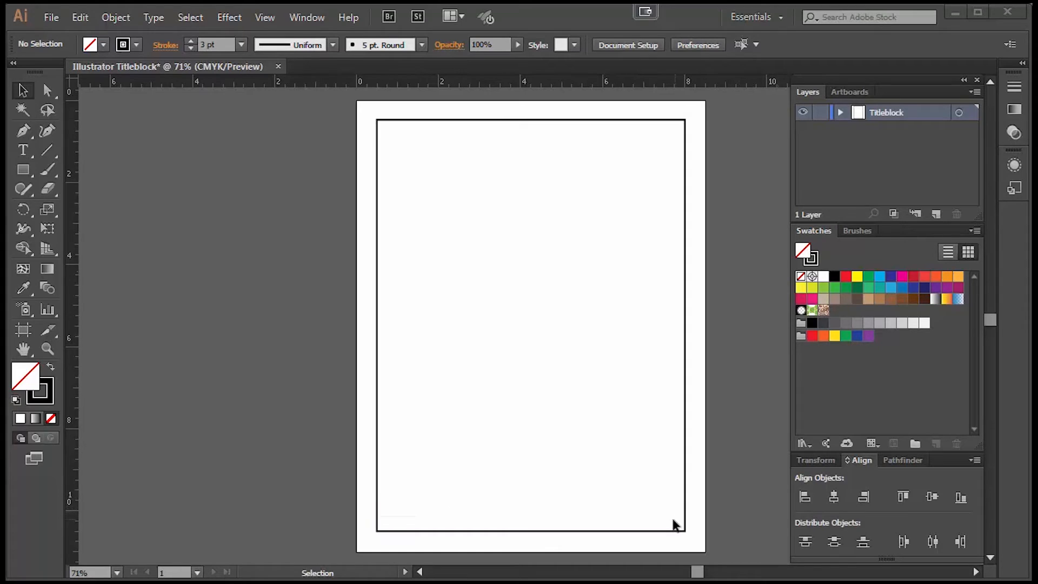
mouse_move(654, 503)
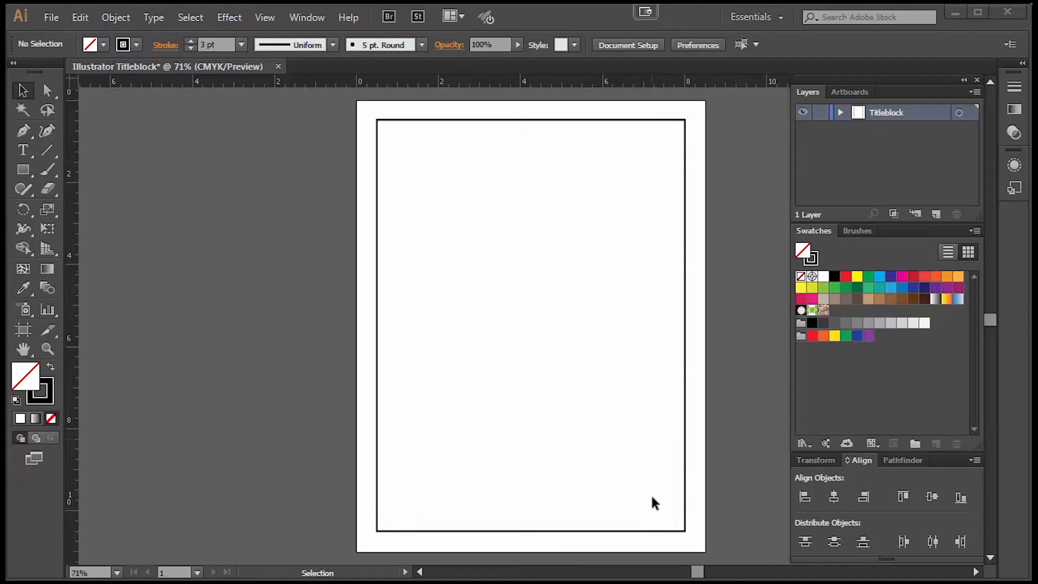
mouse_move(586, 523)
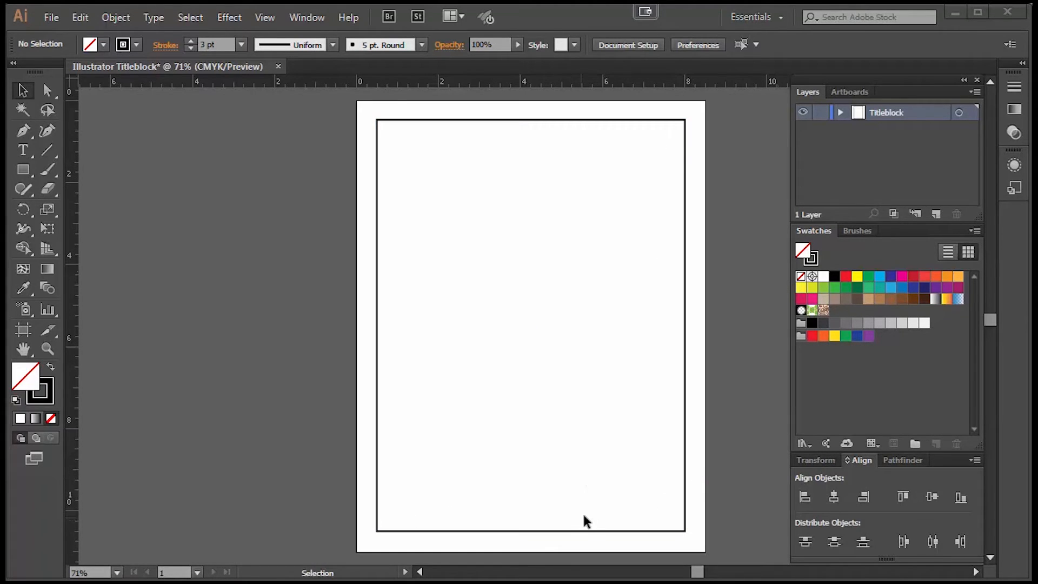
mouse_move(96, 370)
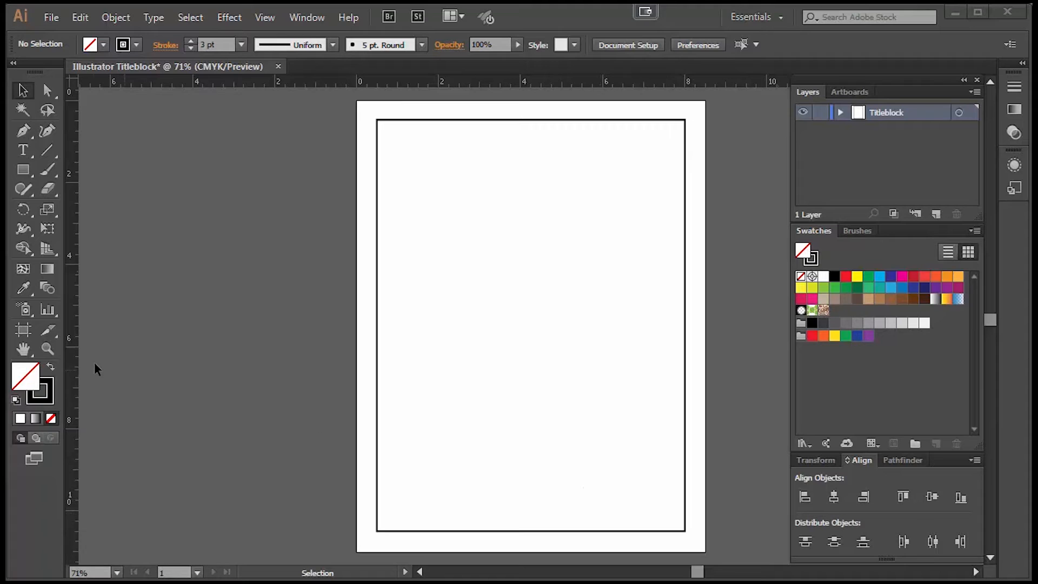
mouse_move(187, 340)
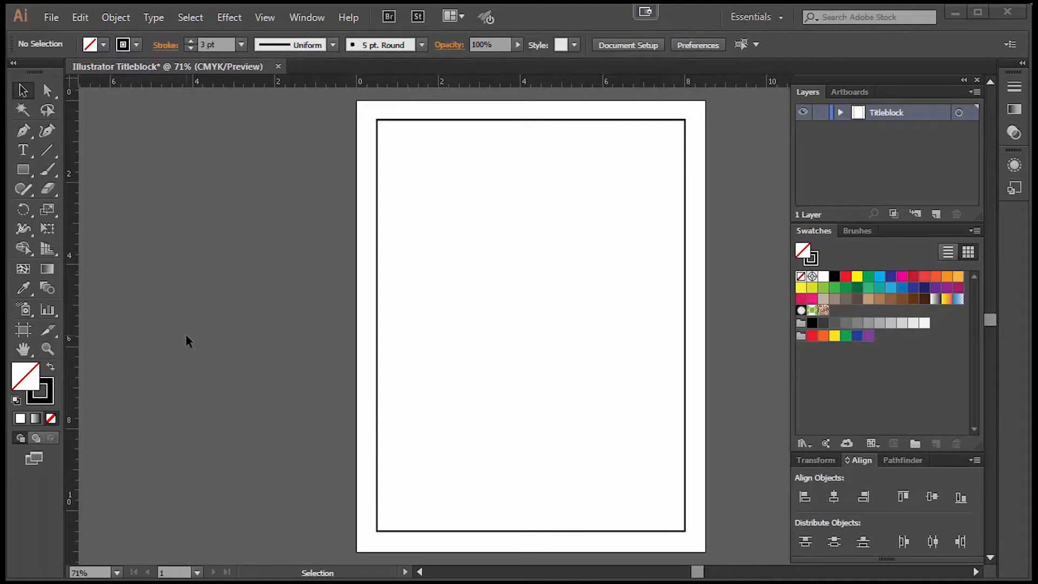
- Draw a full-width title-strip rectangle along the border's bottom and show its Shape dimensions
click(23, 170)
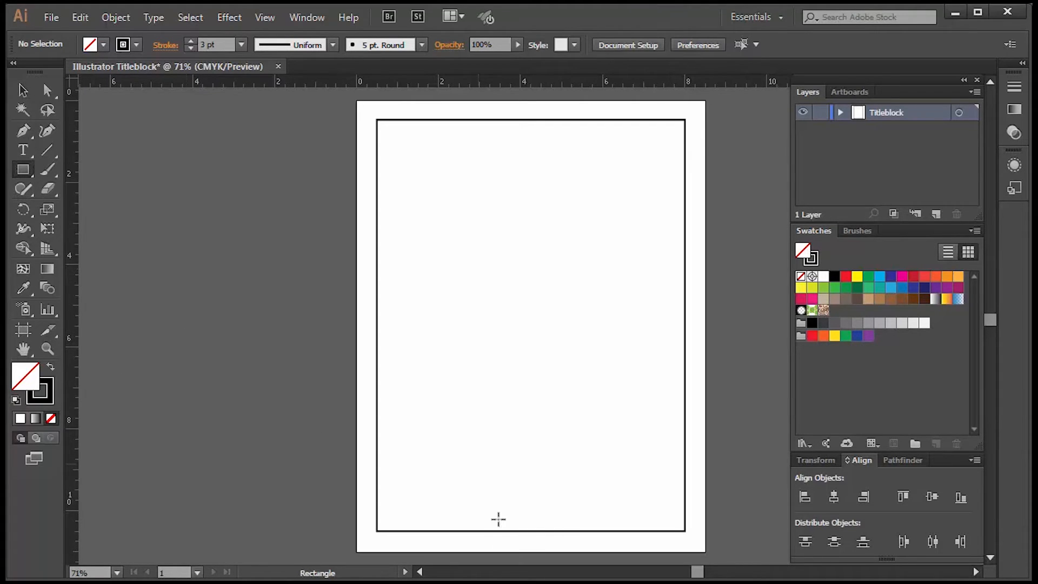
mouse_move(212, 373)
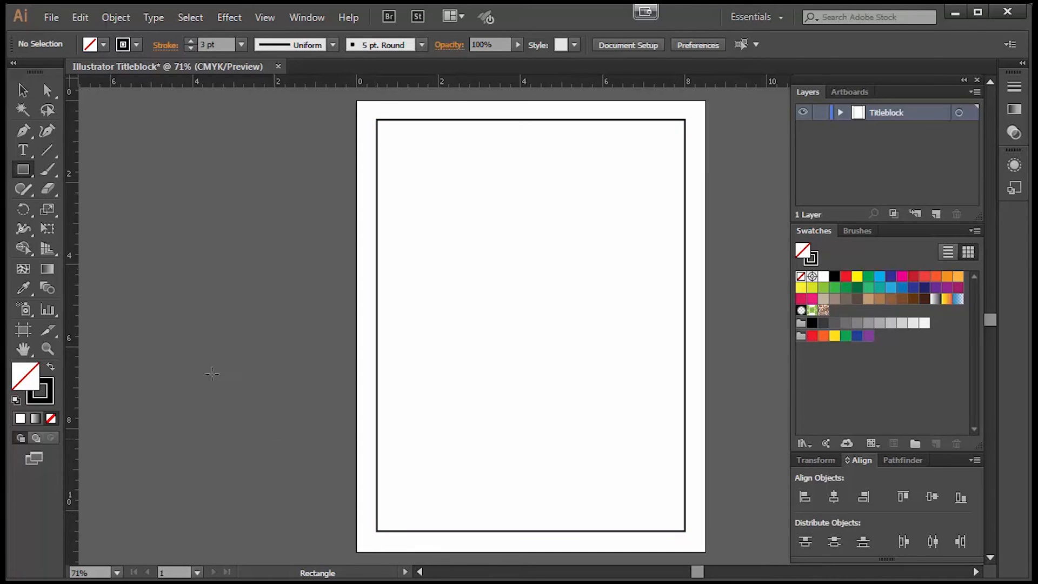
mouse_move(168, 315)
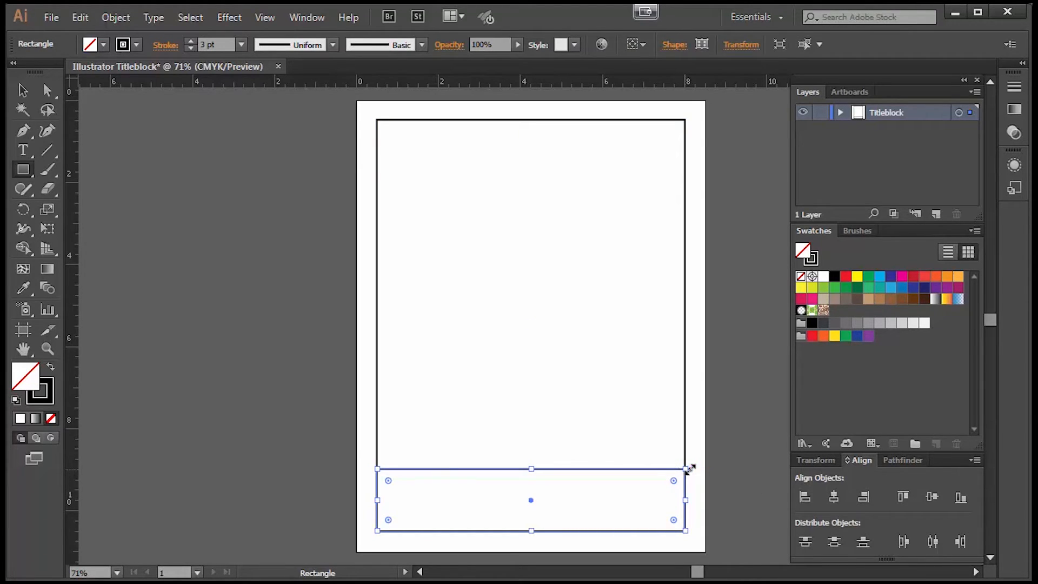
mouse_move(712, 476)
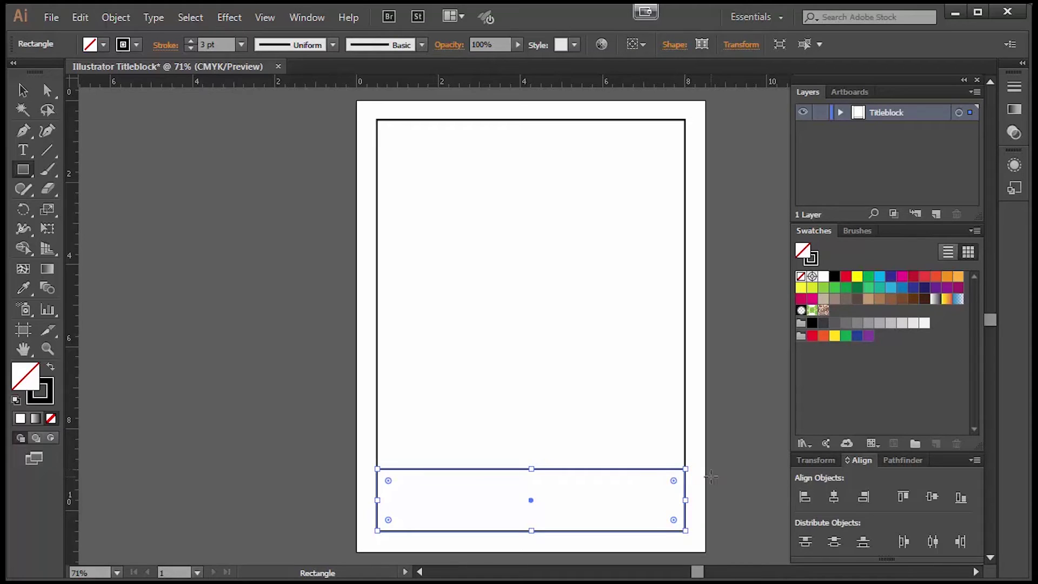
mouse_move(728, 468)
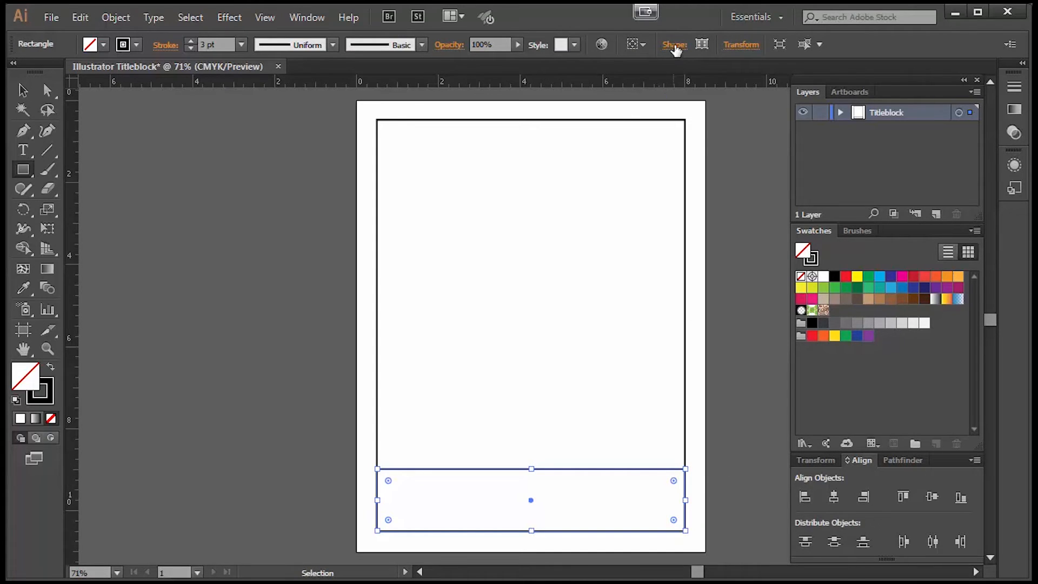
mouse_move(674, 45)
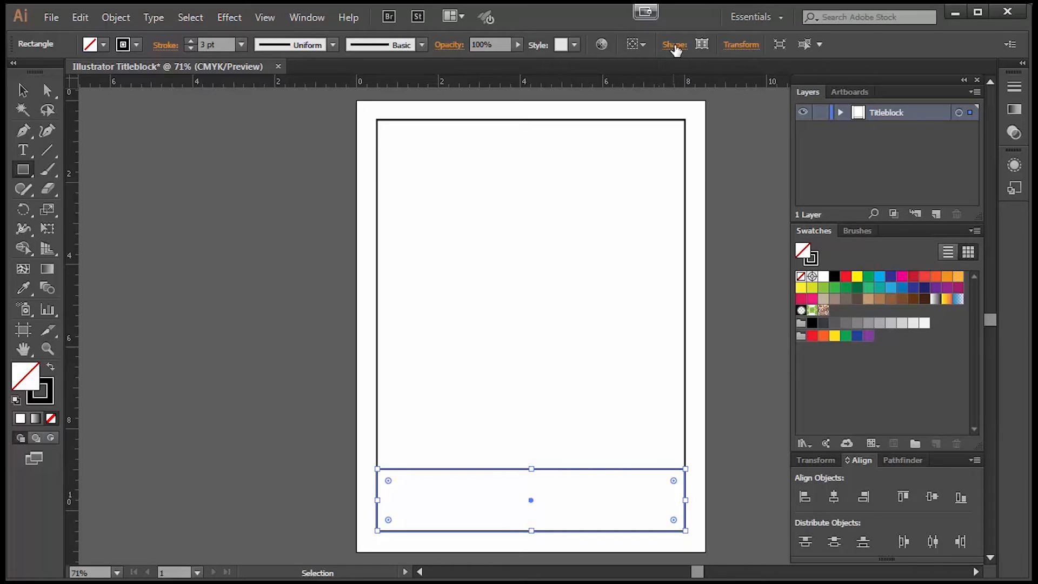
click(741, 44)
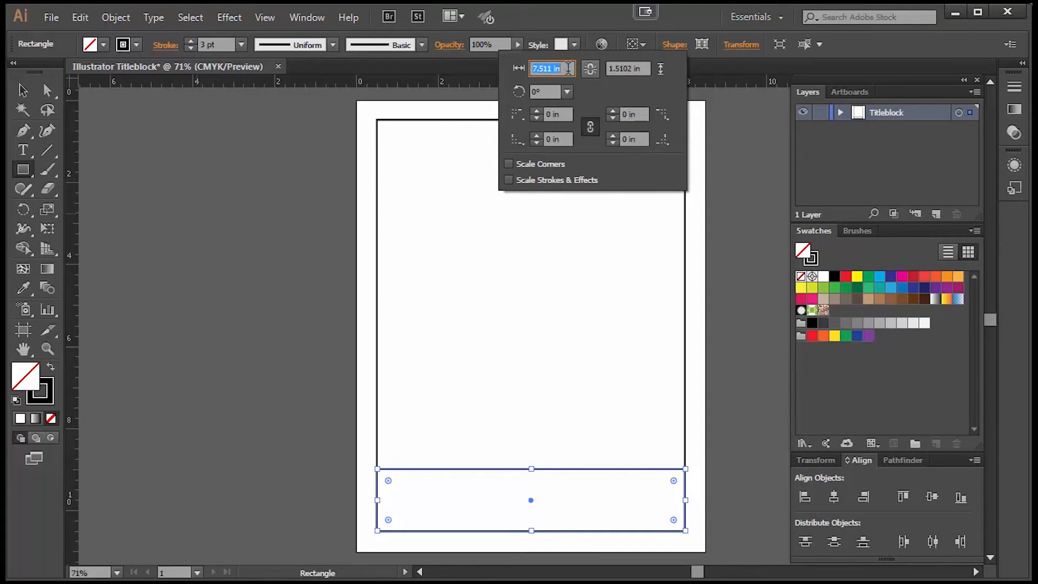
mouse_move(552, 68)
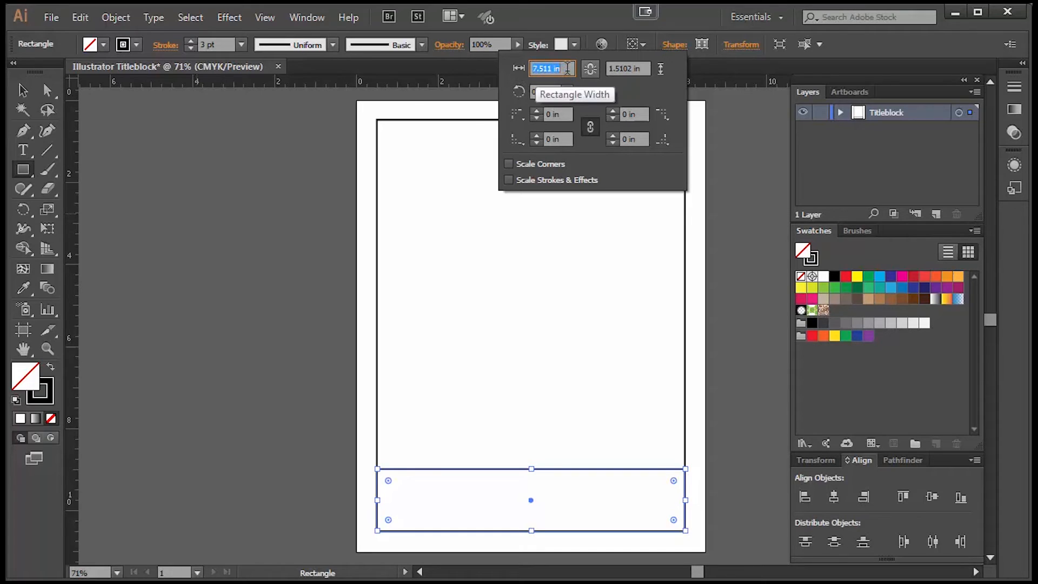
click(626, 68)
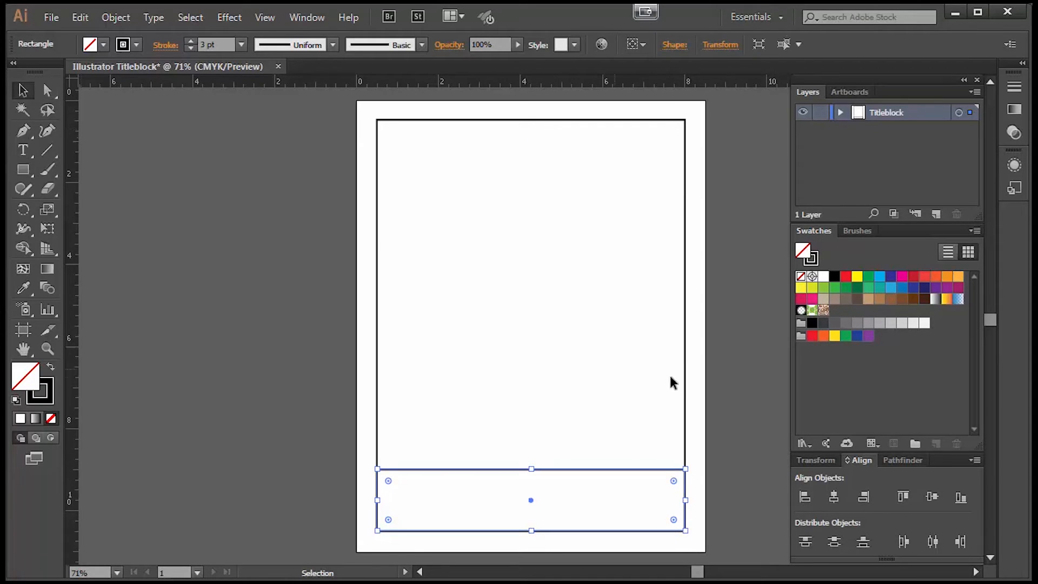
mouse_move(362, 244)
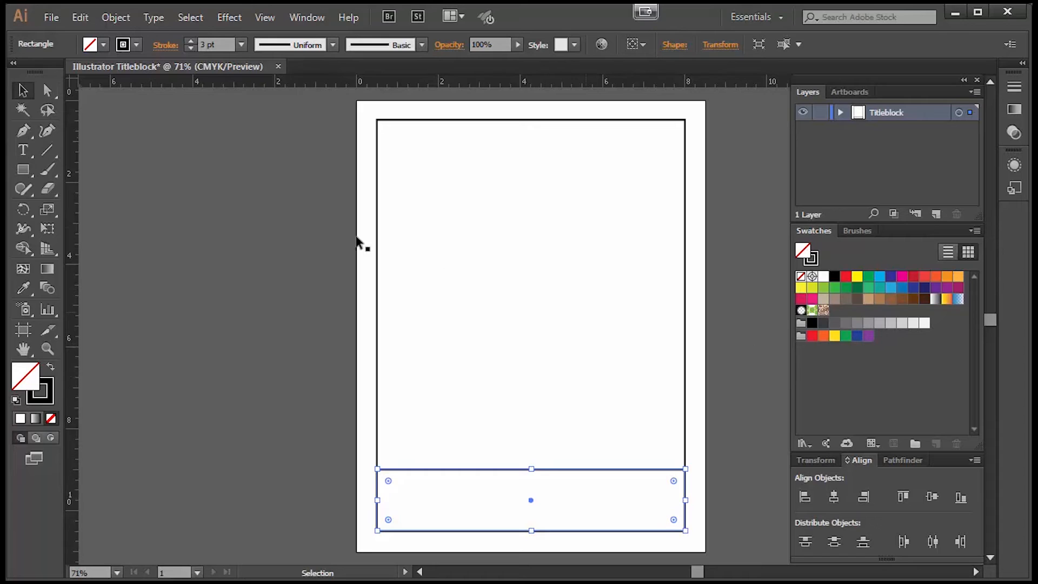
mouse_move(285, 255)
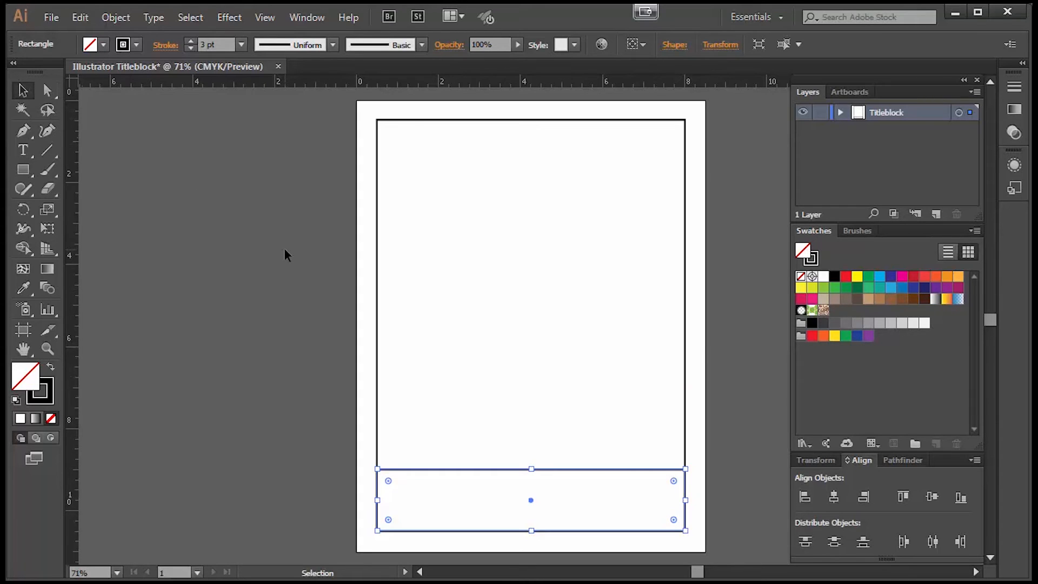
click(287, 255)
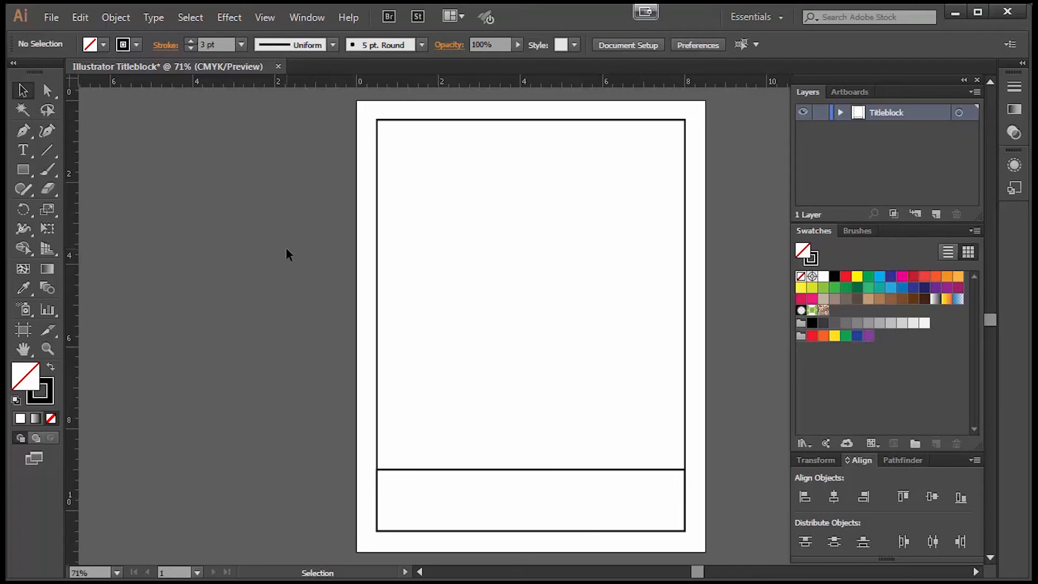
mouse_move(190, 192)
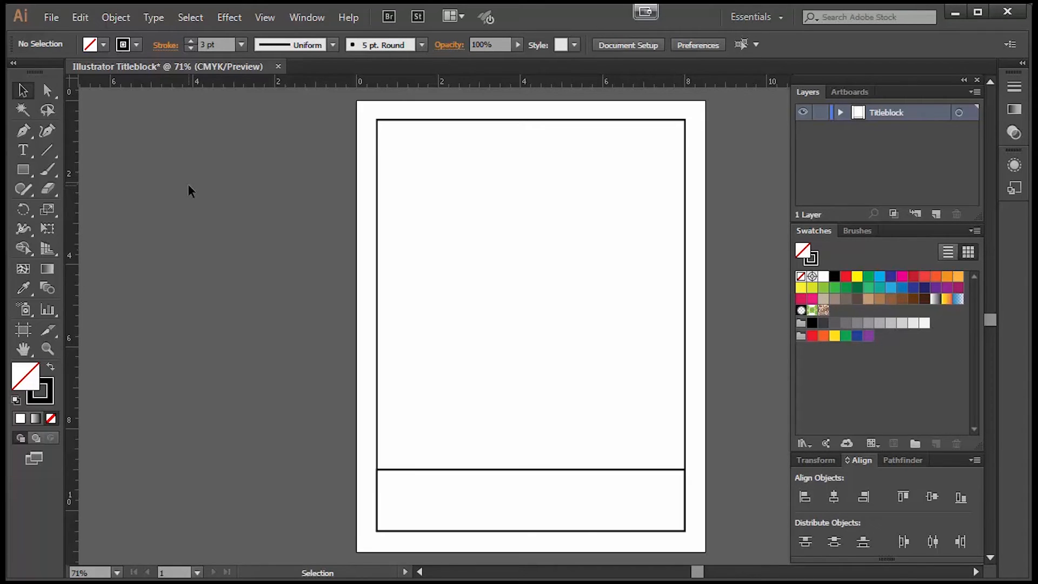
mouse_move(197, 192)
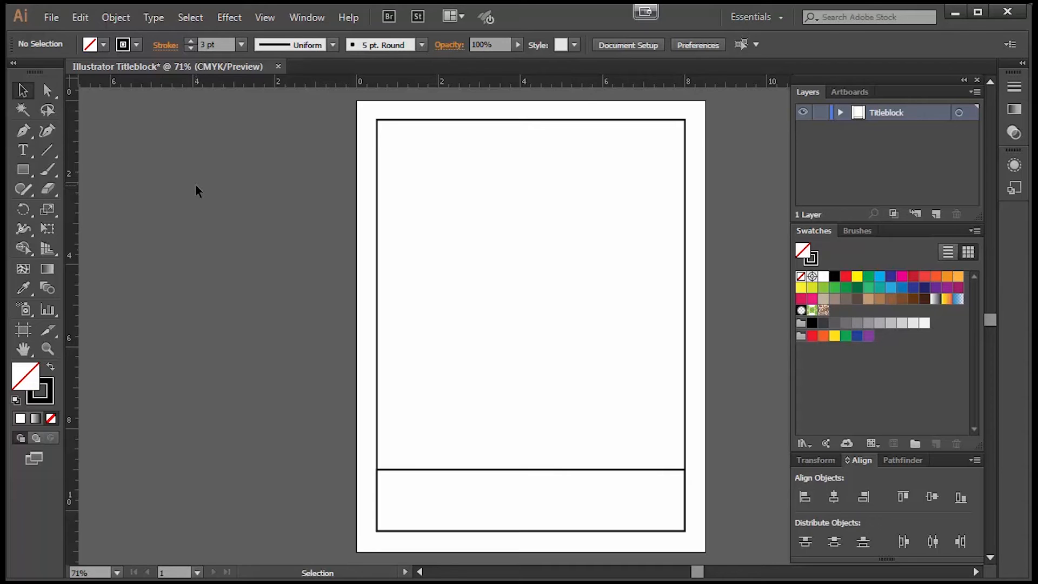
mouse_move(205, 188)
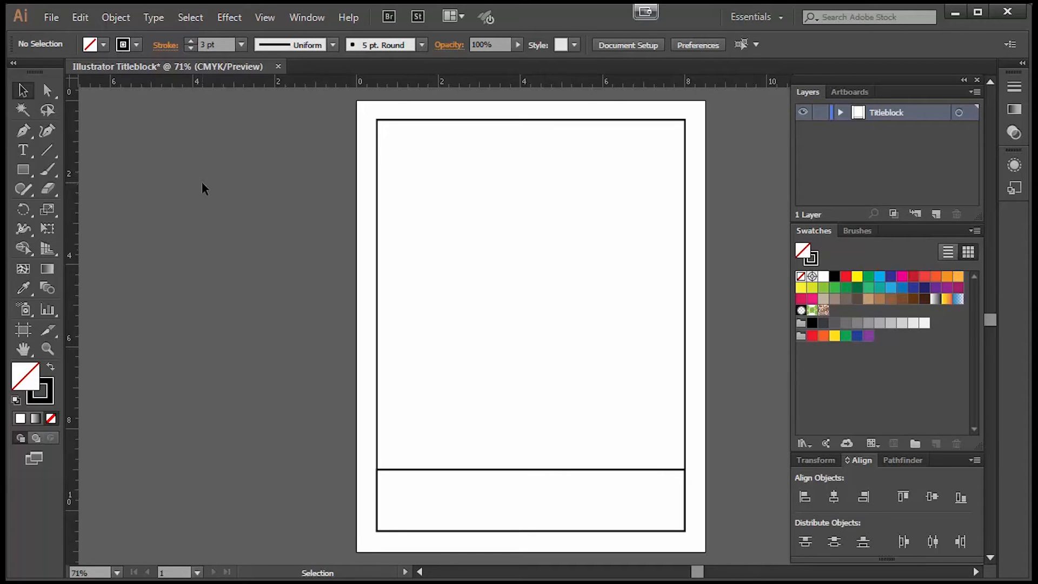
mouse_move(544, 246)
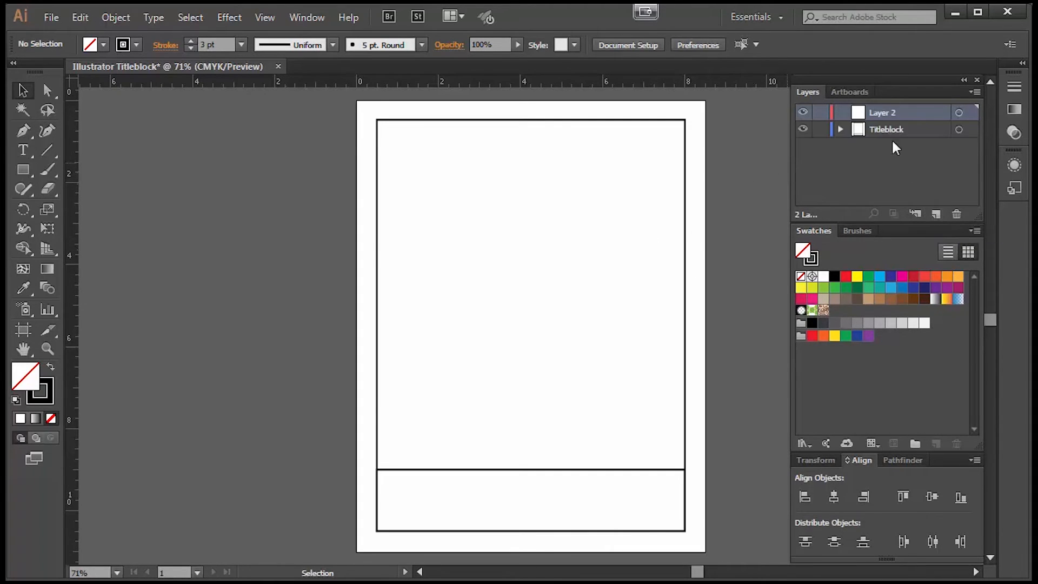
- Rename the new layer 'Text in titleblock' and lock the Titleblock layer
double_click(883, 111)
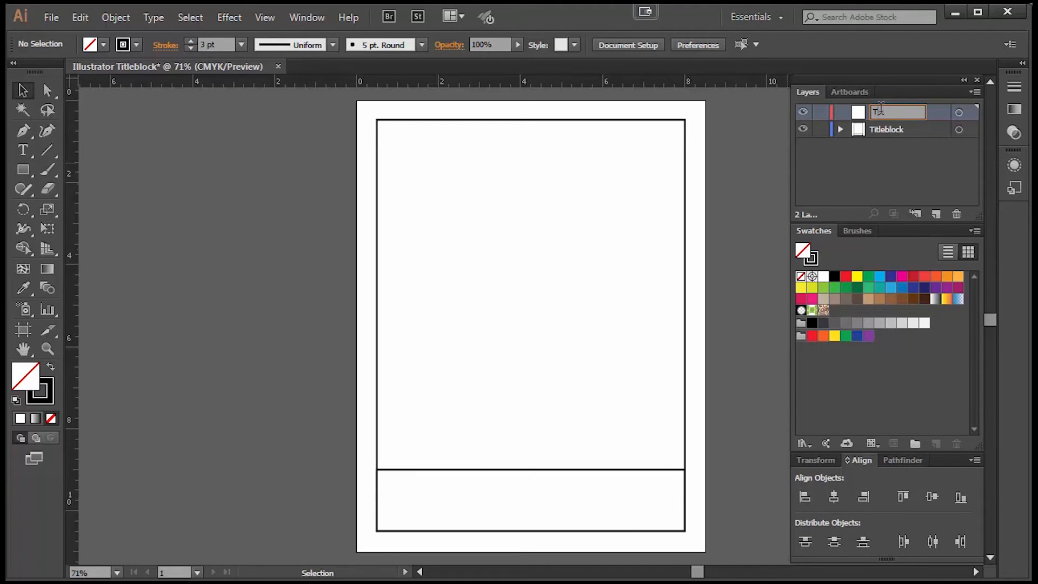
text(Text in titlebl...)
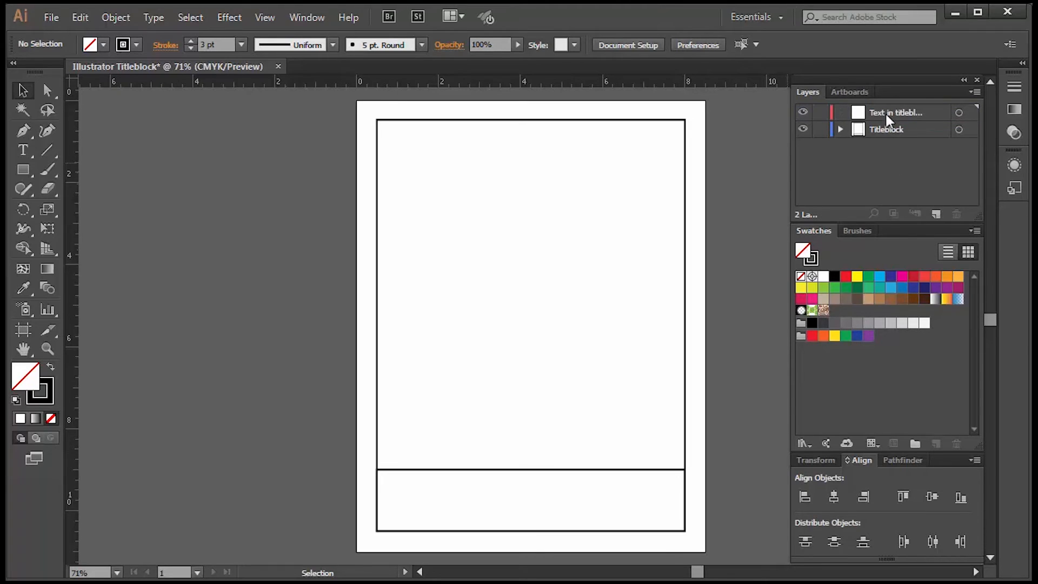
click(898, 113)
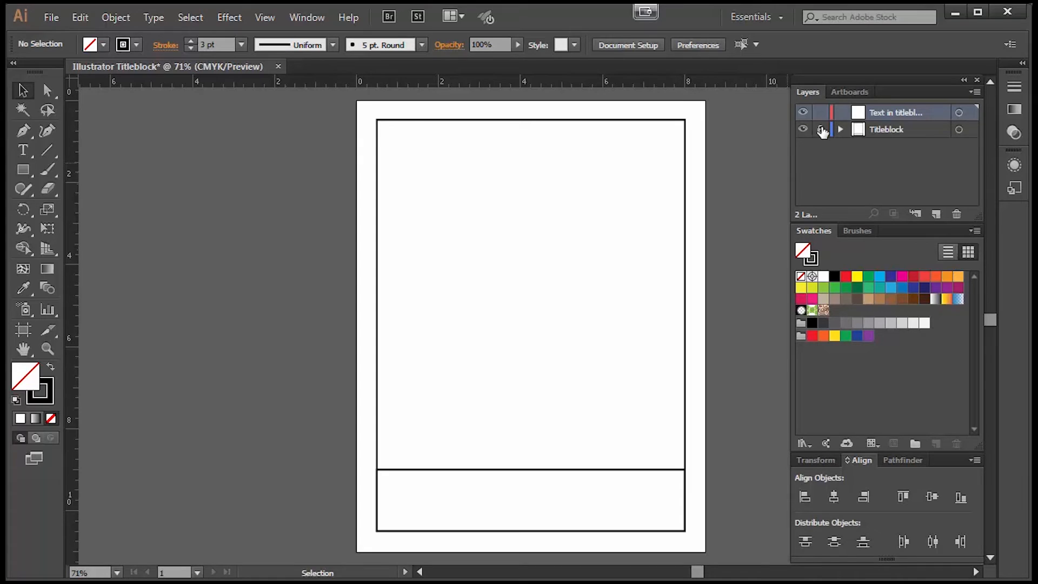
click(821, 128)
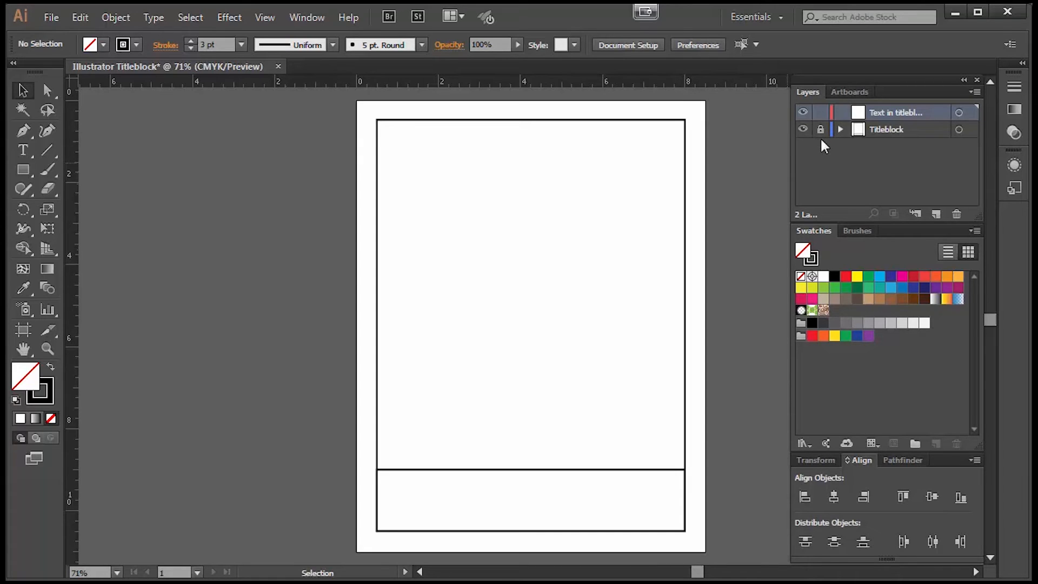
mouse_move(738, 184)
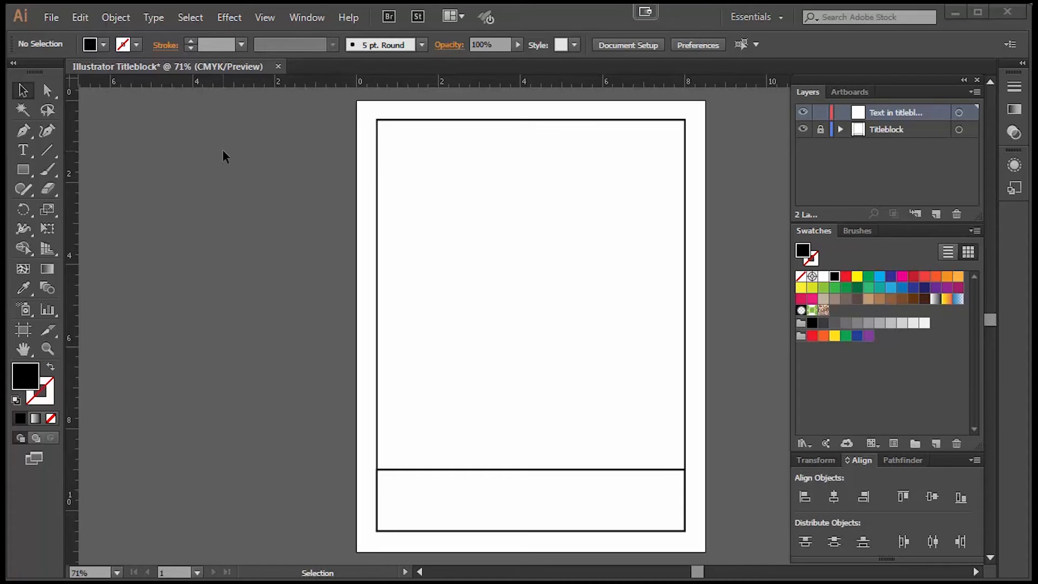
mouse_move(546, 154)
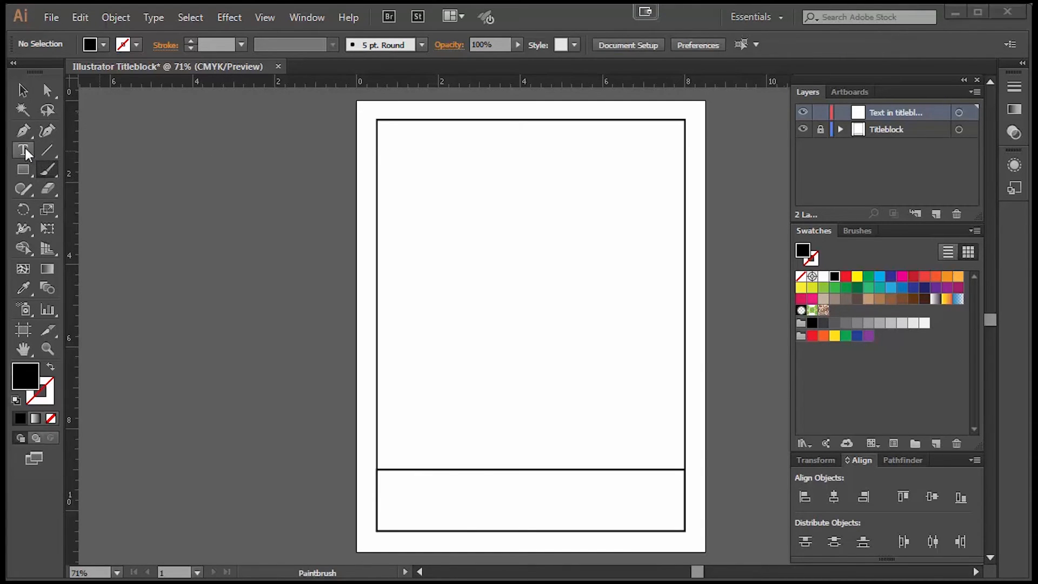
mouse_move(43, 132)
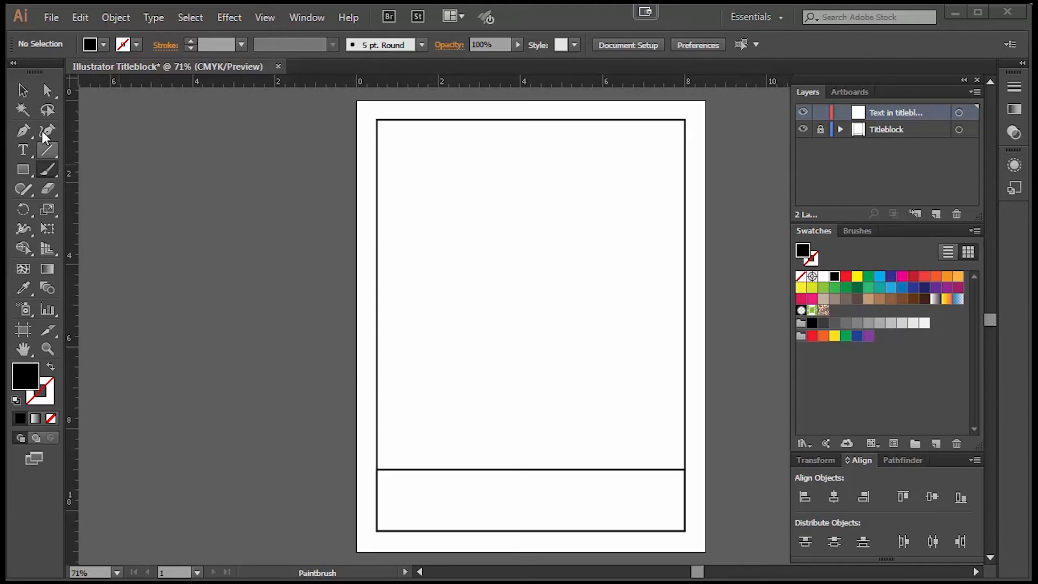
- Add the text BERRYHILL GARDEN in the title strip with the Type tool
click(23, 150)
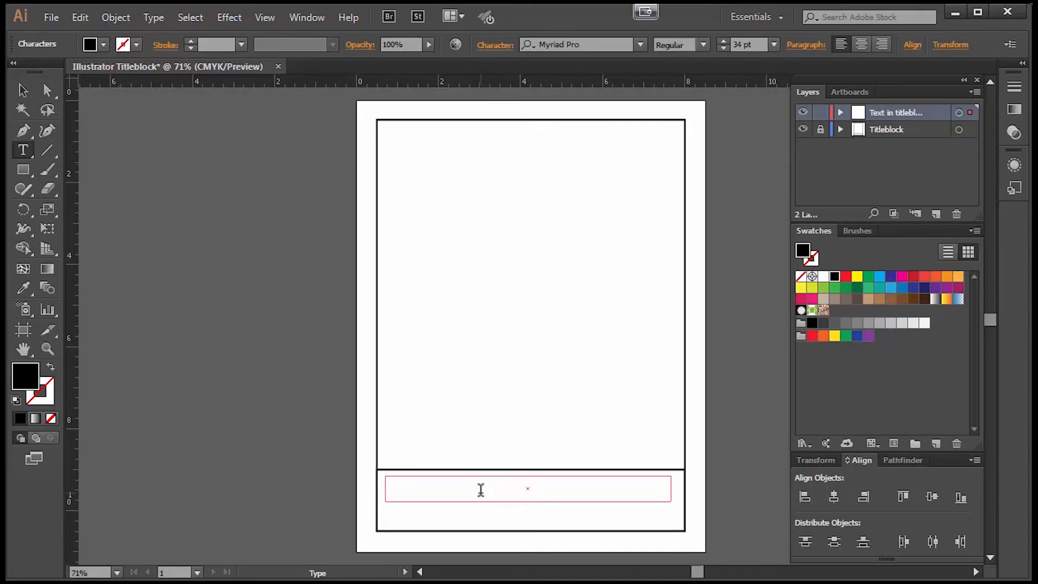
text(BERRYHILL G)
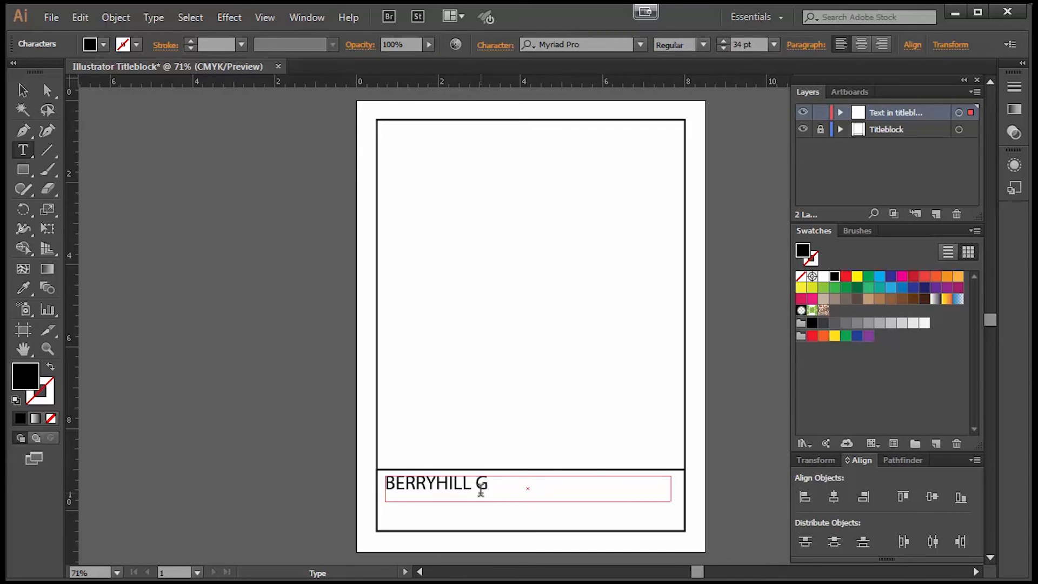
text(ARDEN)
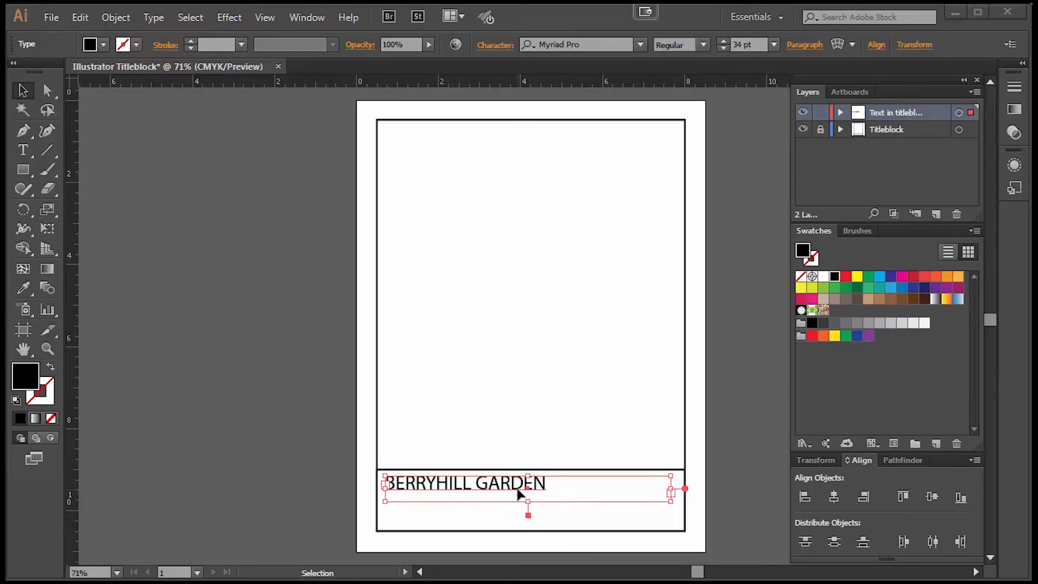
mouse_move(679, 245)
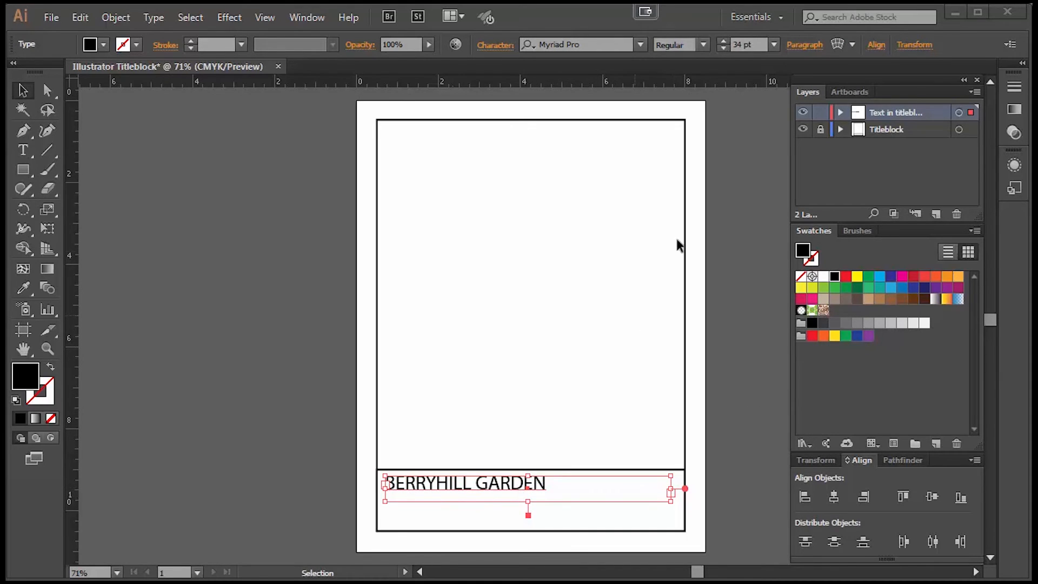
mouse_move(725, 47)
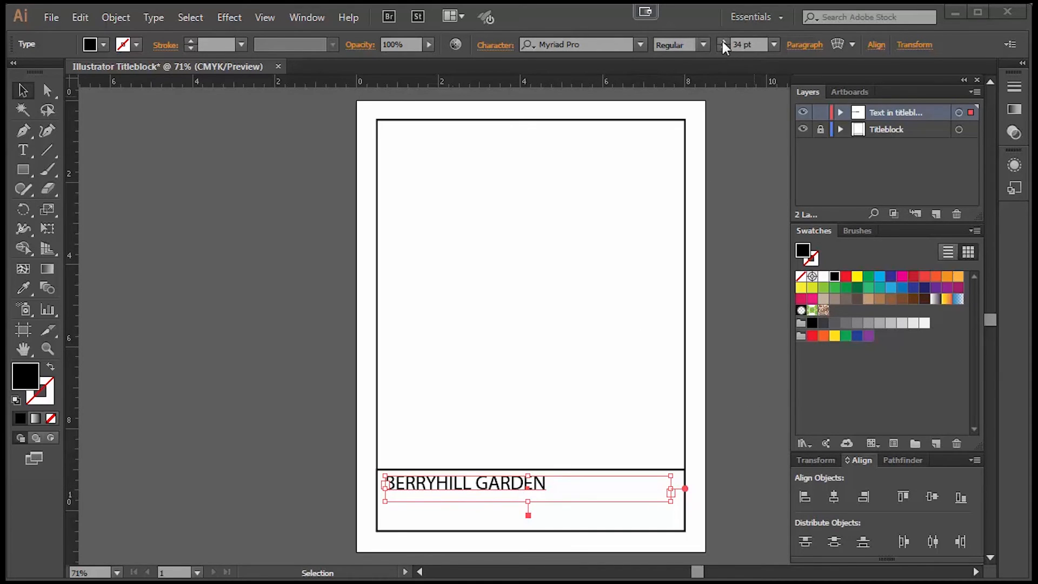
- Set the project name to 36 pt Myriad Pro and bring up character formatting
click(725, 49)
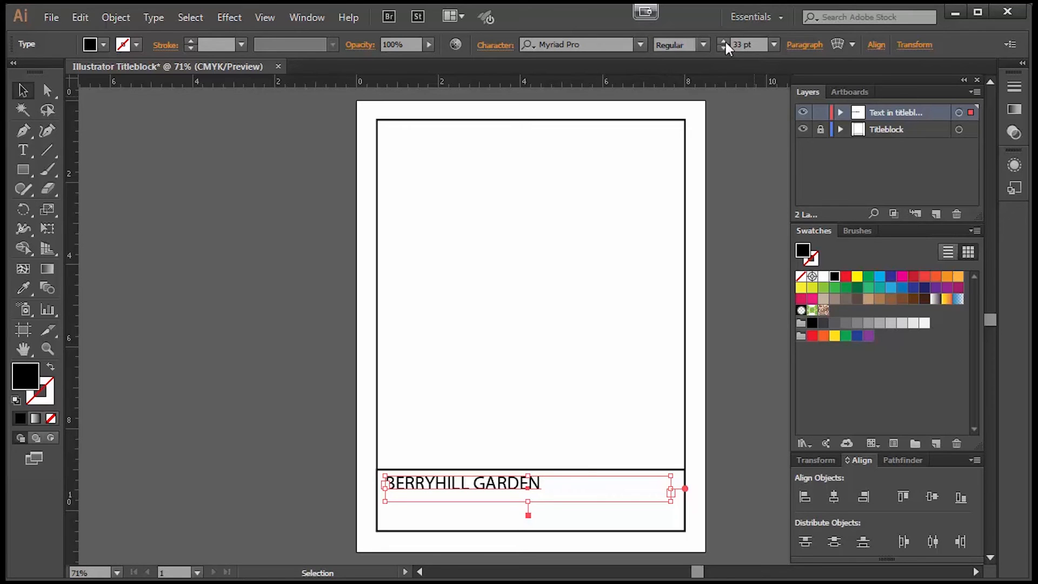
click(721, 40)
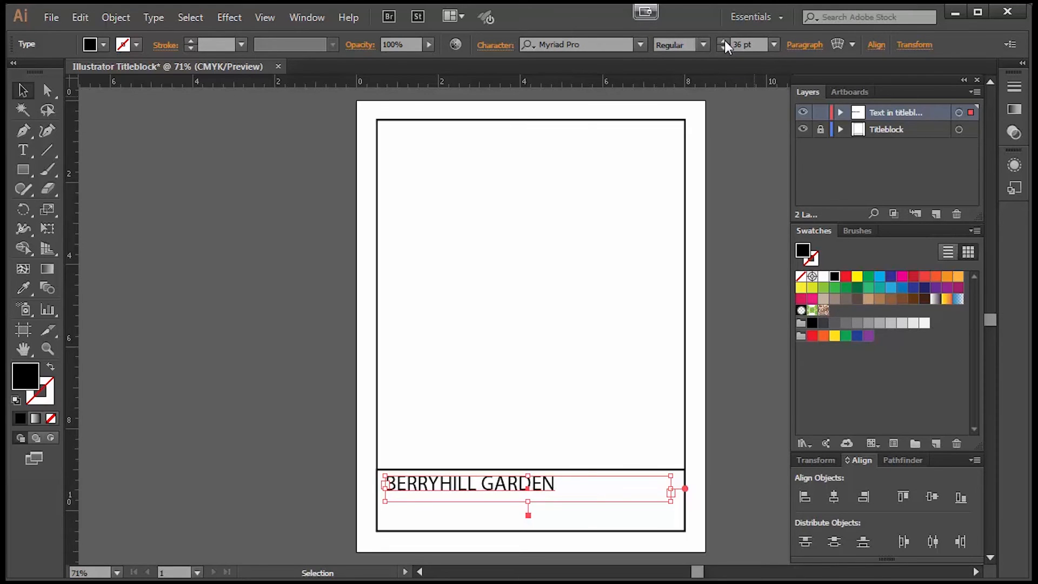
click(640, 44)
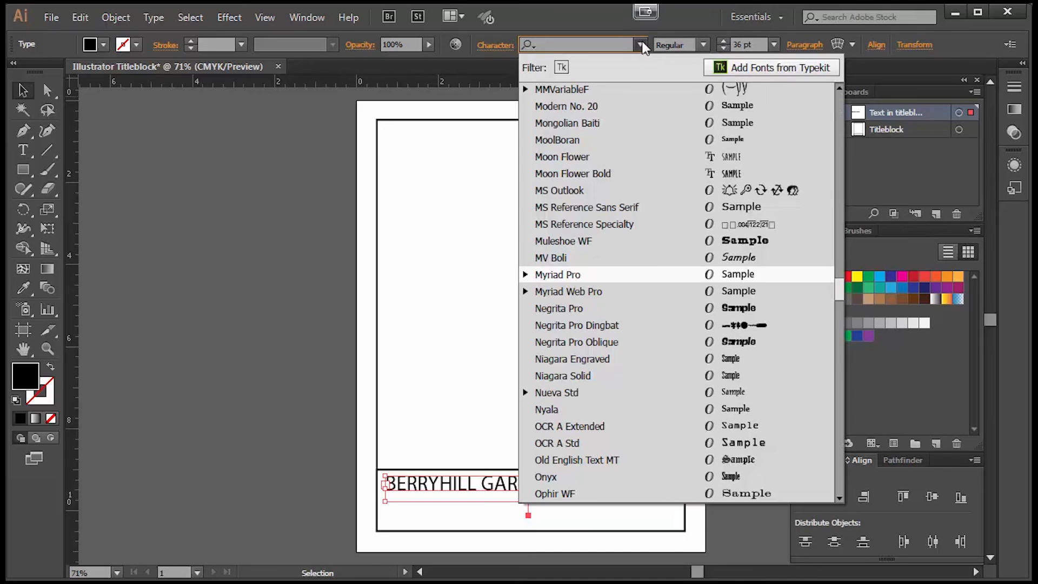
click(557, 273)
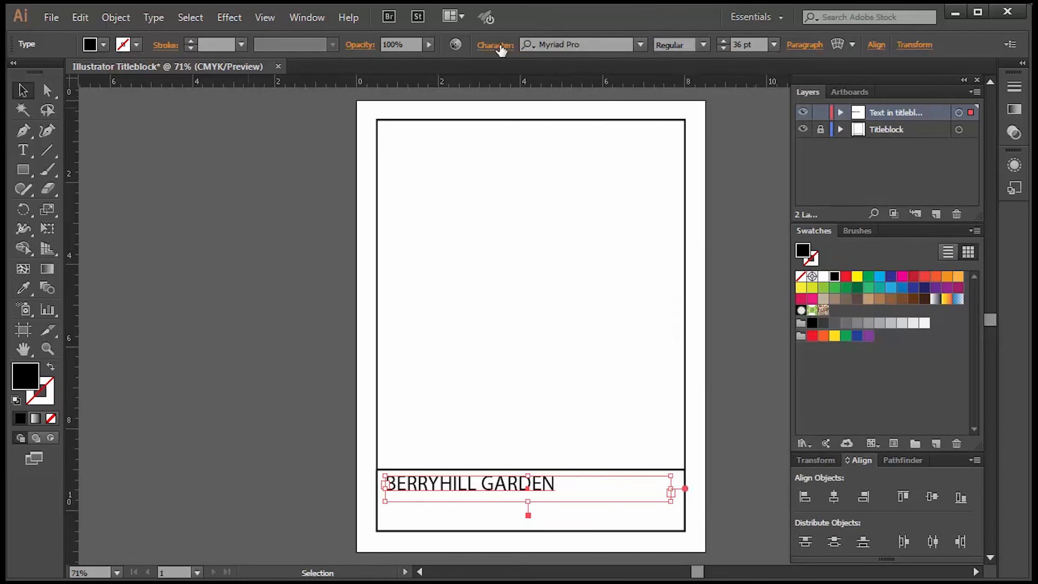
click(494, 44)
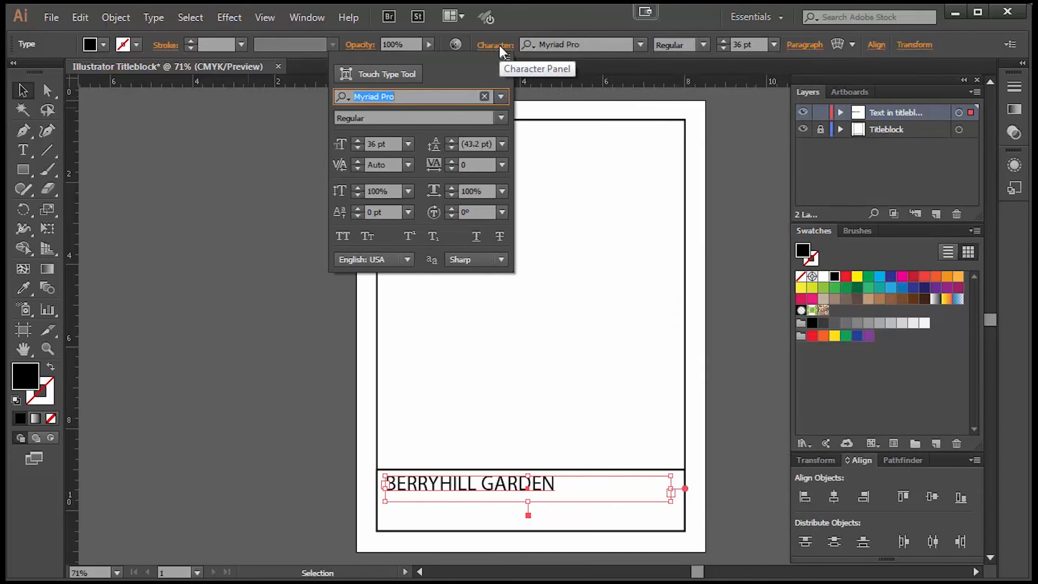
mouse_move(549, 69)
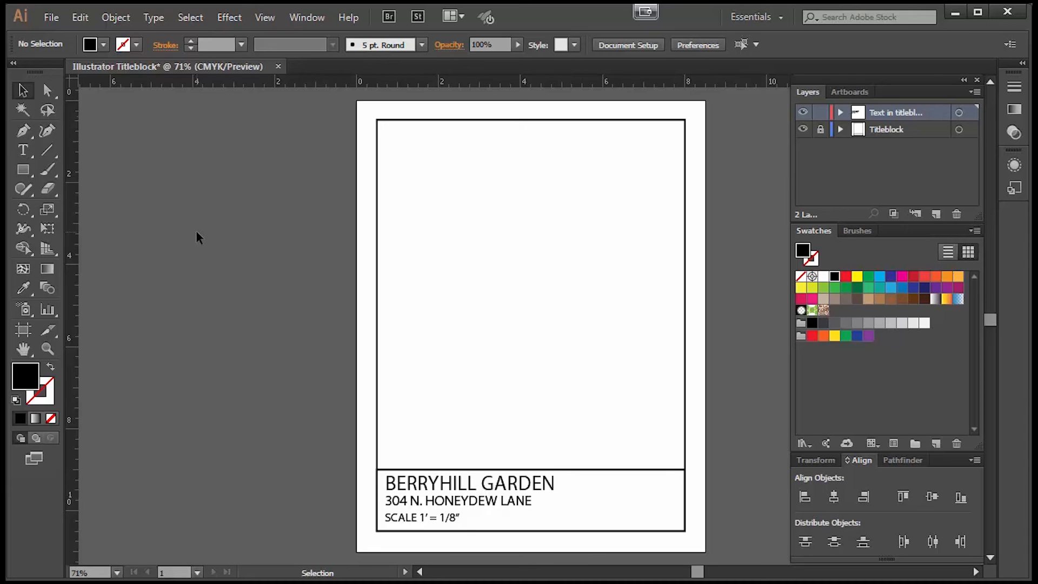
mouse_move(22, 188)
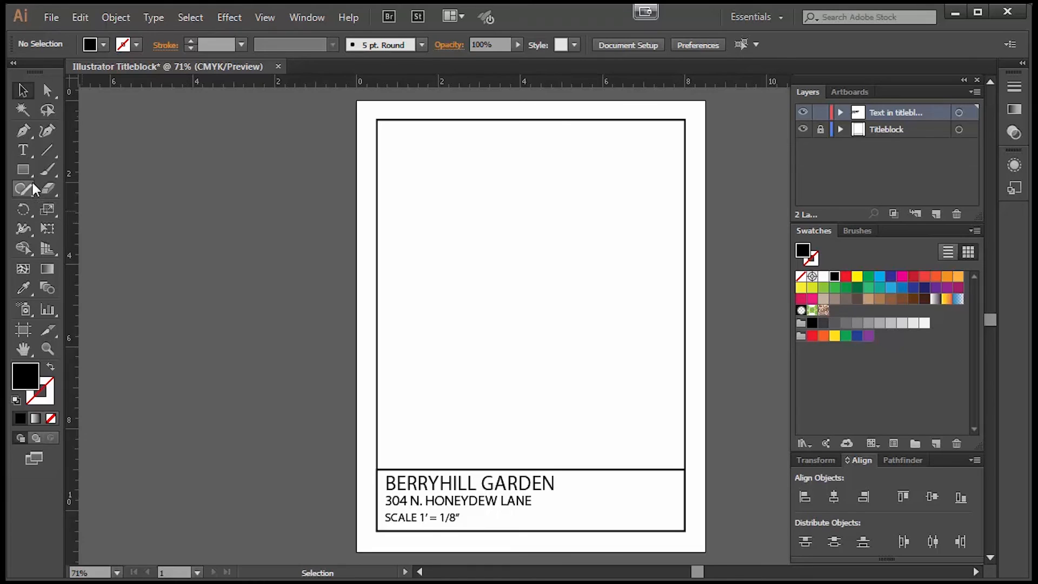
- Draw a small 3-sided polygon triangle off the artboard with the Polygon Tool and select it
click(23, 170)
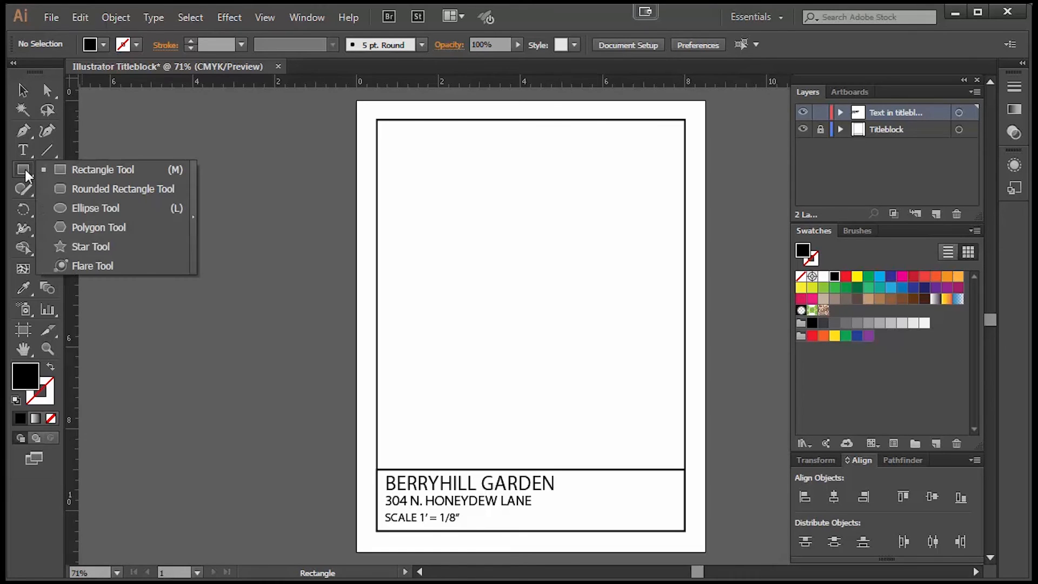
click(99, 227)
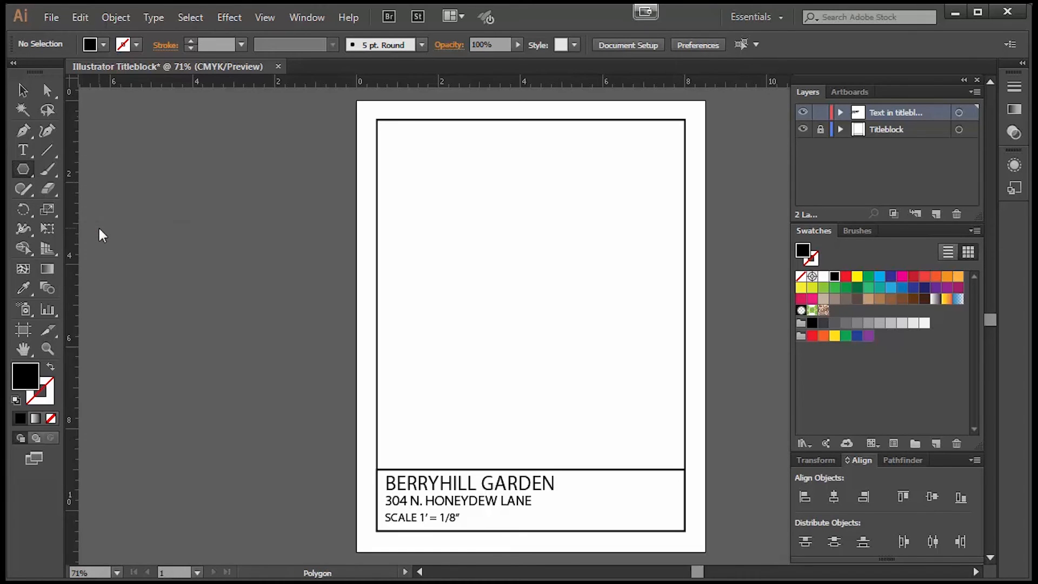
mouse_move(216, 257)
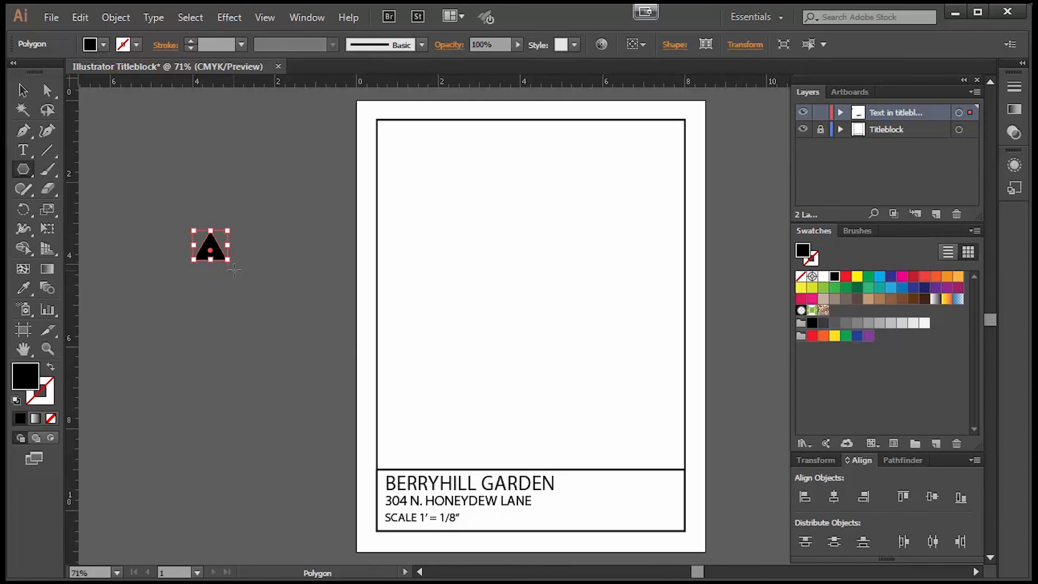
click(153, 149)
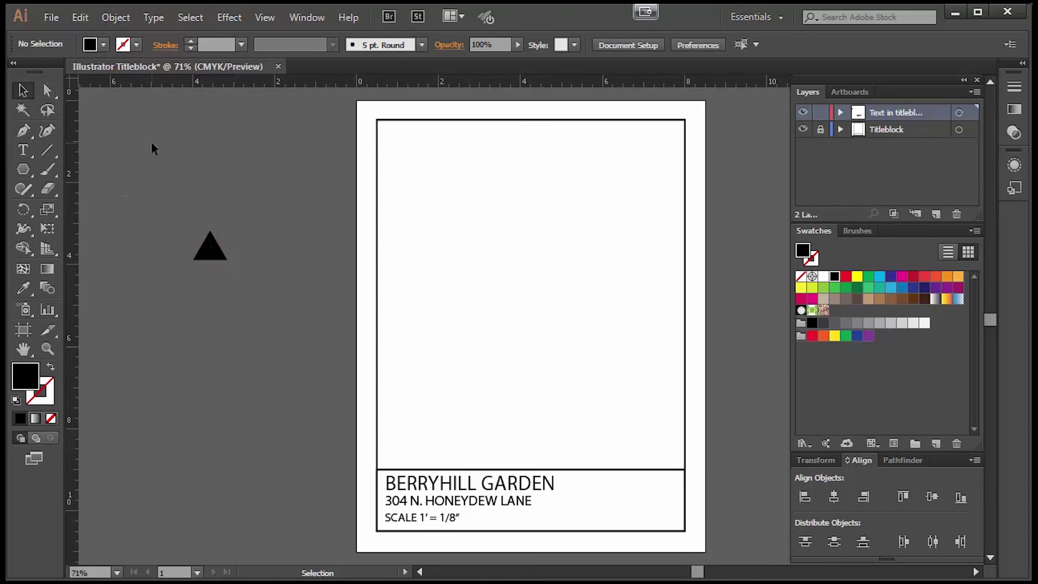
click(209, 246)
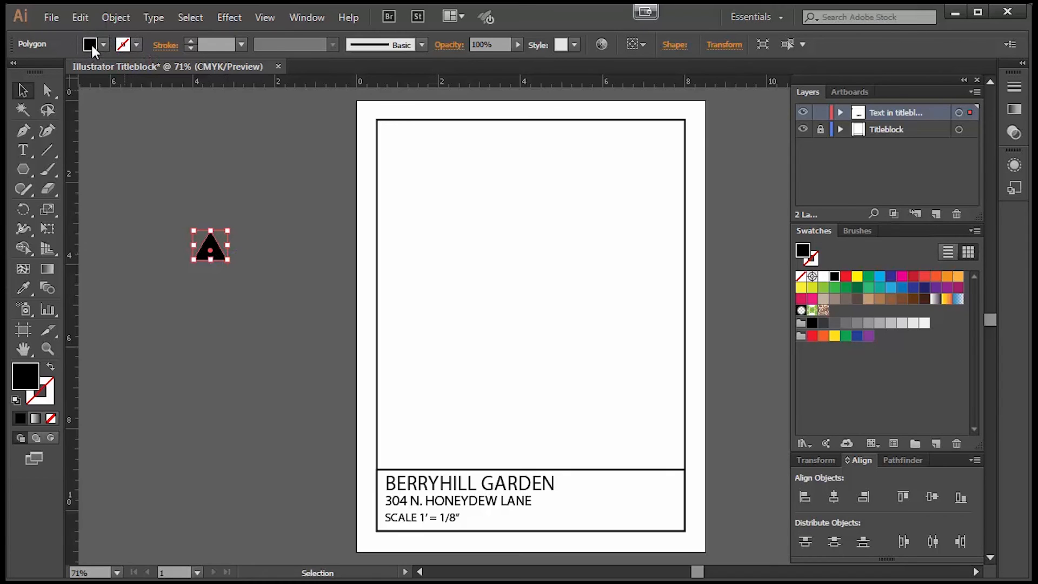
mouse_move(123, 44)
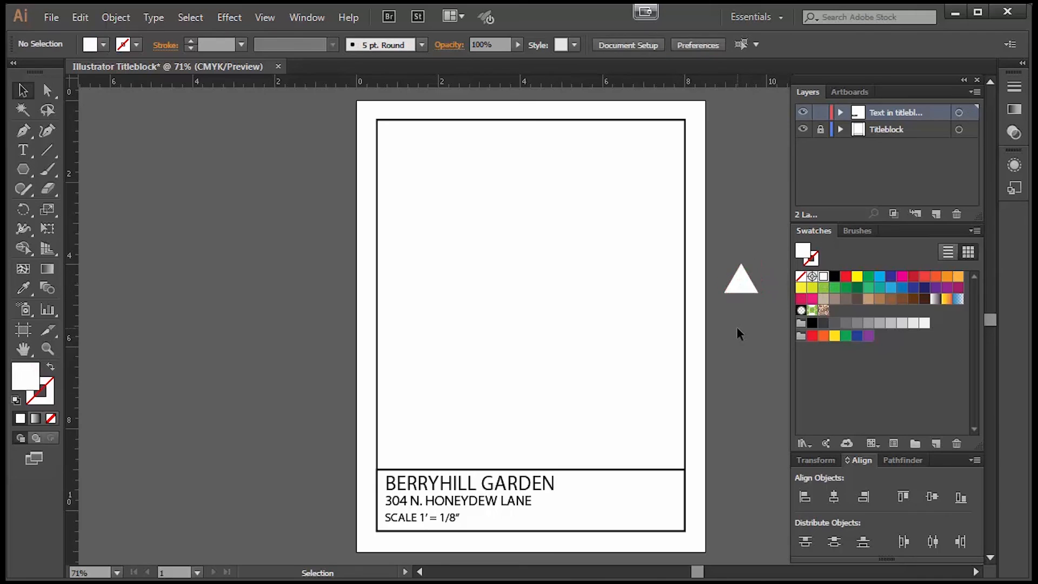
- Type a letter N, fill it white and place it on the black triangle in the title strip
click(741, 278)
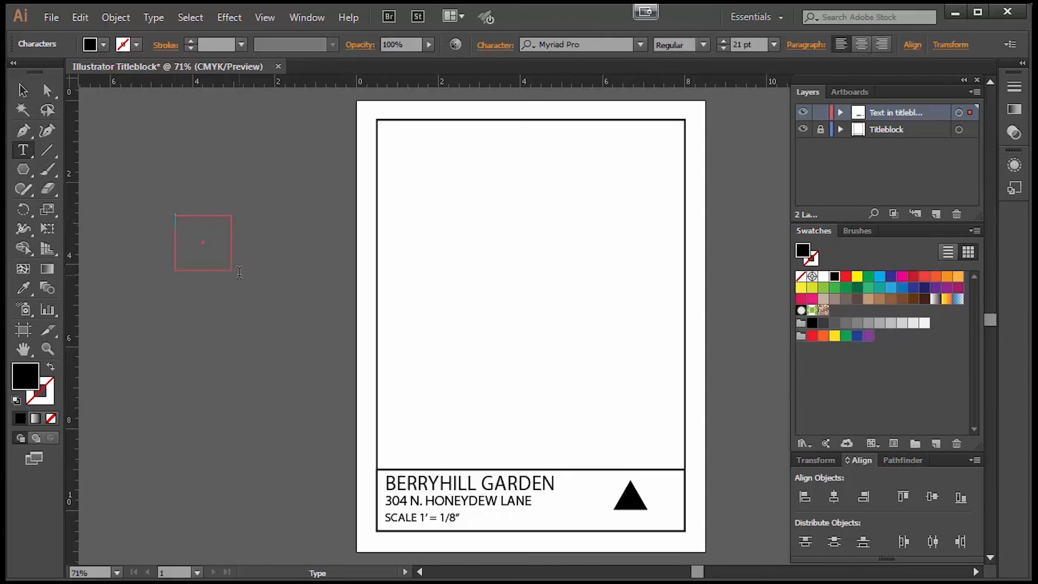
text(N)
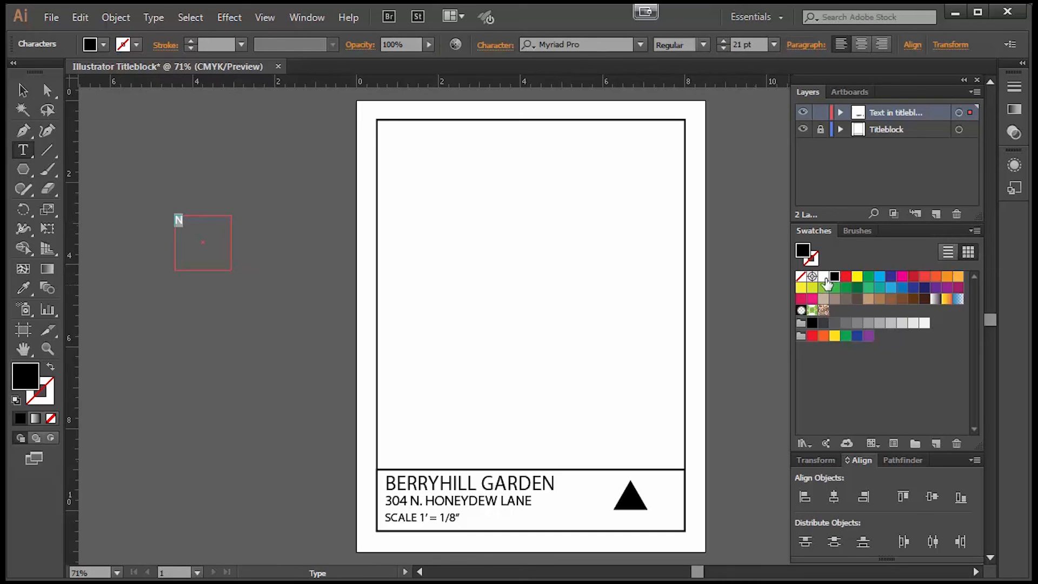
click(824, 277)
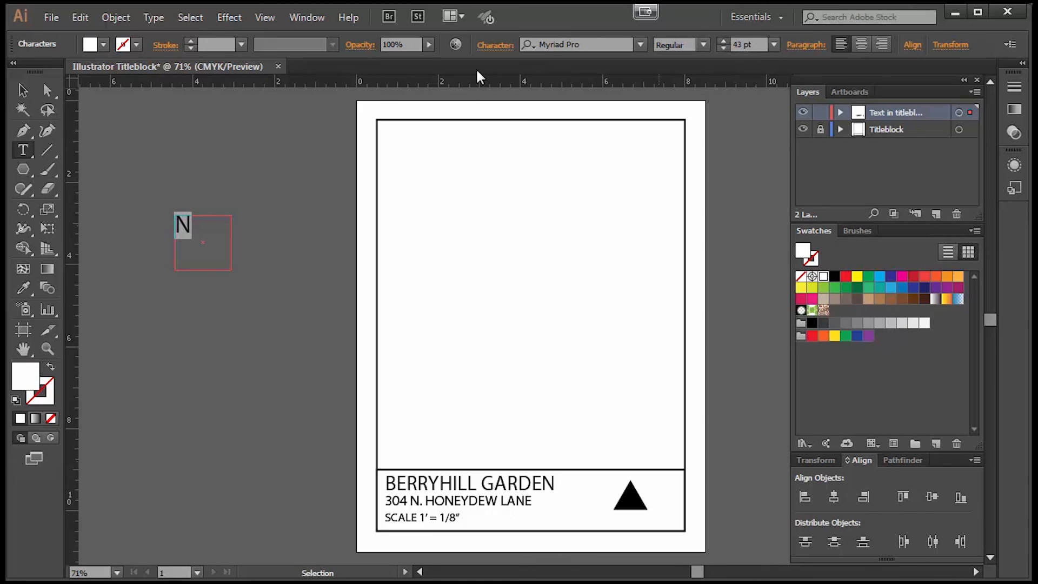
click(199, 246)
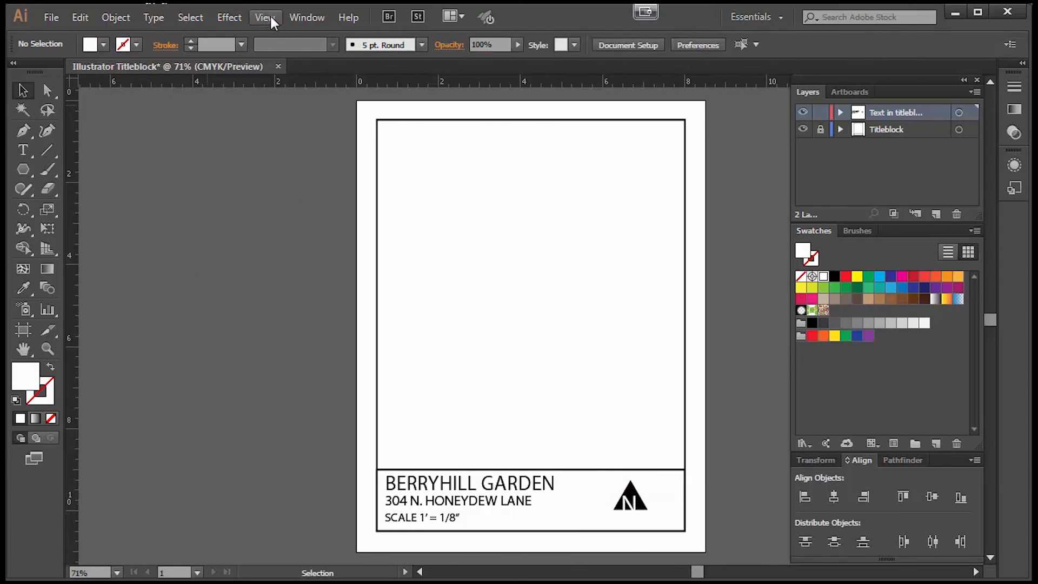
mouse_move(642, 523)
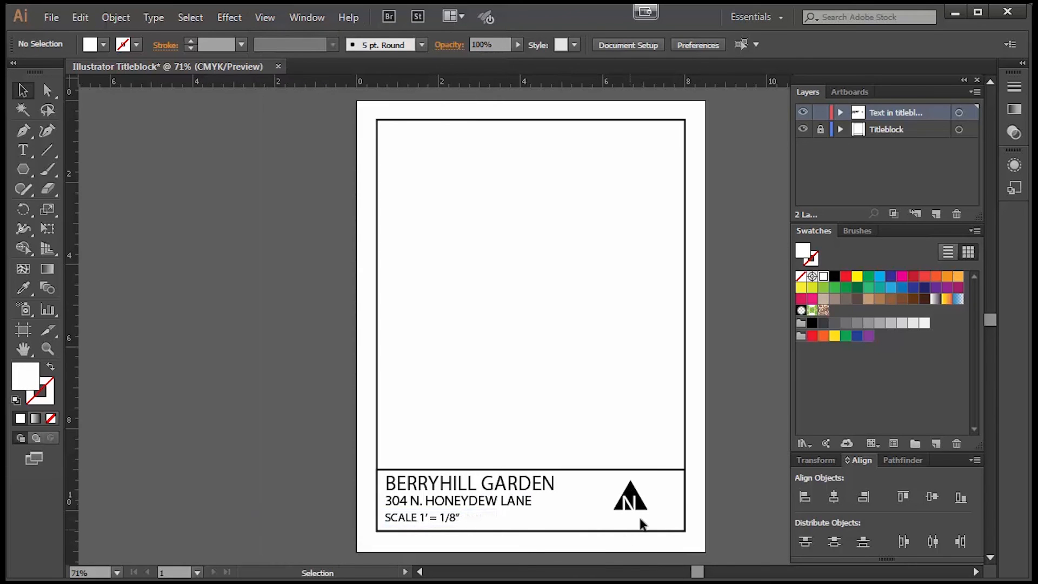
- Move the N onto the triangle's centre and select both the triangle and the N
click(630, 498)
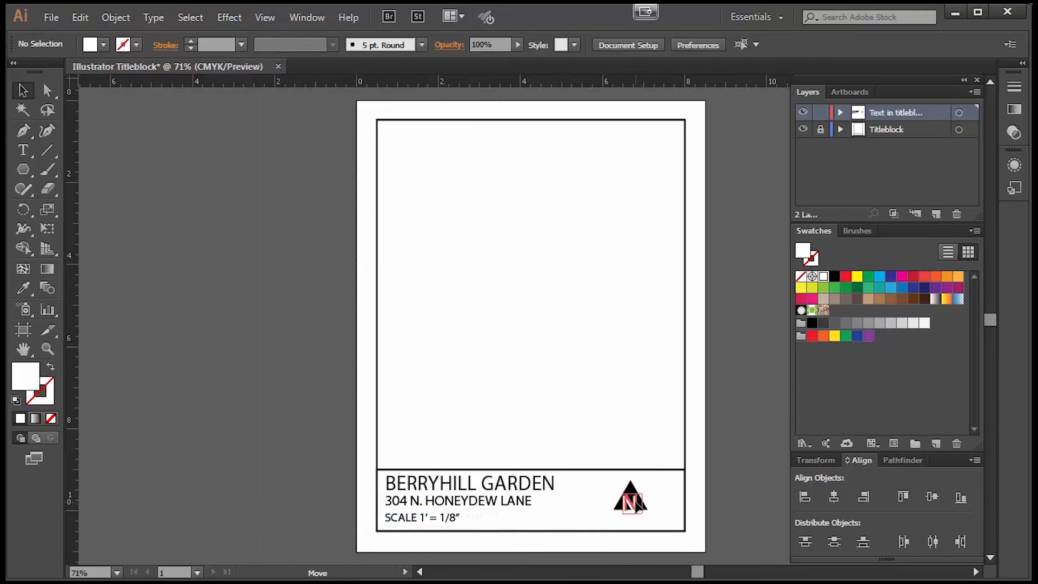
click(750, 500)
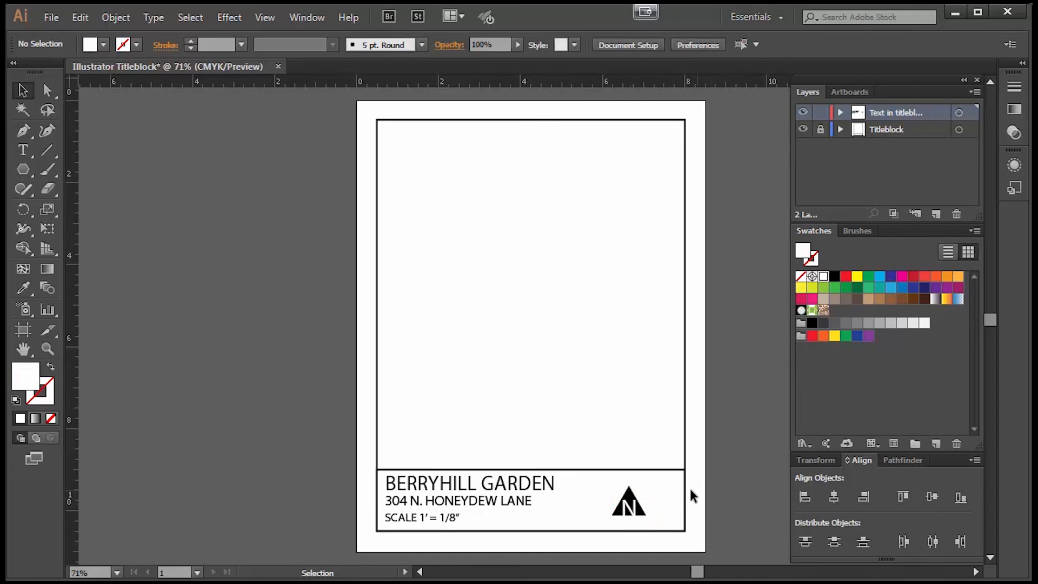
click(628, 502)
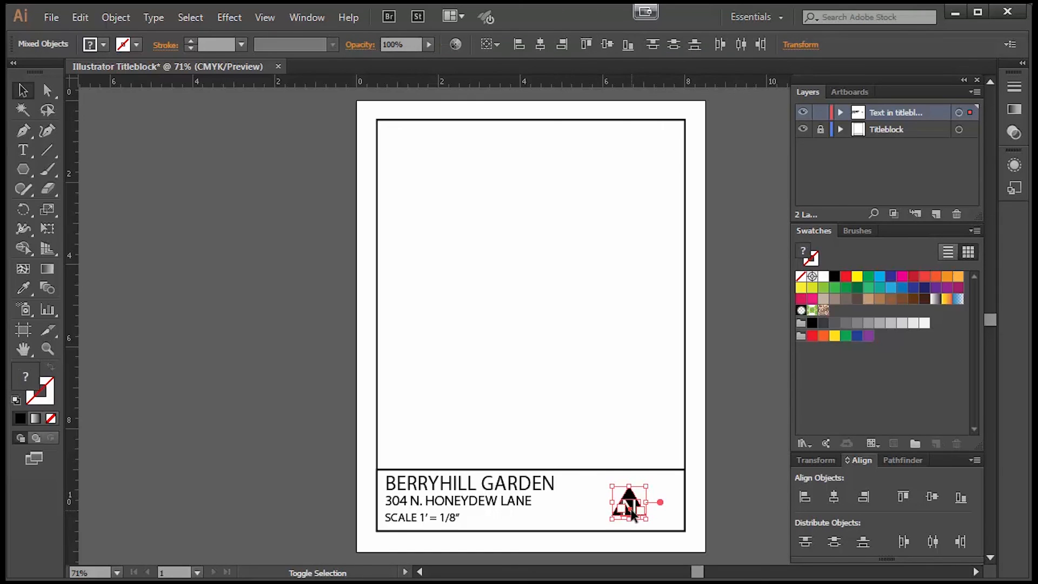
mouse_move(728, 481)
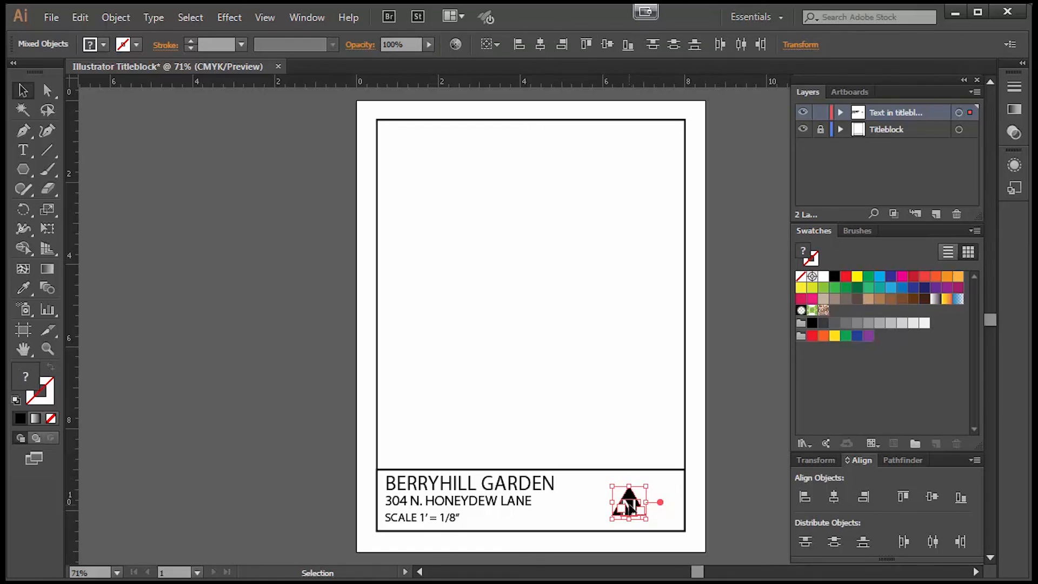
- Group the triangle and N into one north-arrow object via the context menu
right_click(628, 502)
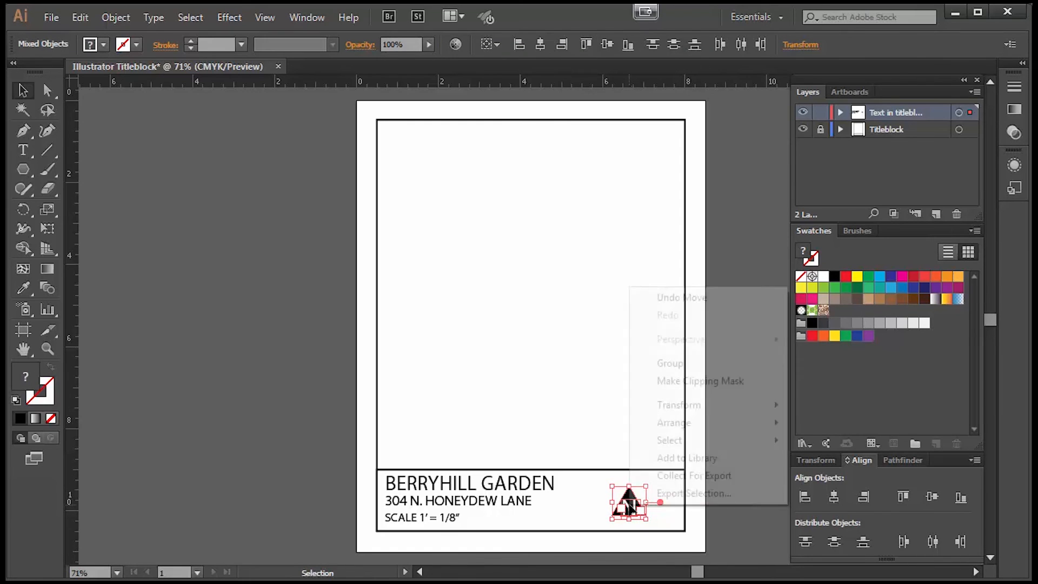
mouse_move(675, 370)
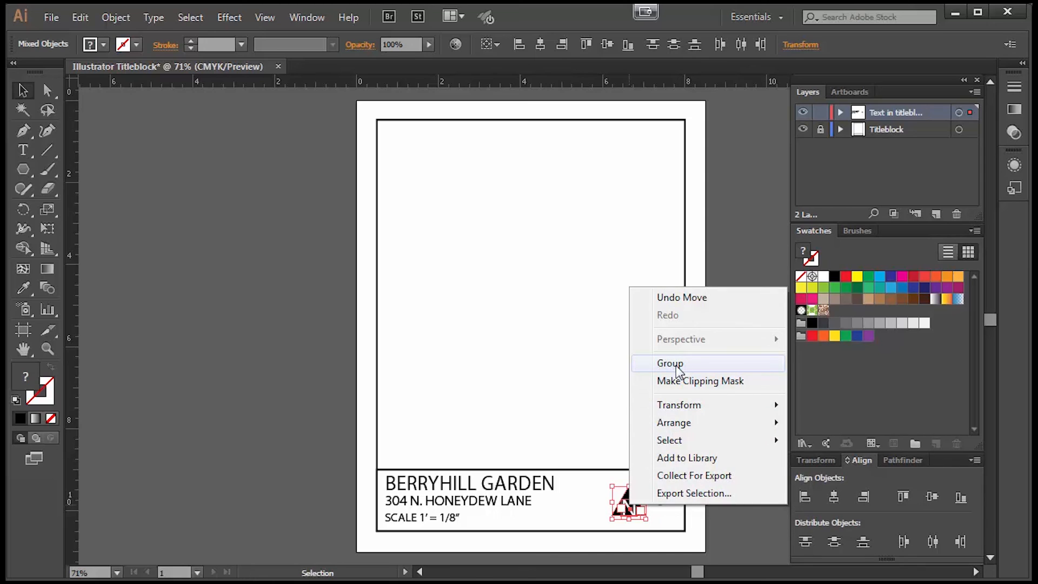
click(671, 364)
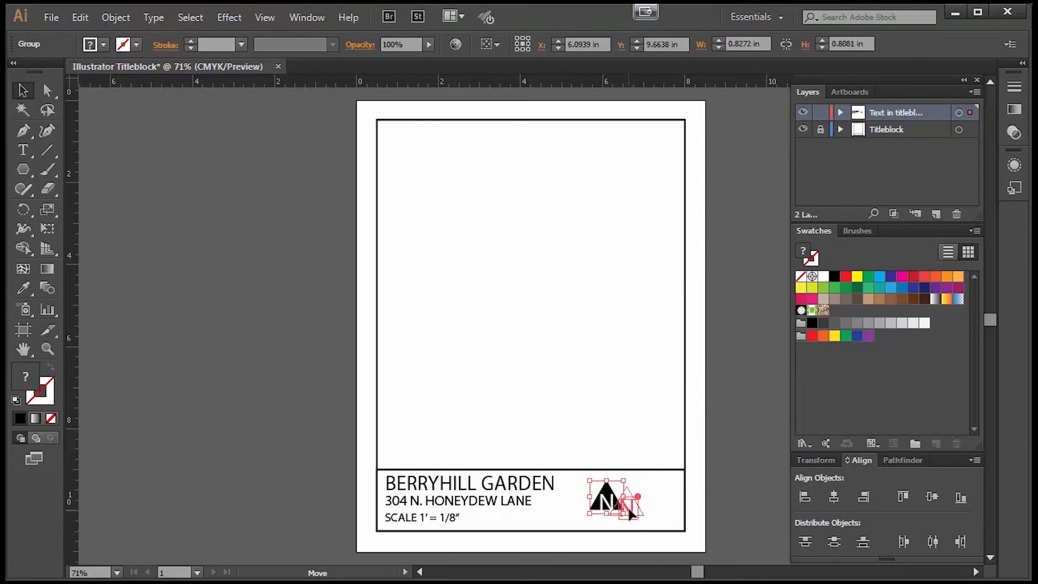
right_click(618, 503)
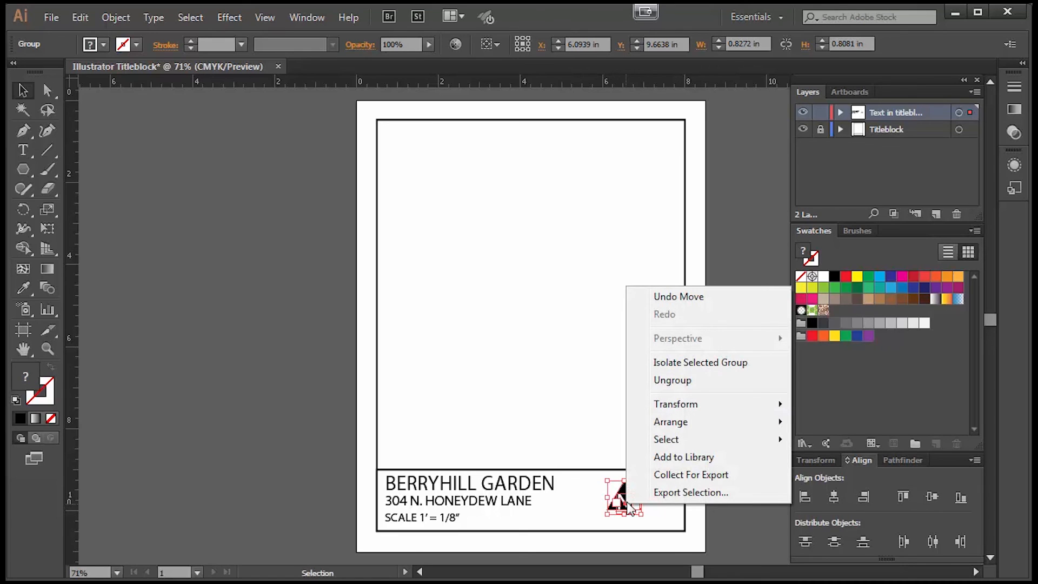